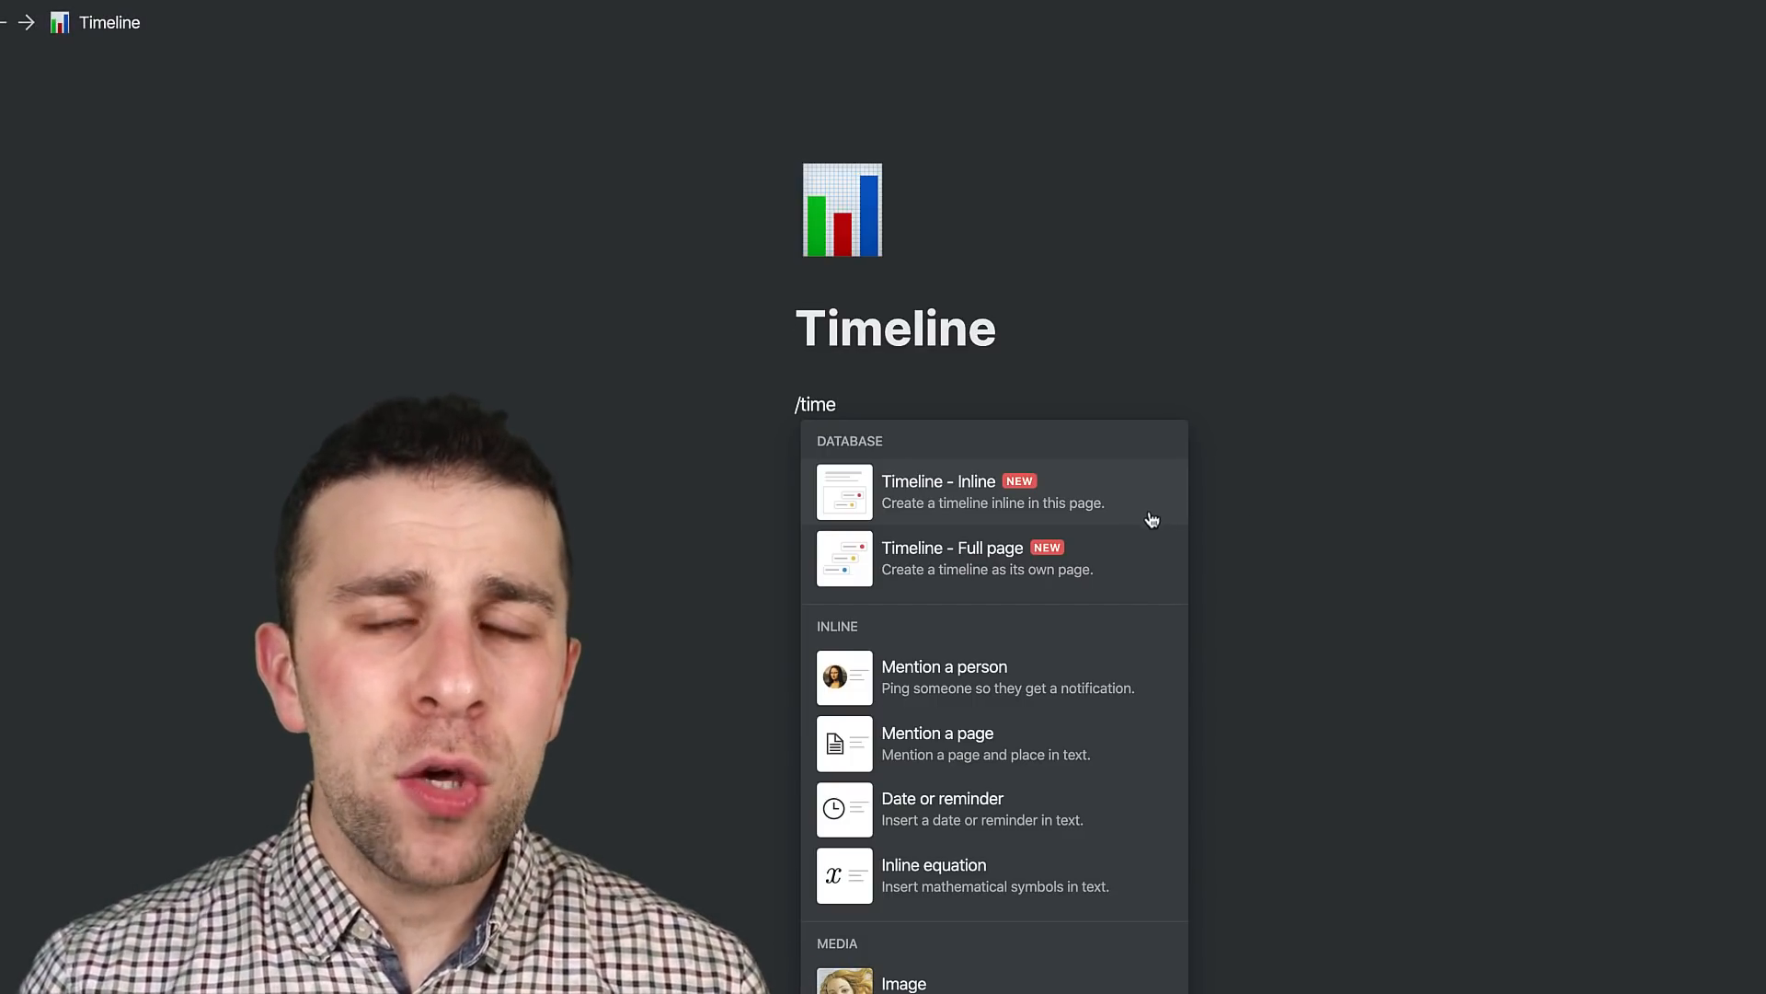
{"action": "mouse_move", "coordinate": [1130, 550]}
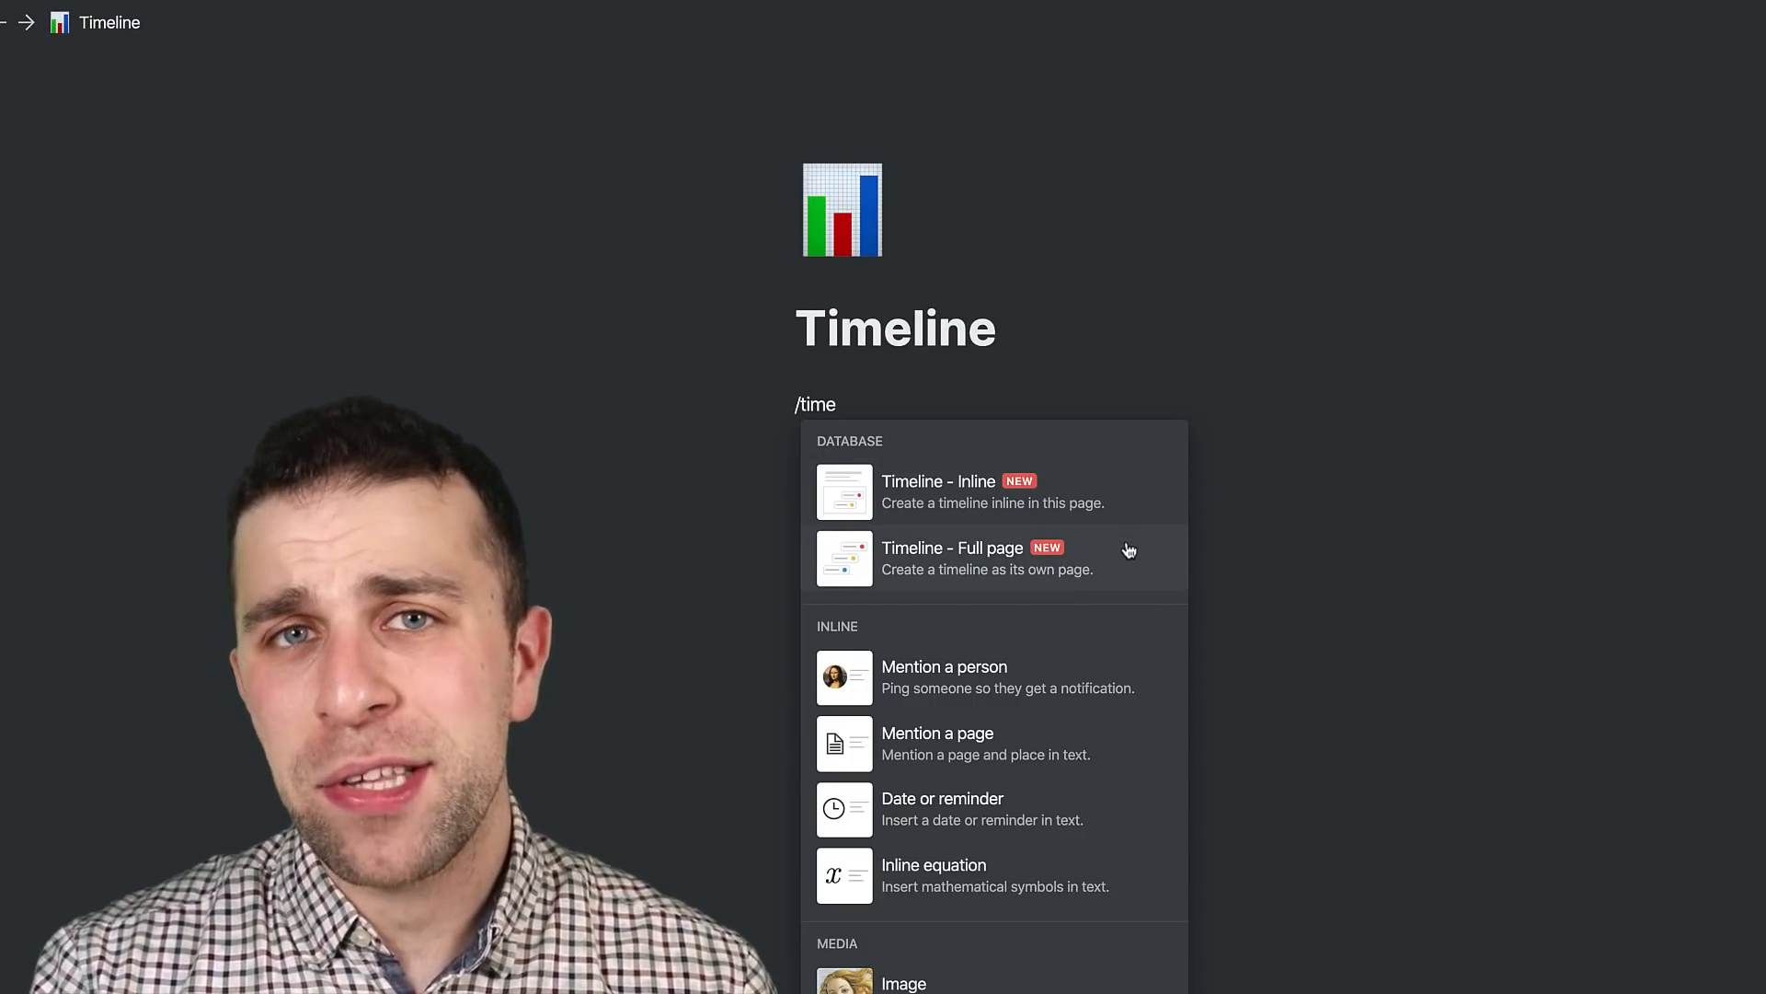
Step: Create a full-page timeline database as a subpage of the Timeline page
{"action": "left_click", "coordinate": [952, 558]}
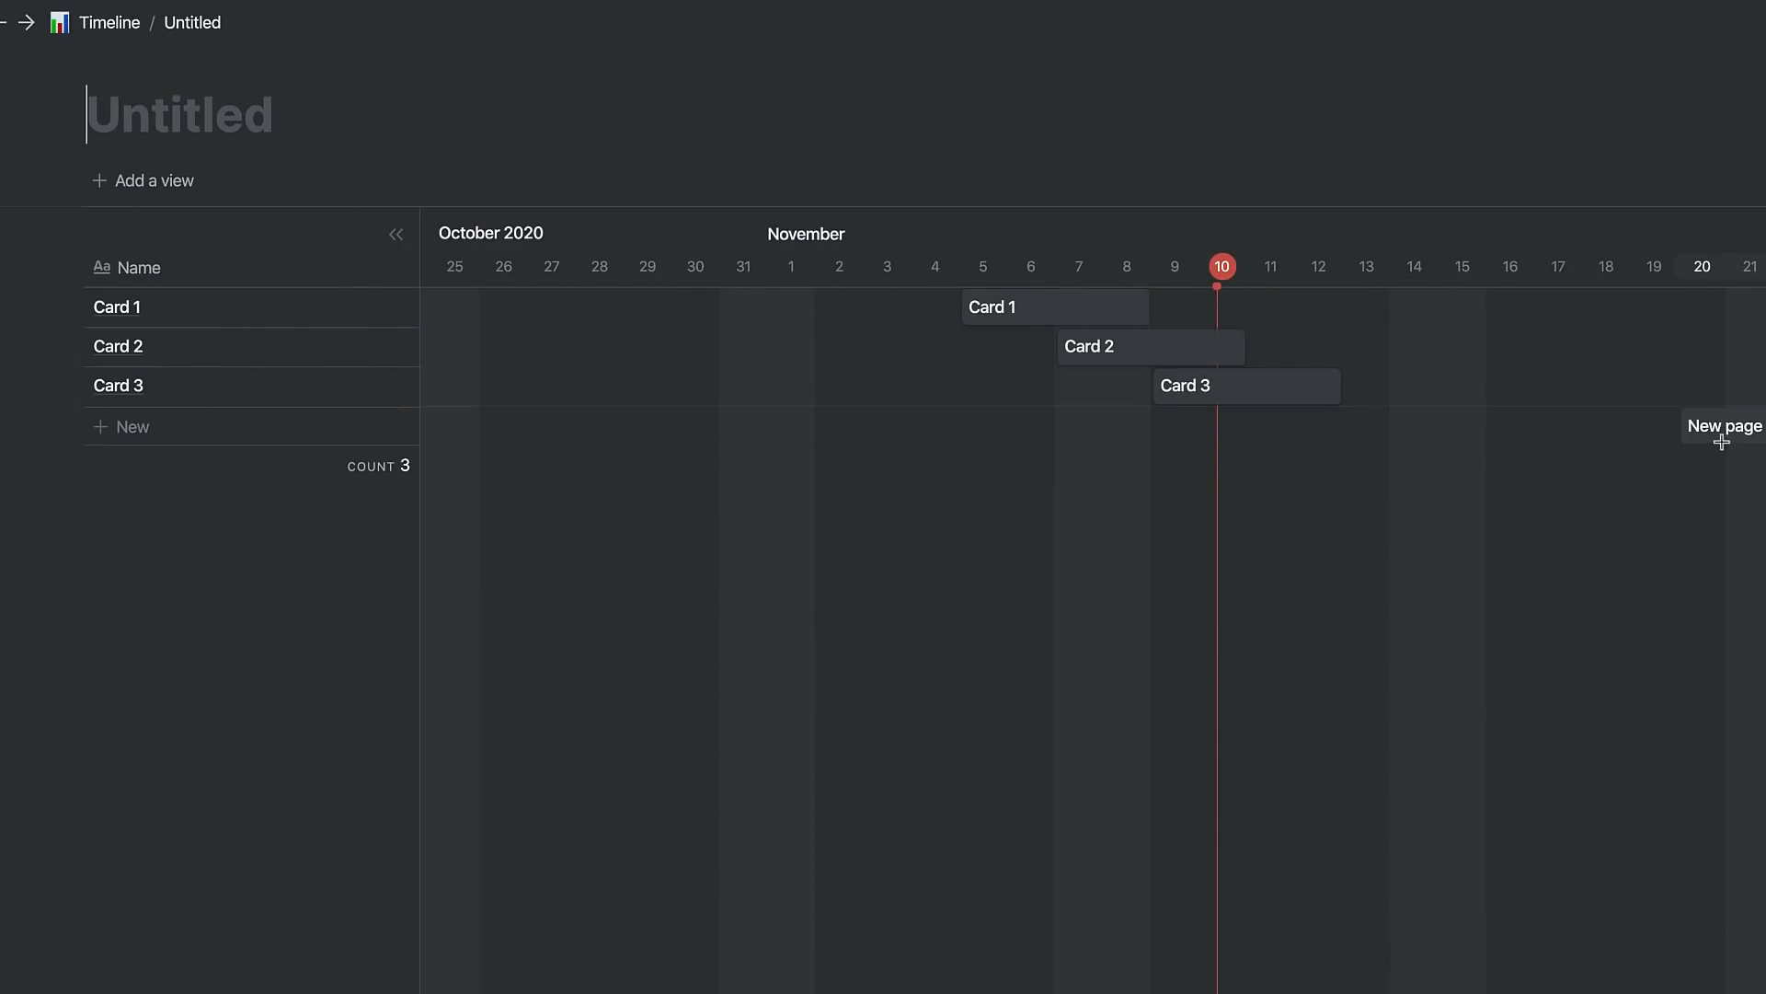
Step: Add timeline items named Project A and Project B and give the cards icons
{"action": "left_click", "coordinate": [1724, 425]}
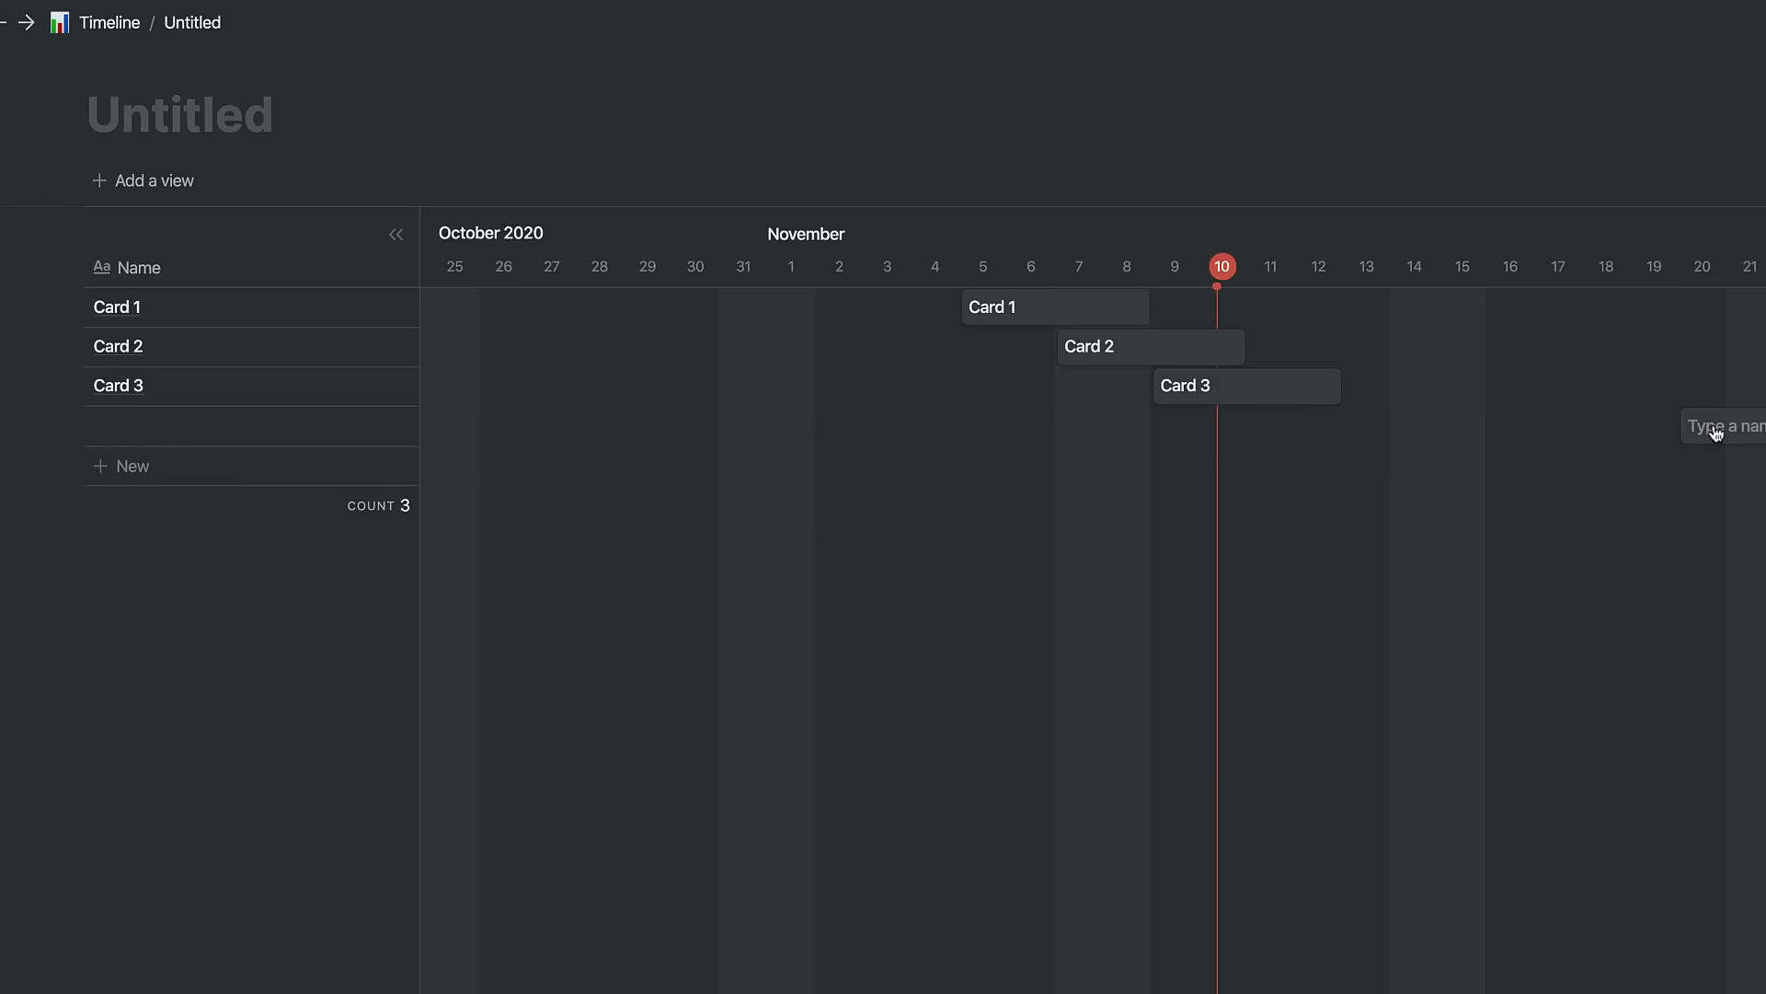
{"action": "type", "text": "Project A"}
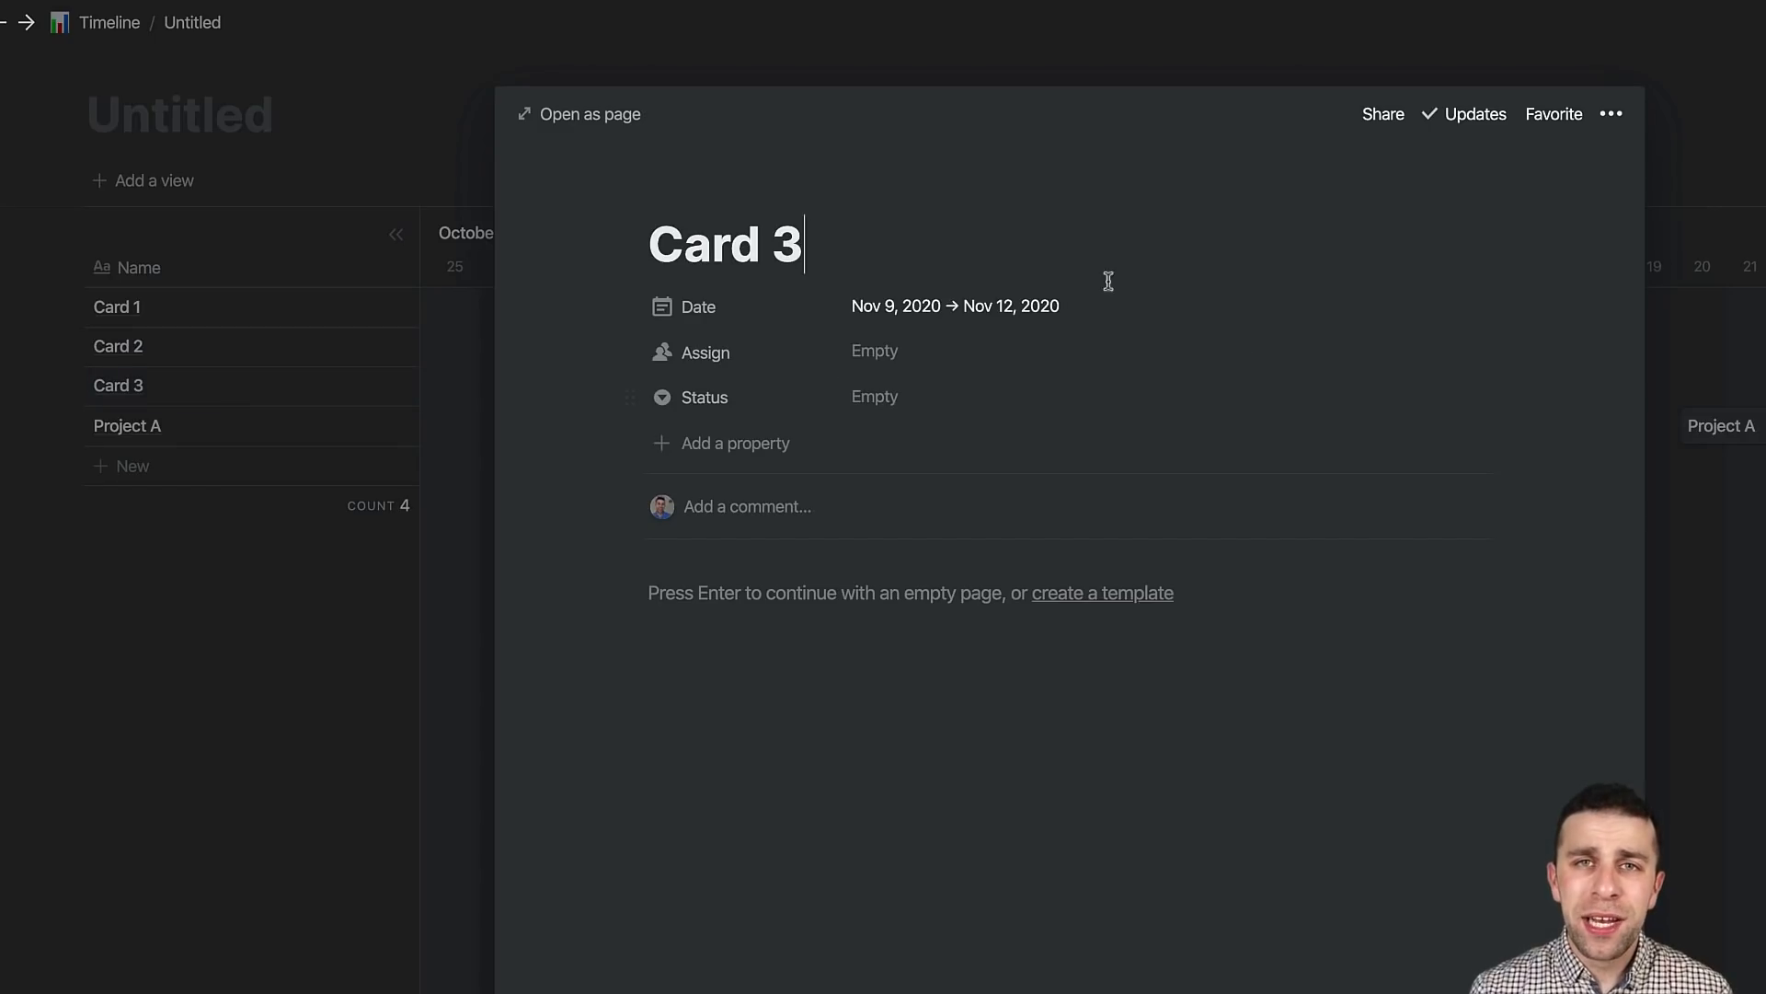
{"action": "type", "text": "Project B"}
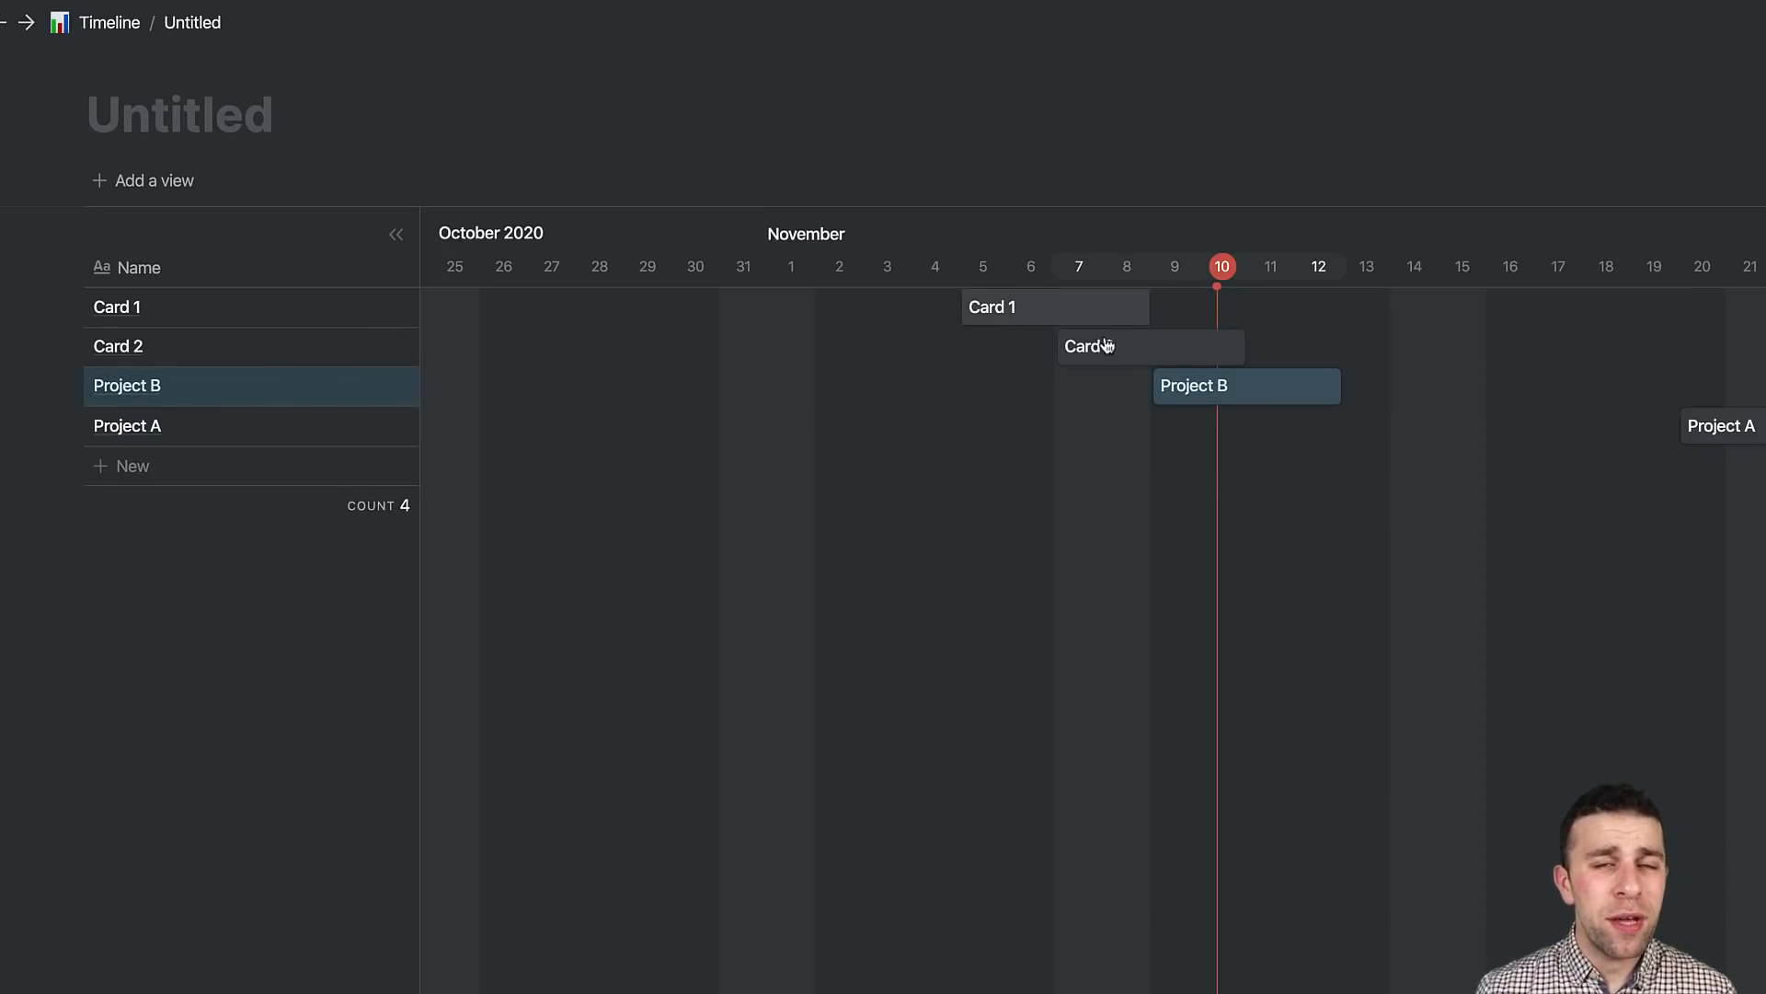
{"action": "left_click", "coordinate": [1148, 345]}
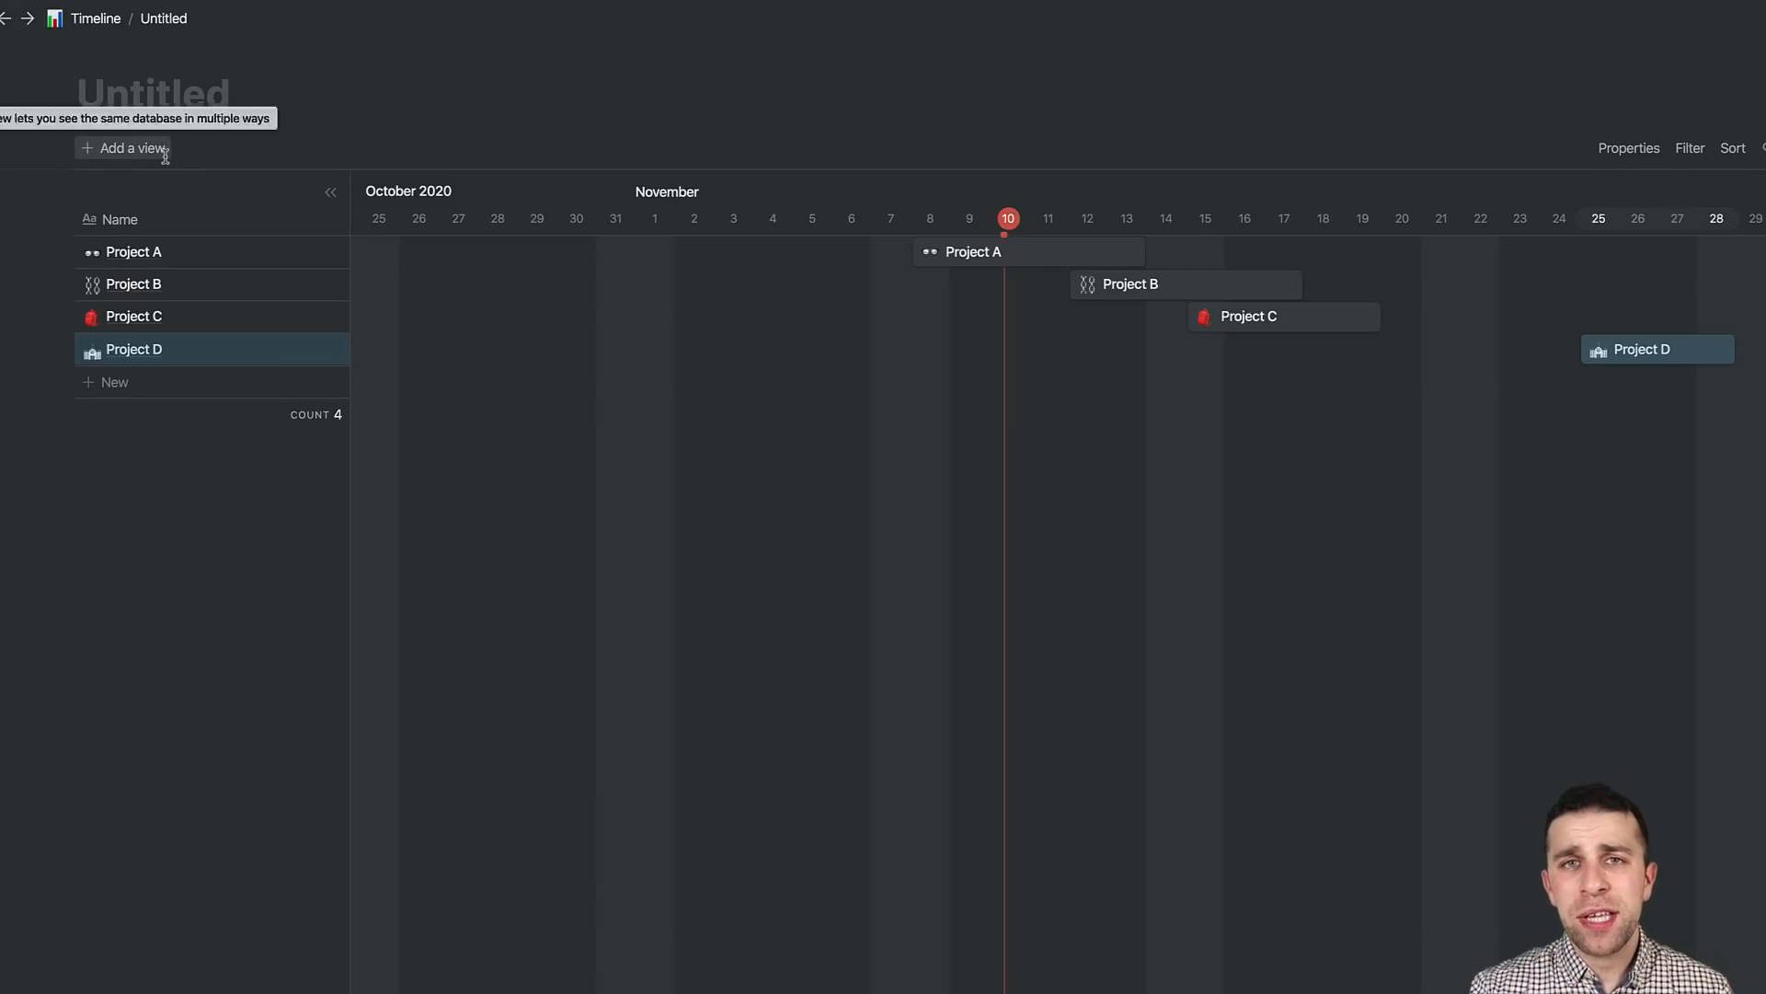
Step: Add a Calendar view to the project database
{"action": "left_click", "coordinate": [131, 147]}
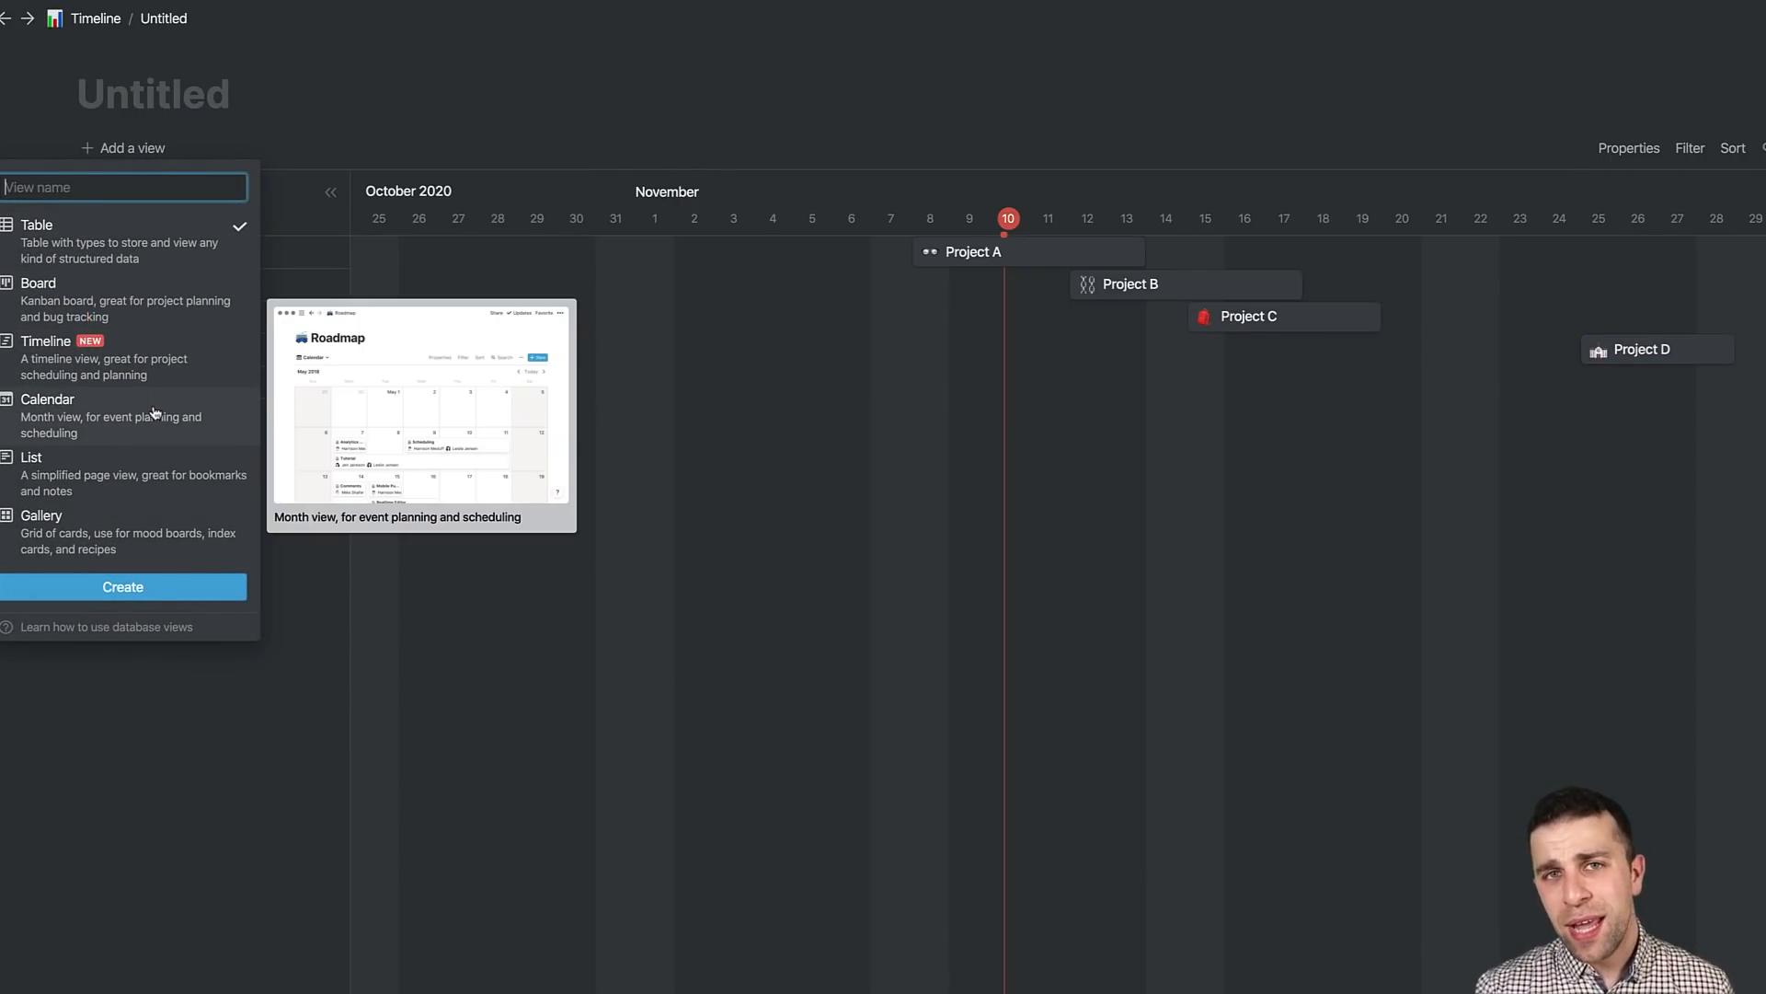
{"action": "left_click", "coordinate": [47, 399]}
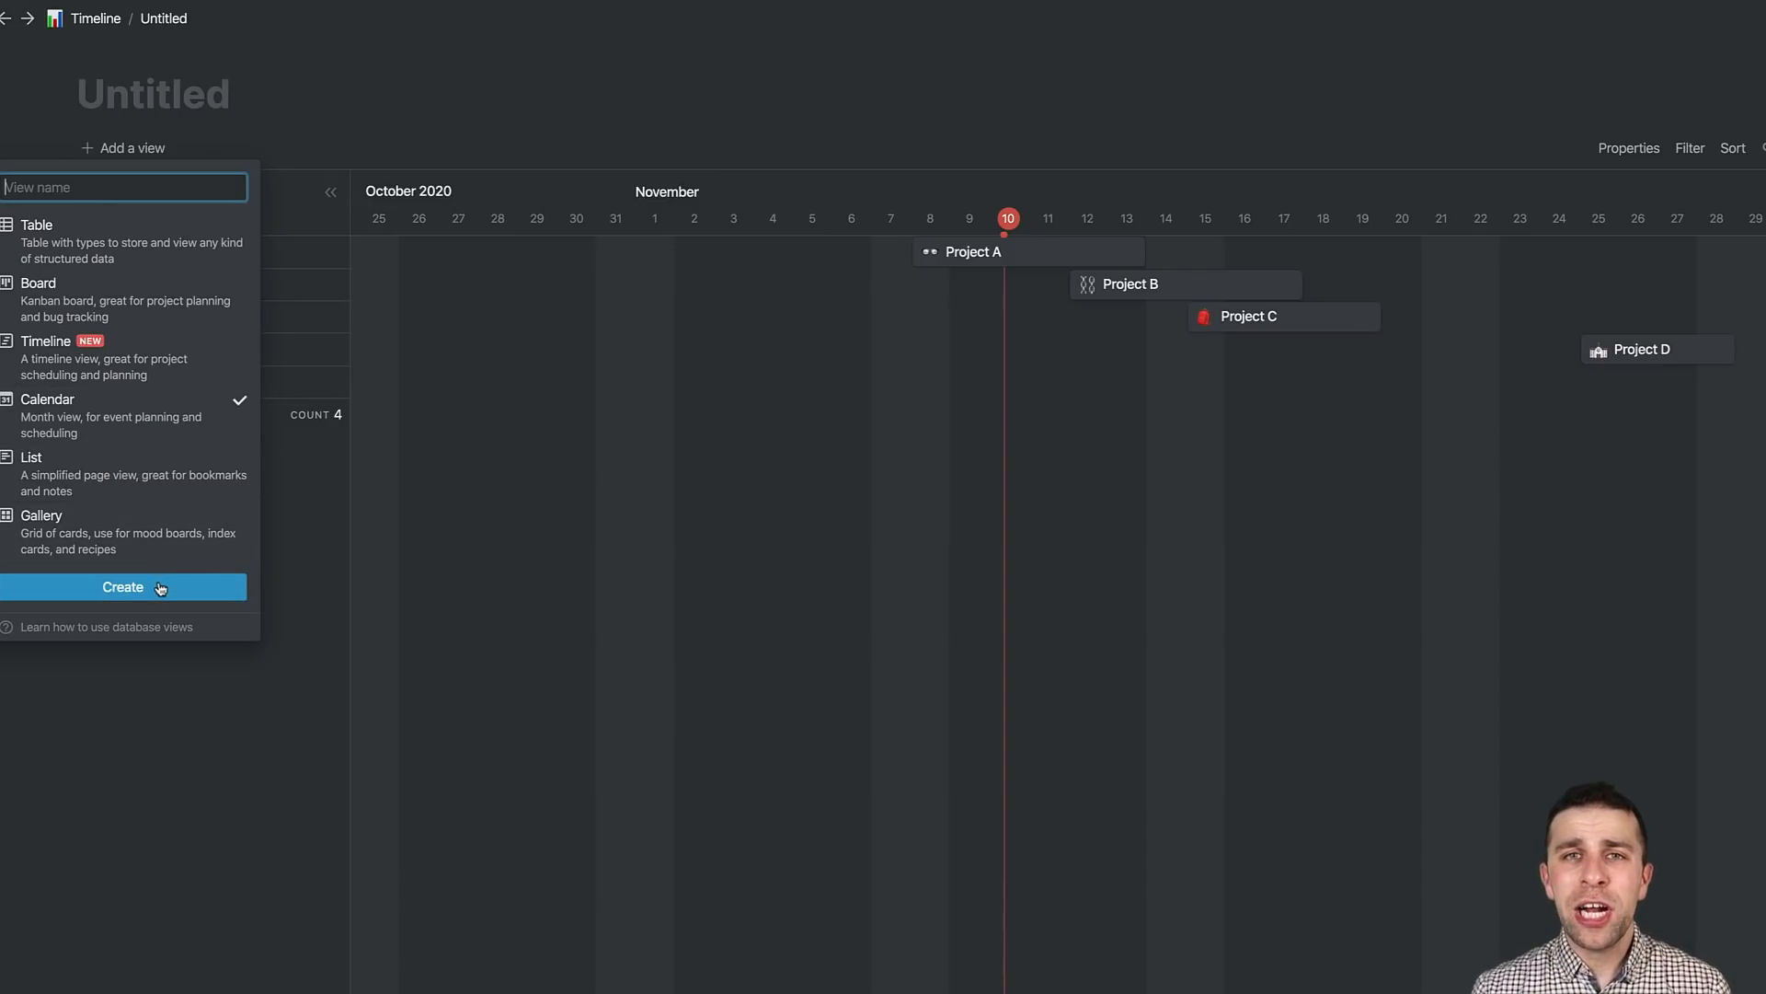
{"action": "left_click", "coordinate": [123, 587]}
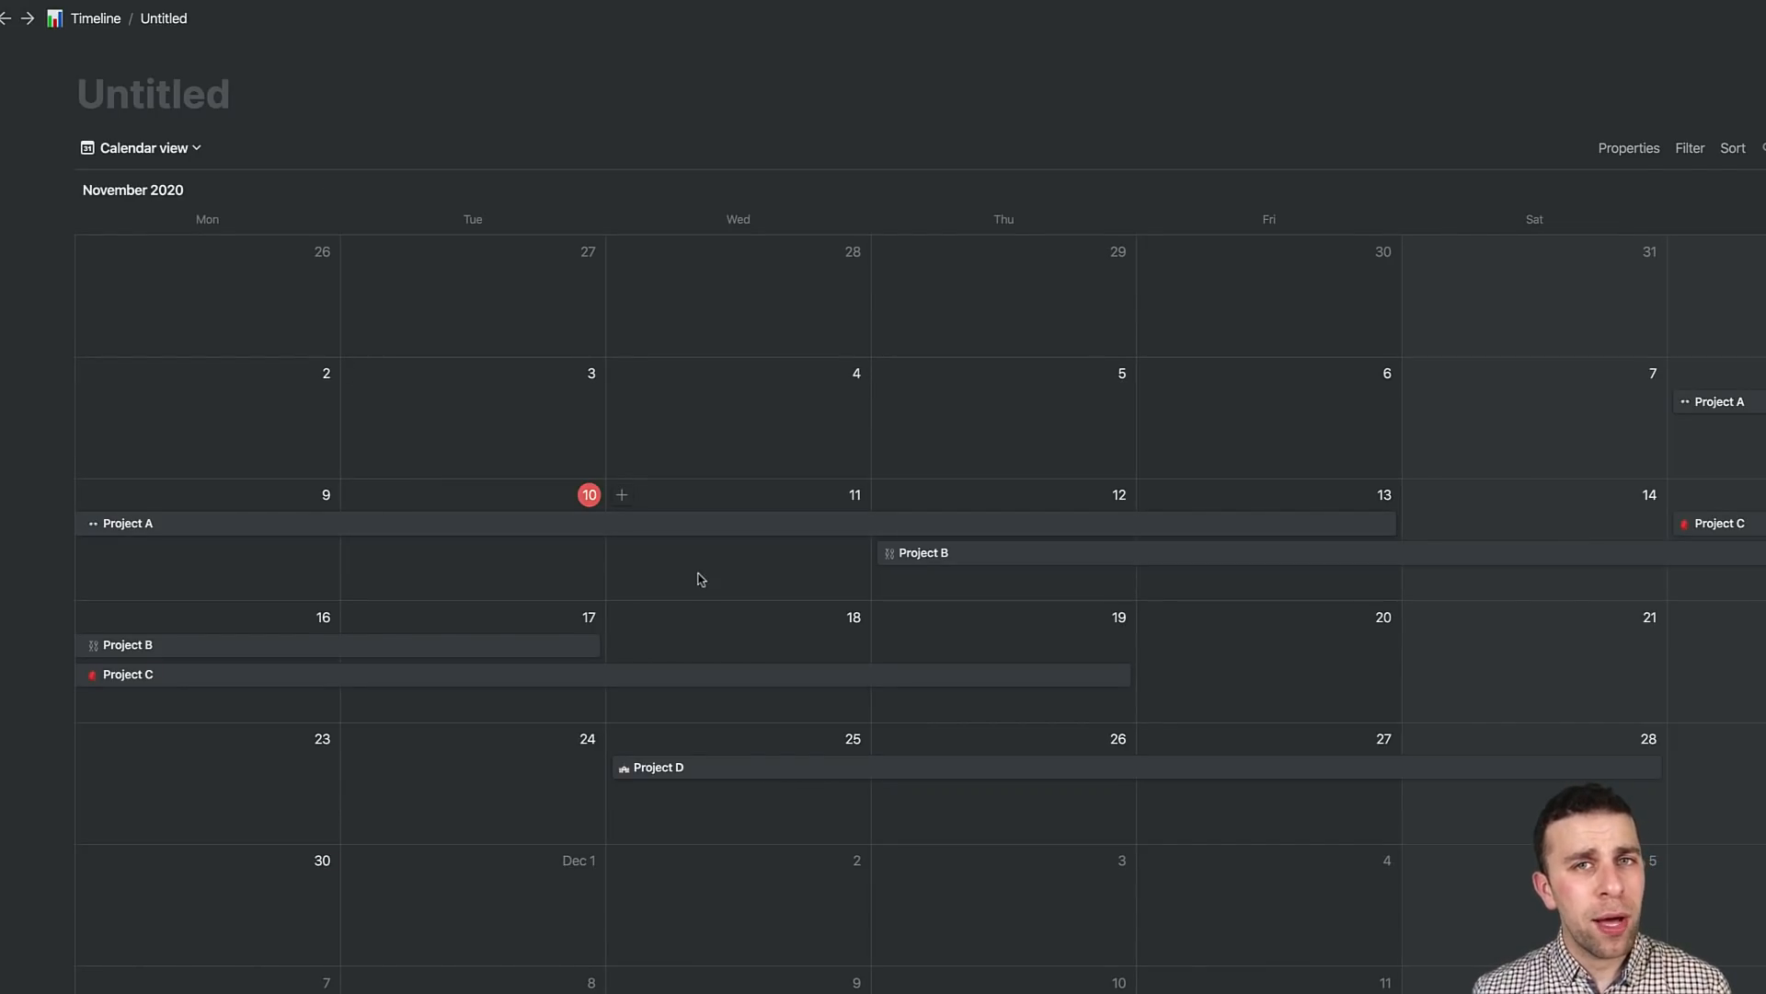
Step: Switch the database back to the Timeline view
{"action": "left_click", "coordinate": [140, 147]}
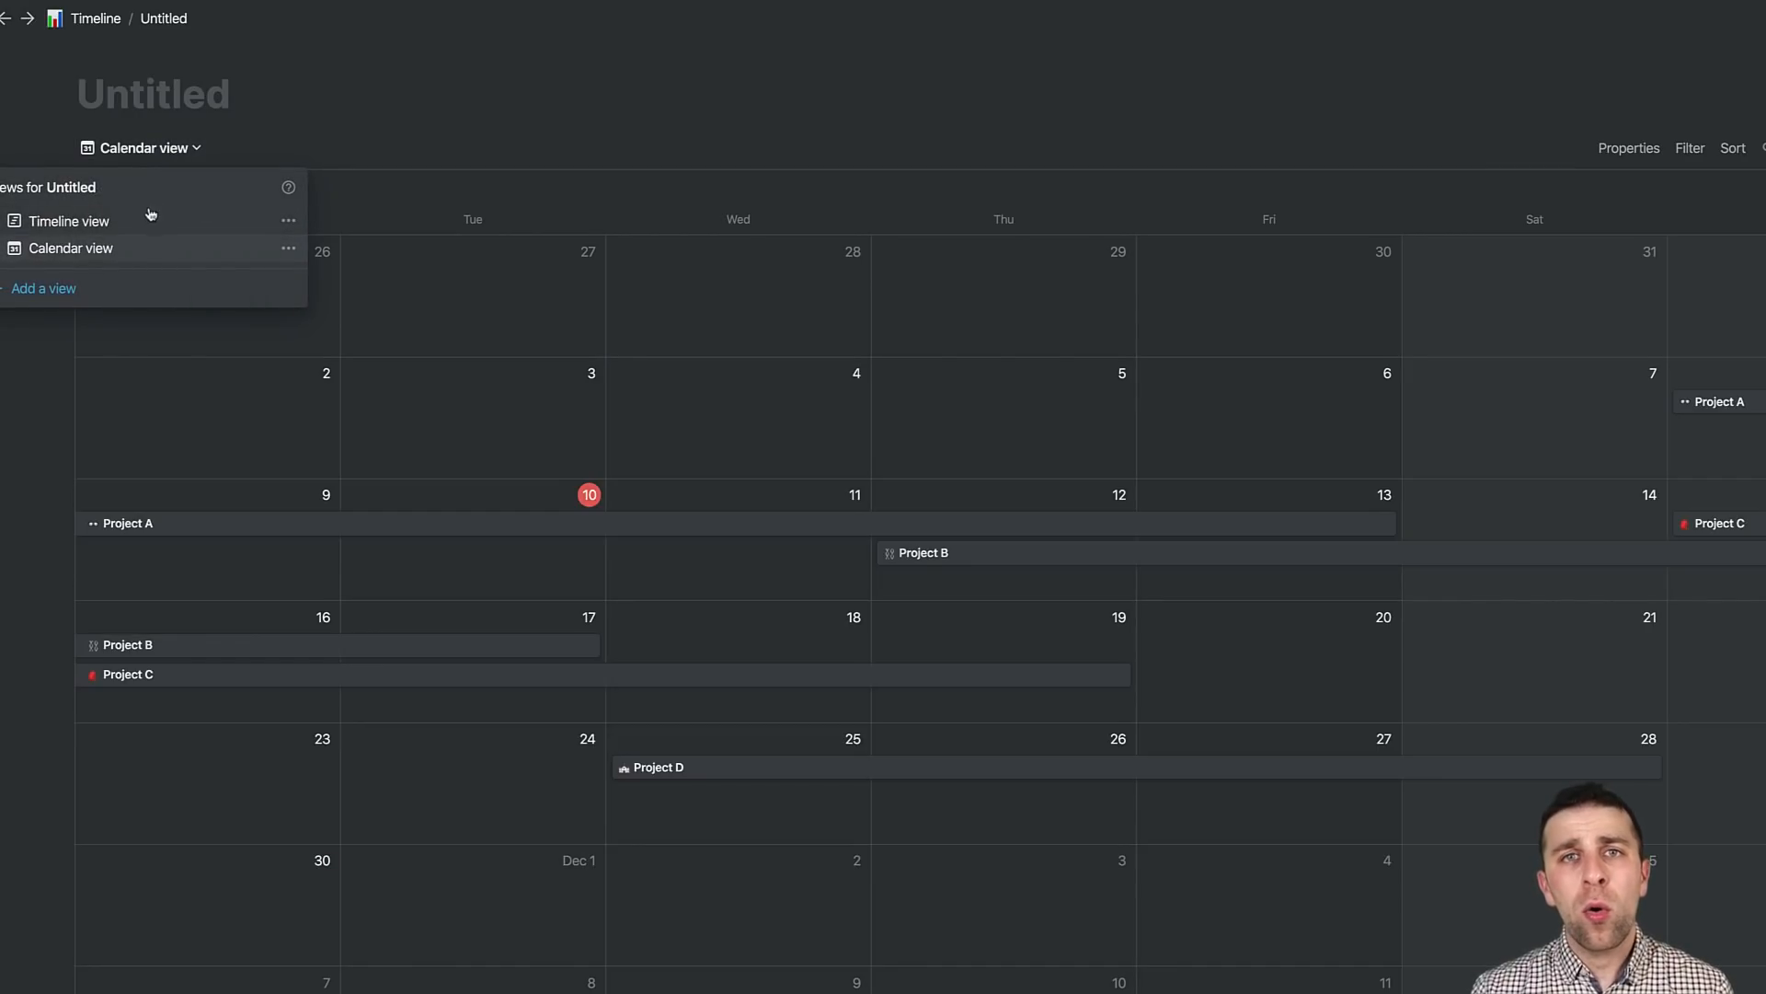
{"action": "left_click", "coordinate": [72, 221]}
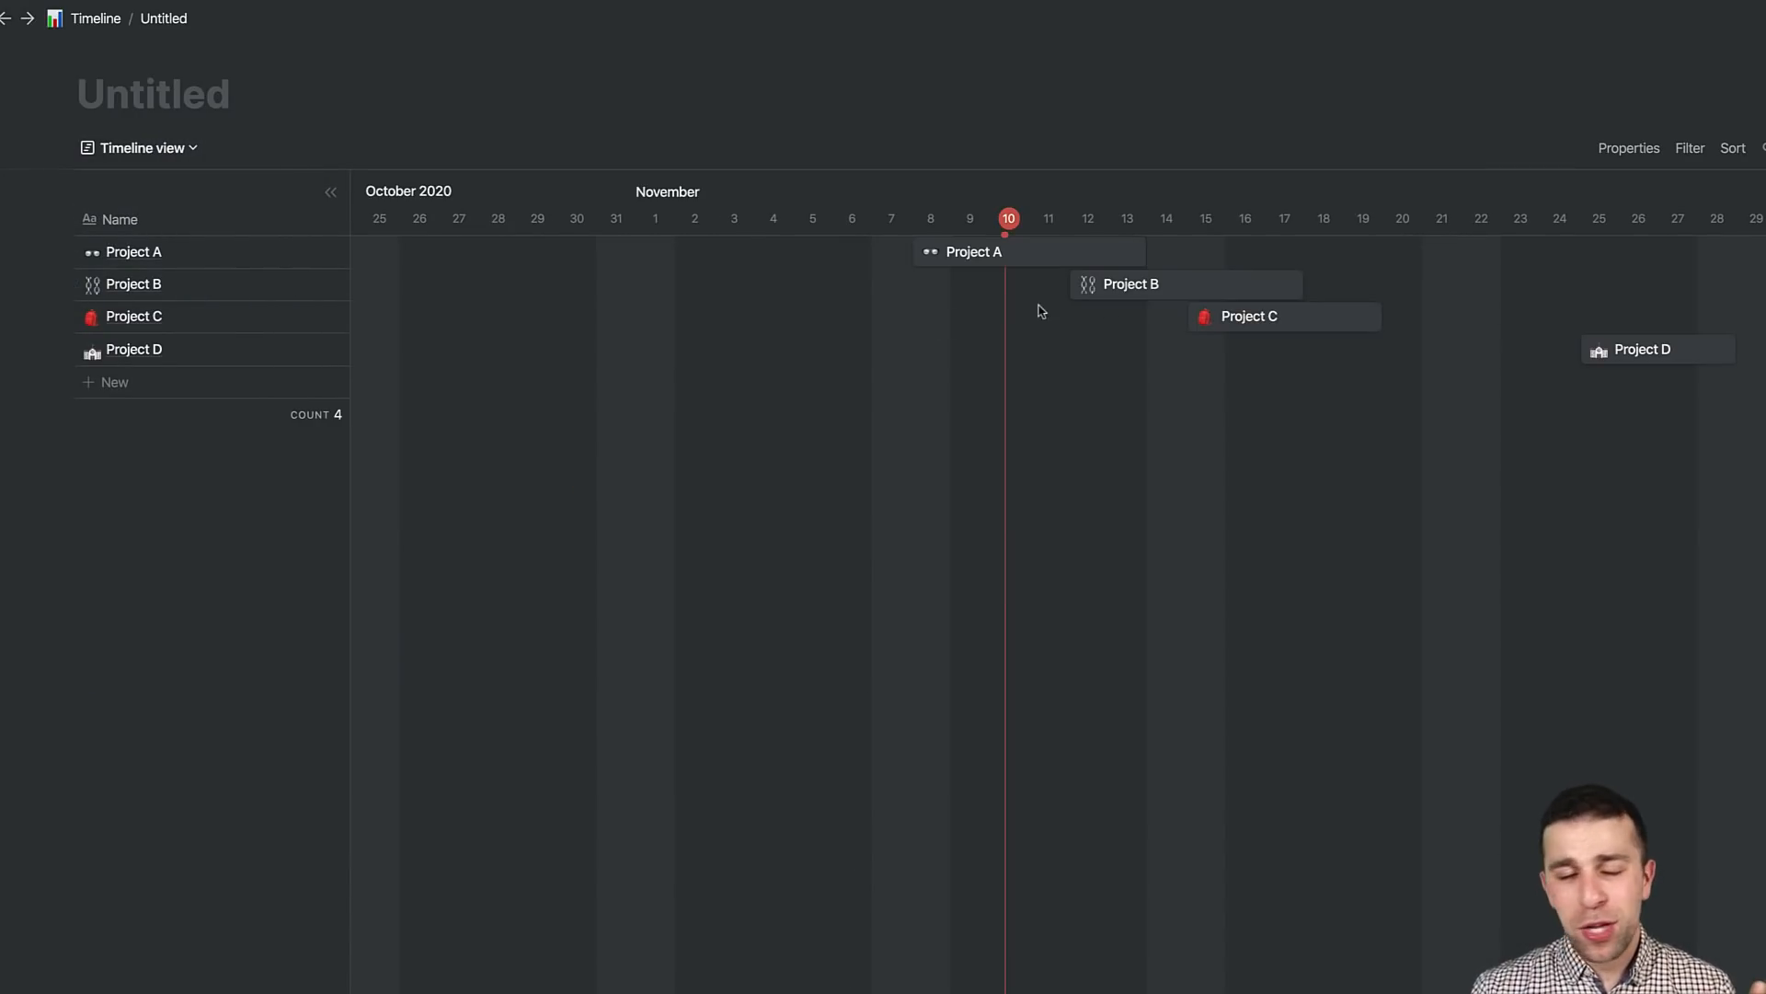
{"action": "left_click", "coordinate": [1628, 147]}
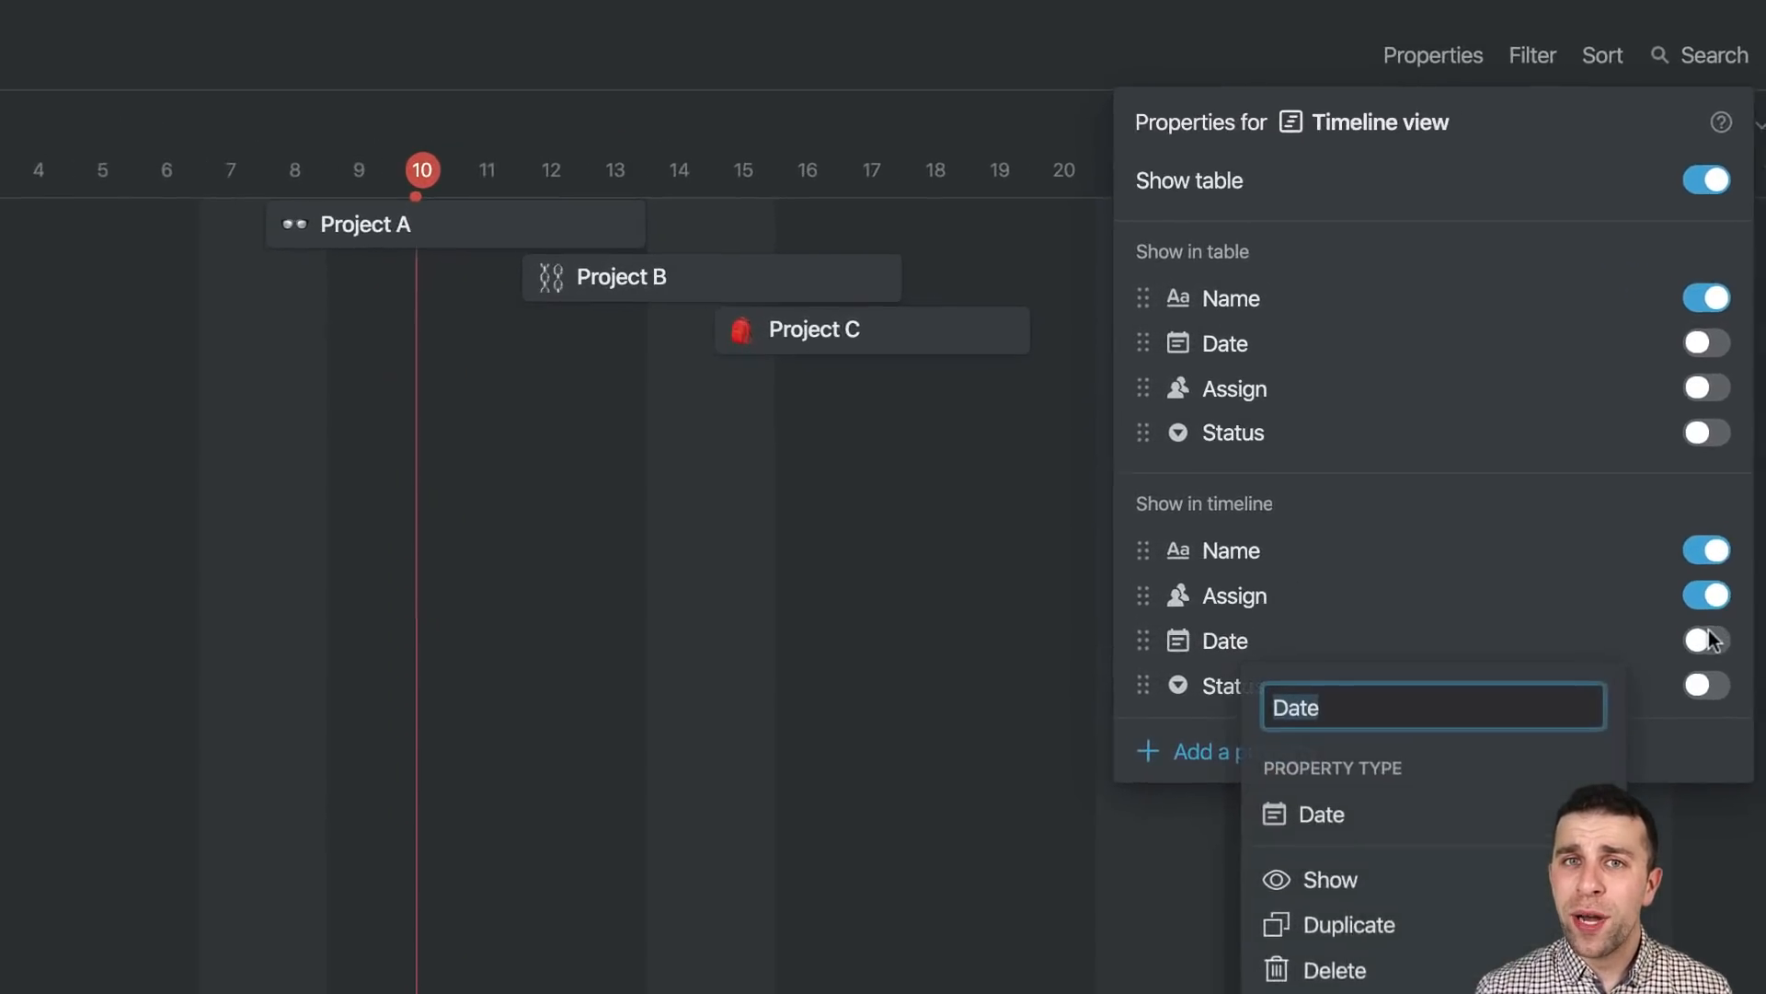
Step: Show Date and Status properties on each project's timeline bar
{"action": "left_click", "coordinate": [1703, 640]}
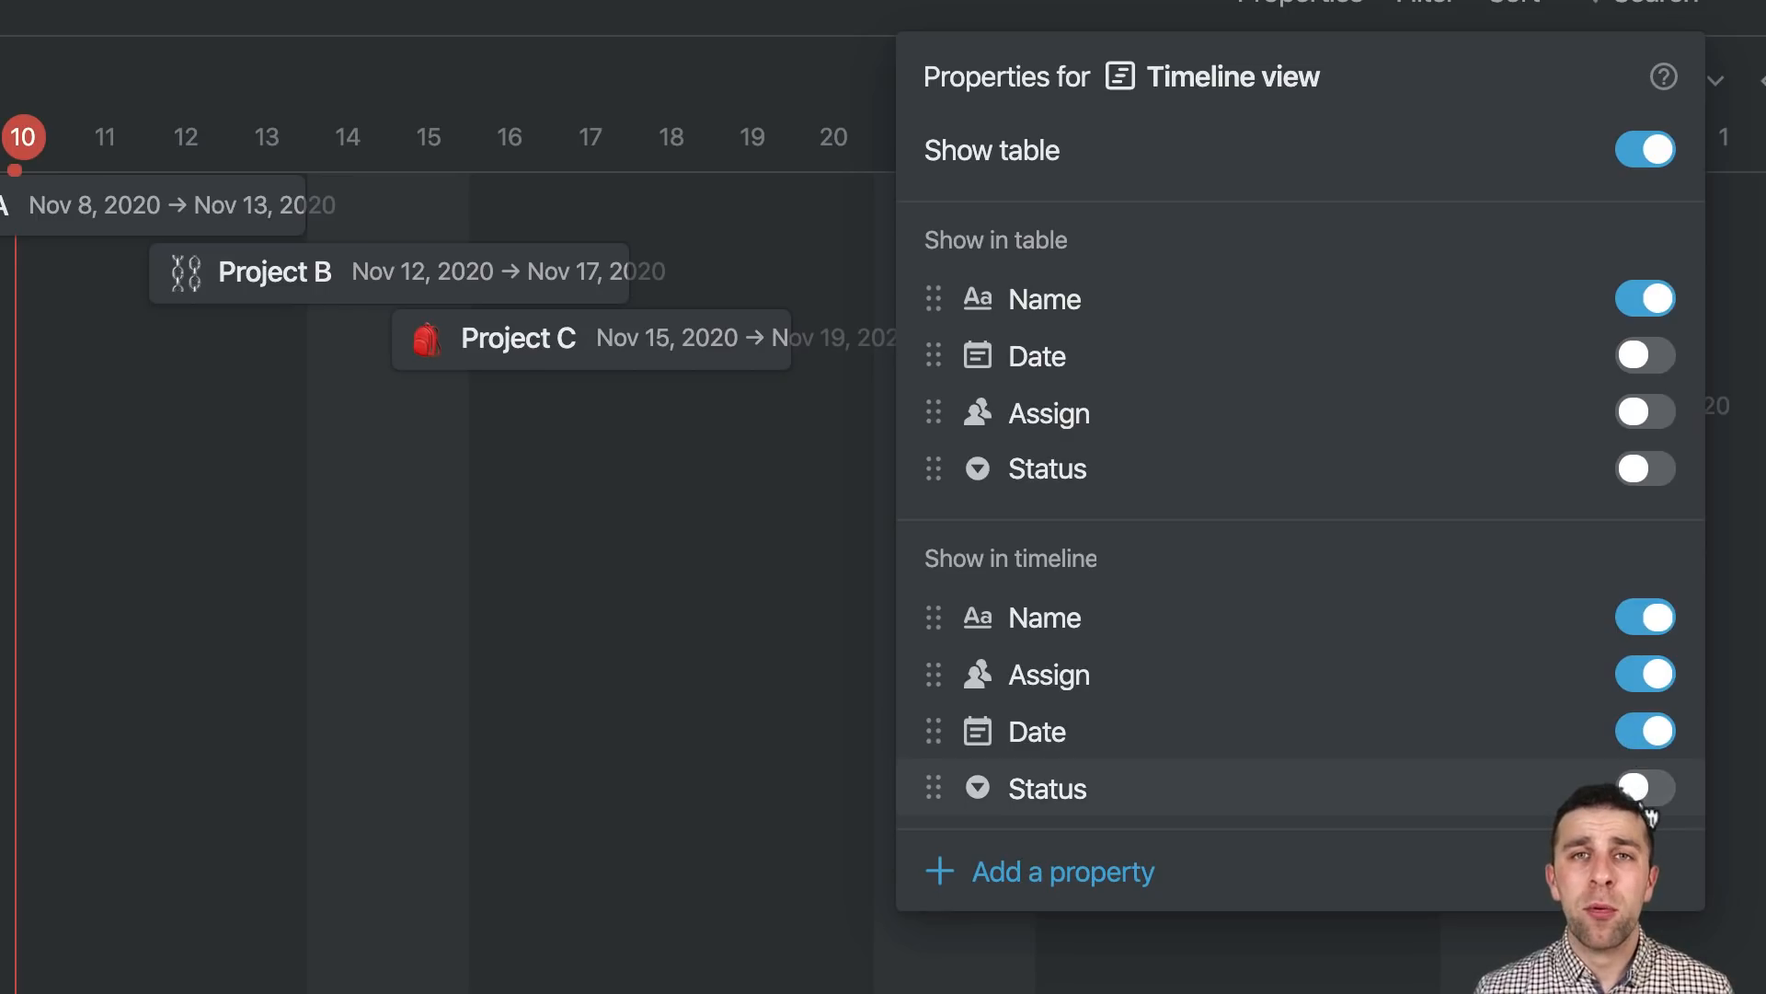
{"action": "left_click", "coordinate": [1643, 730]}
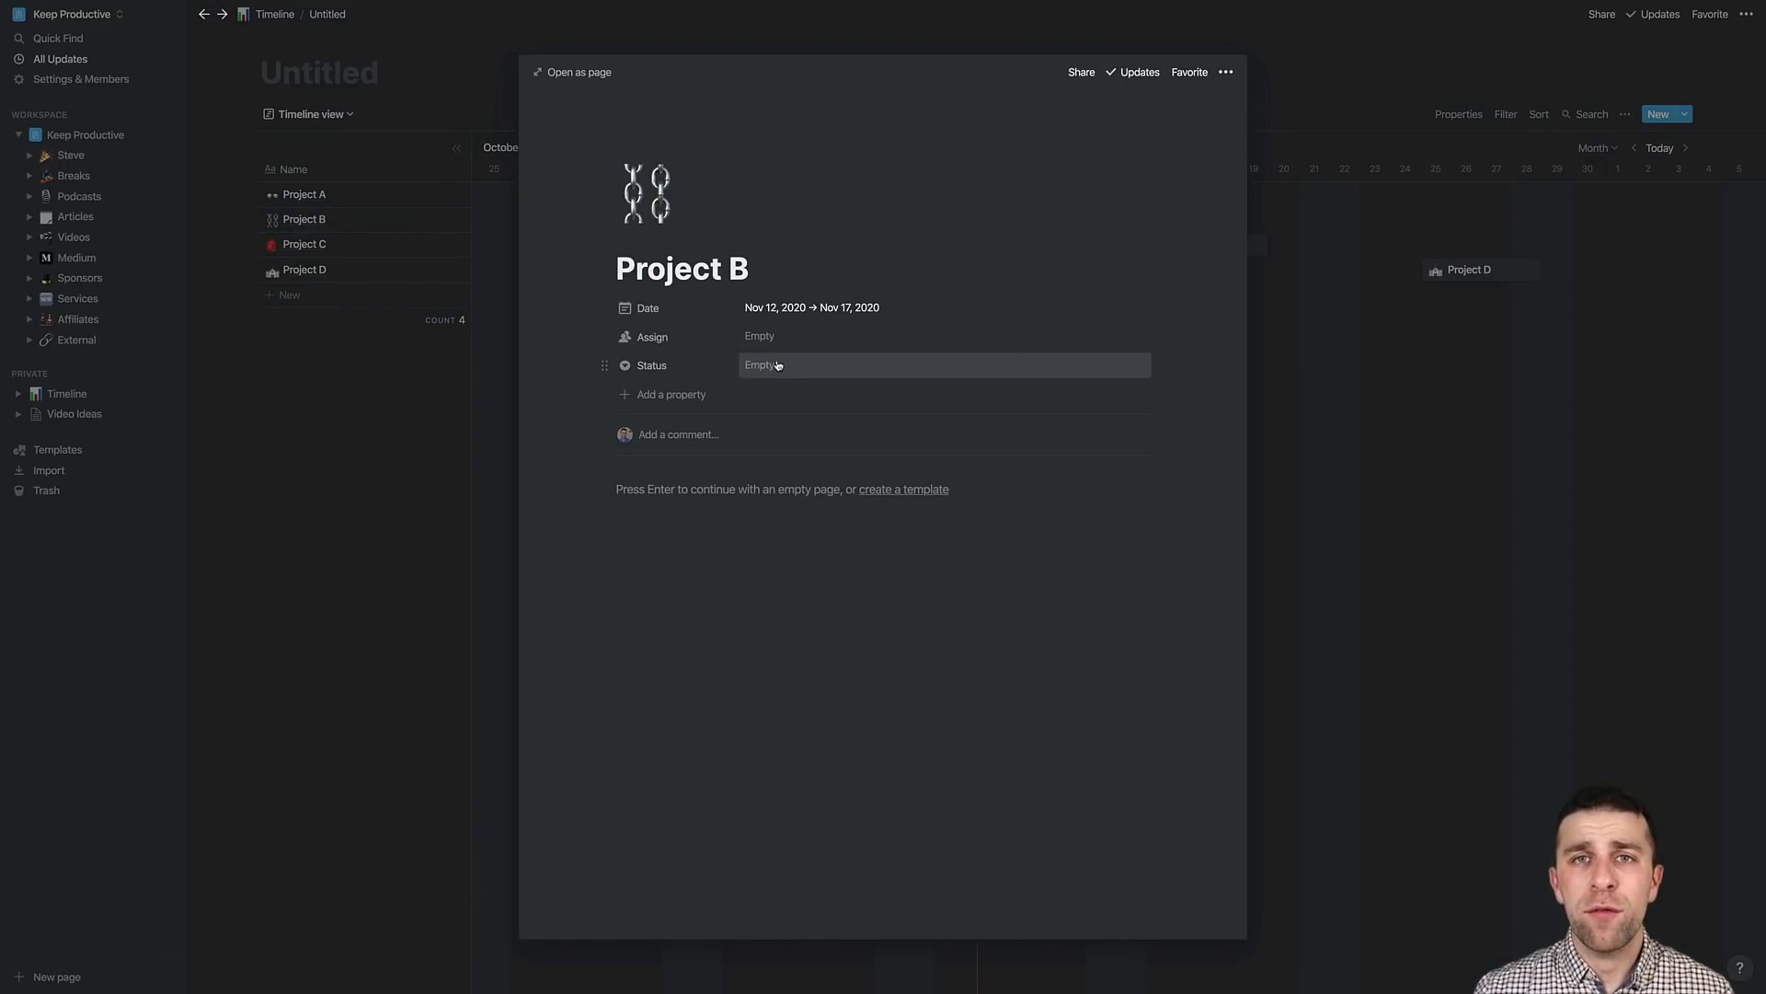
Step: Set Project C's status to Completed from its page
{"action": "left_click", "coordinate": [303, 243]}
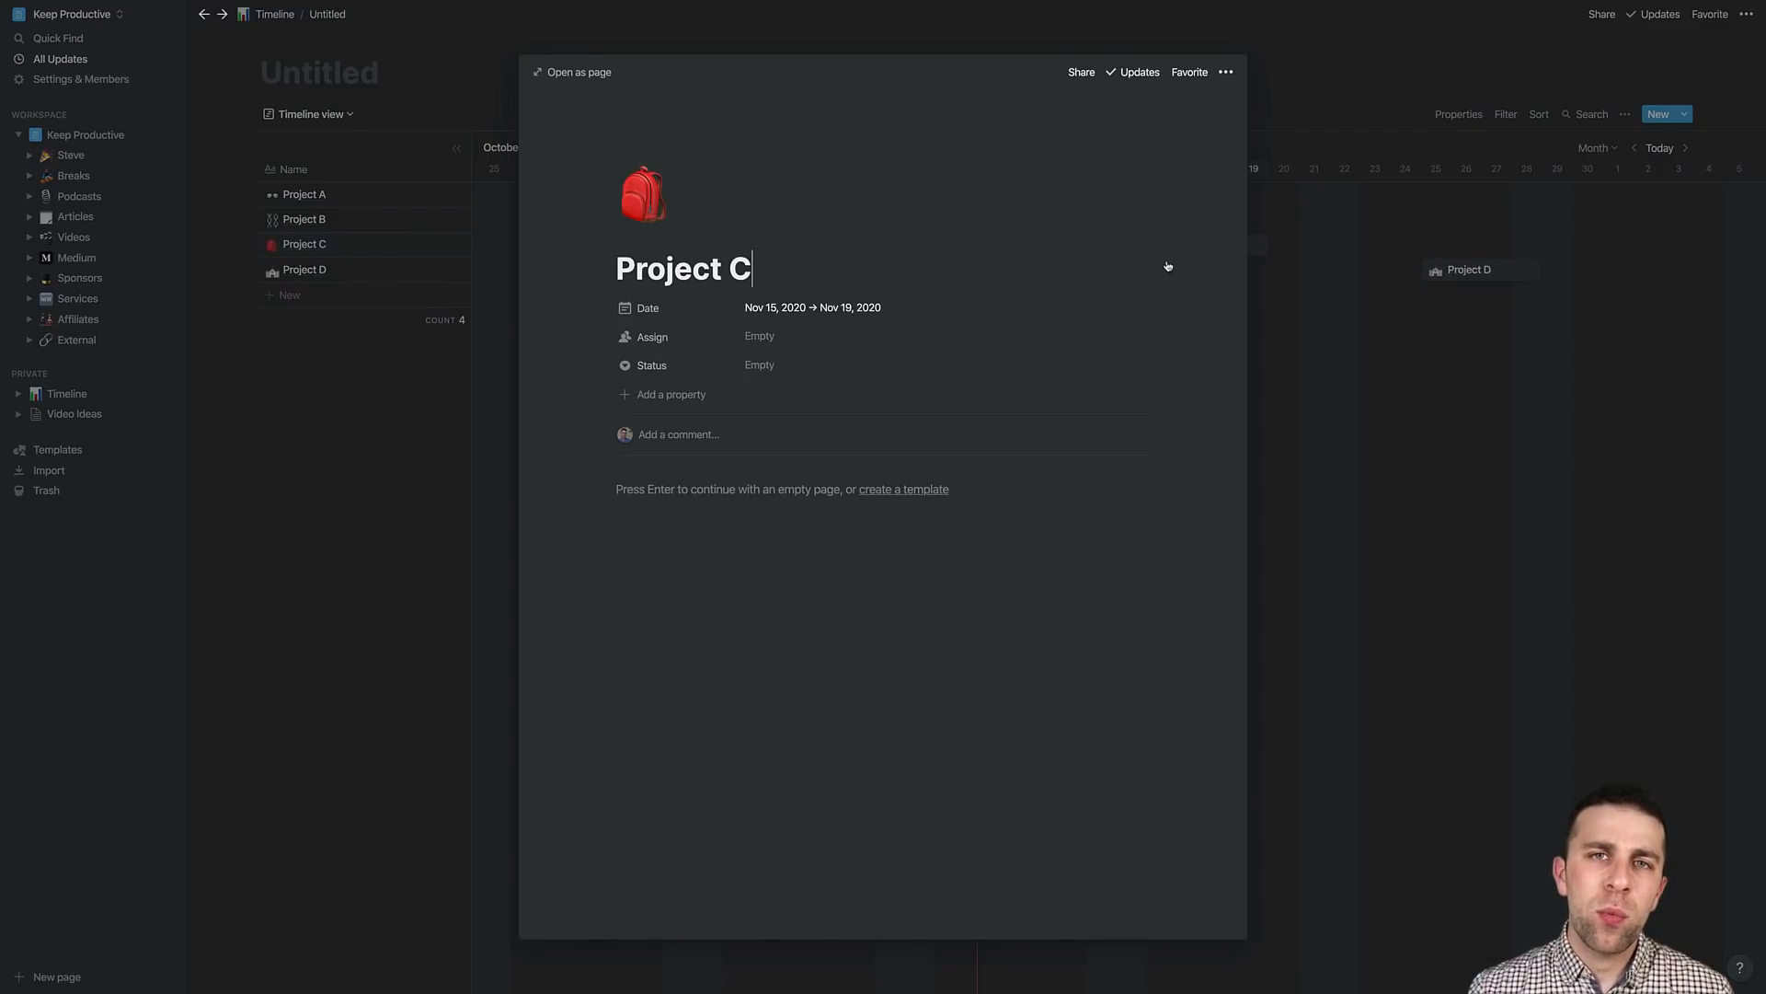
{"action": "left_click", "coordinate": [760, 364]}
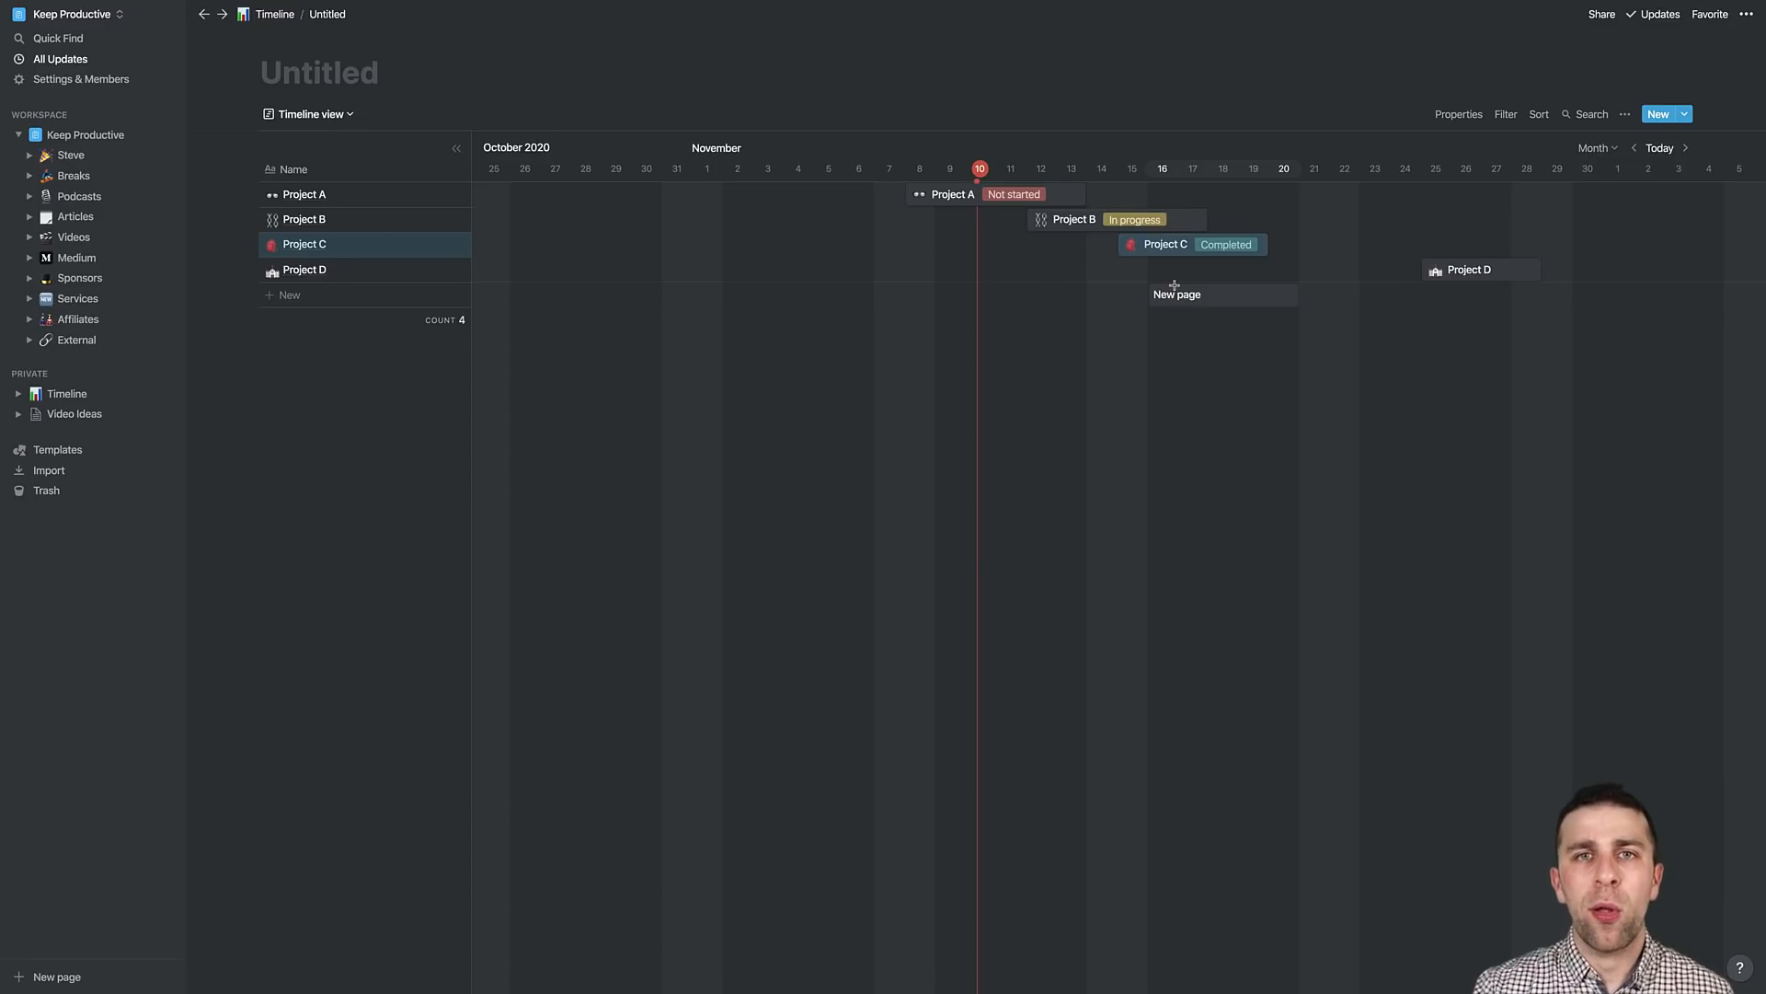
Step: Change the timeline scale from Month to Bi-week, then Week
{"action": "left_click", "coordinate": [1597, 147]}
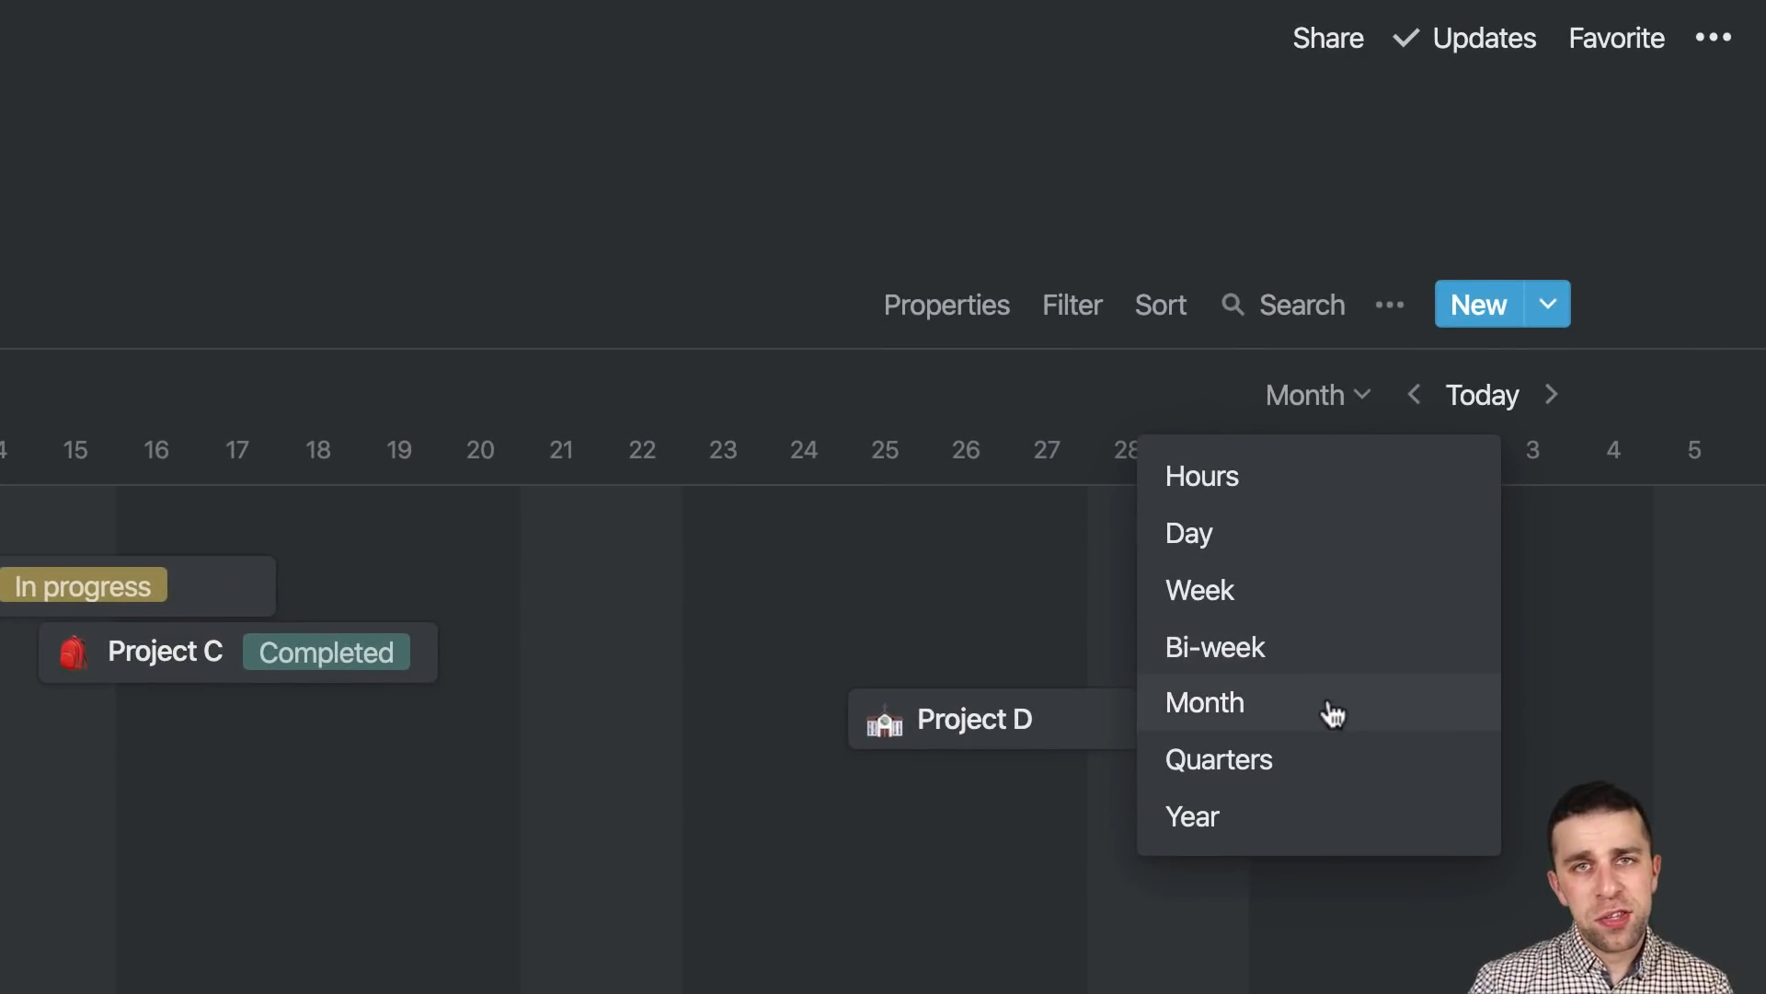
{"action": "left_click", "coordinate": [1215, 646]}
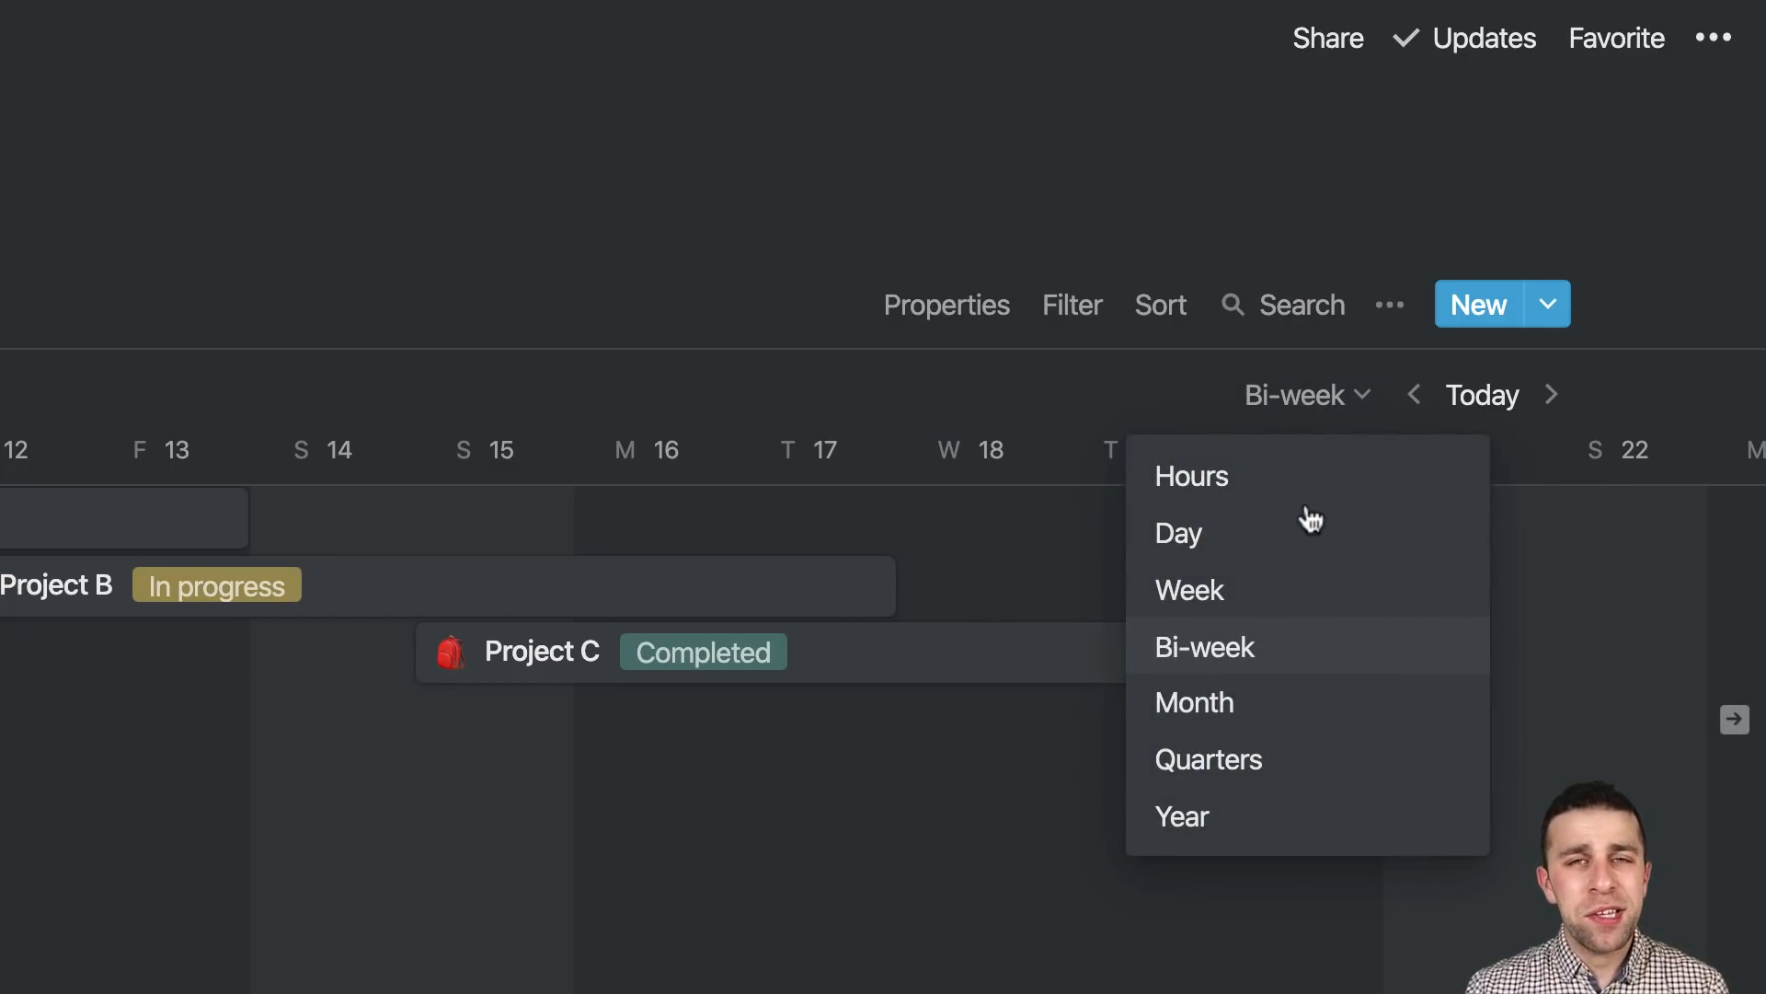
{"action": "left_click", "coordinate": [1189, 589]}
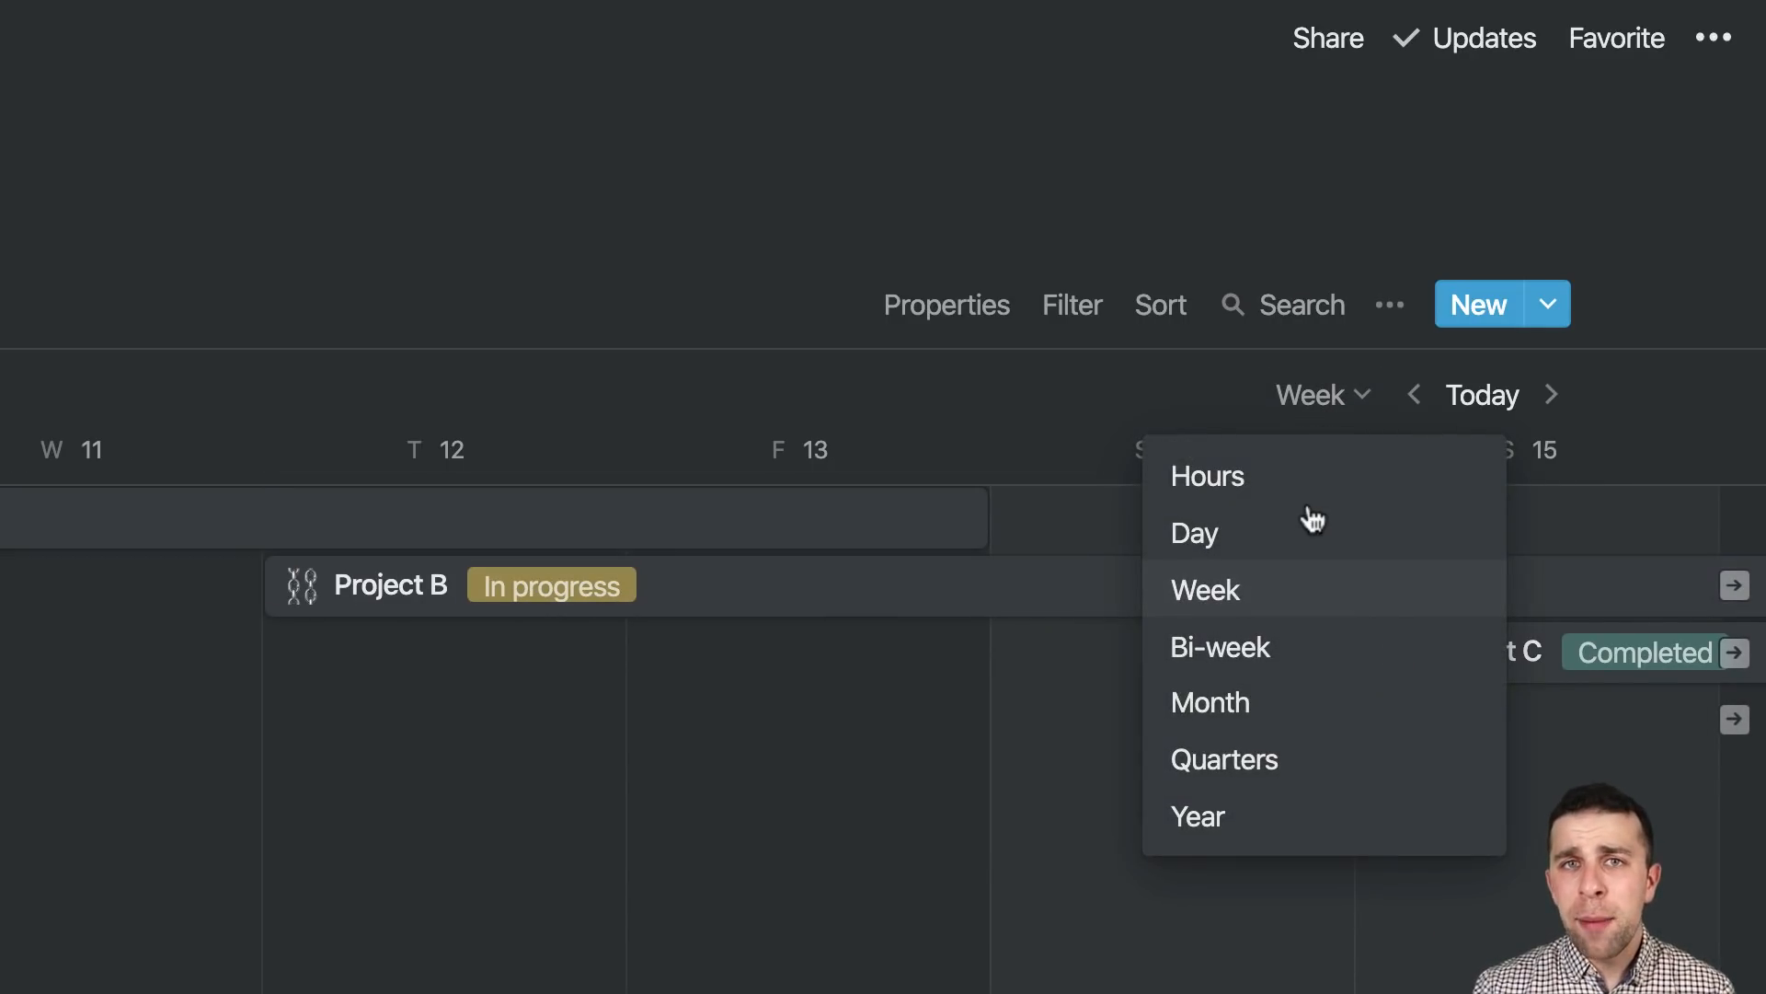
{"action": "left_click", "coordinate": [1207, 475]}
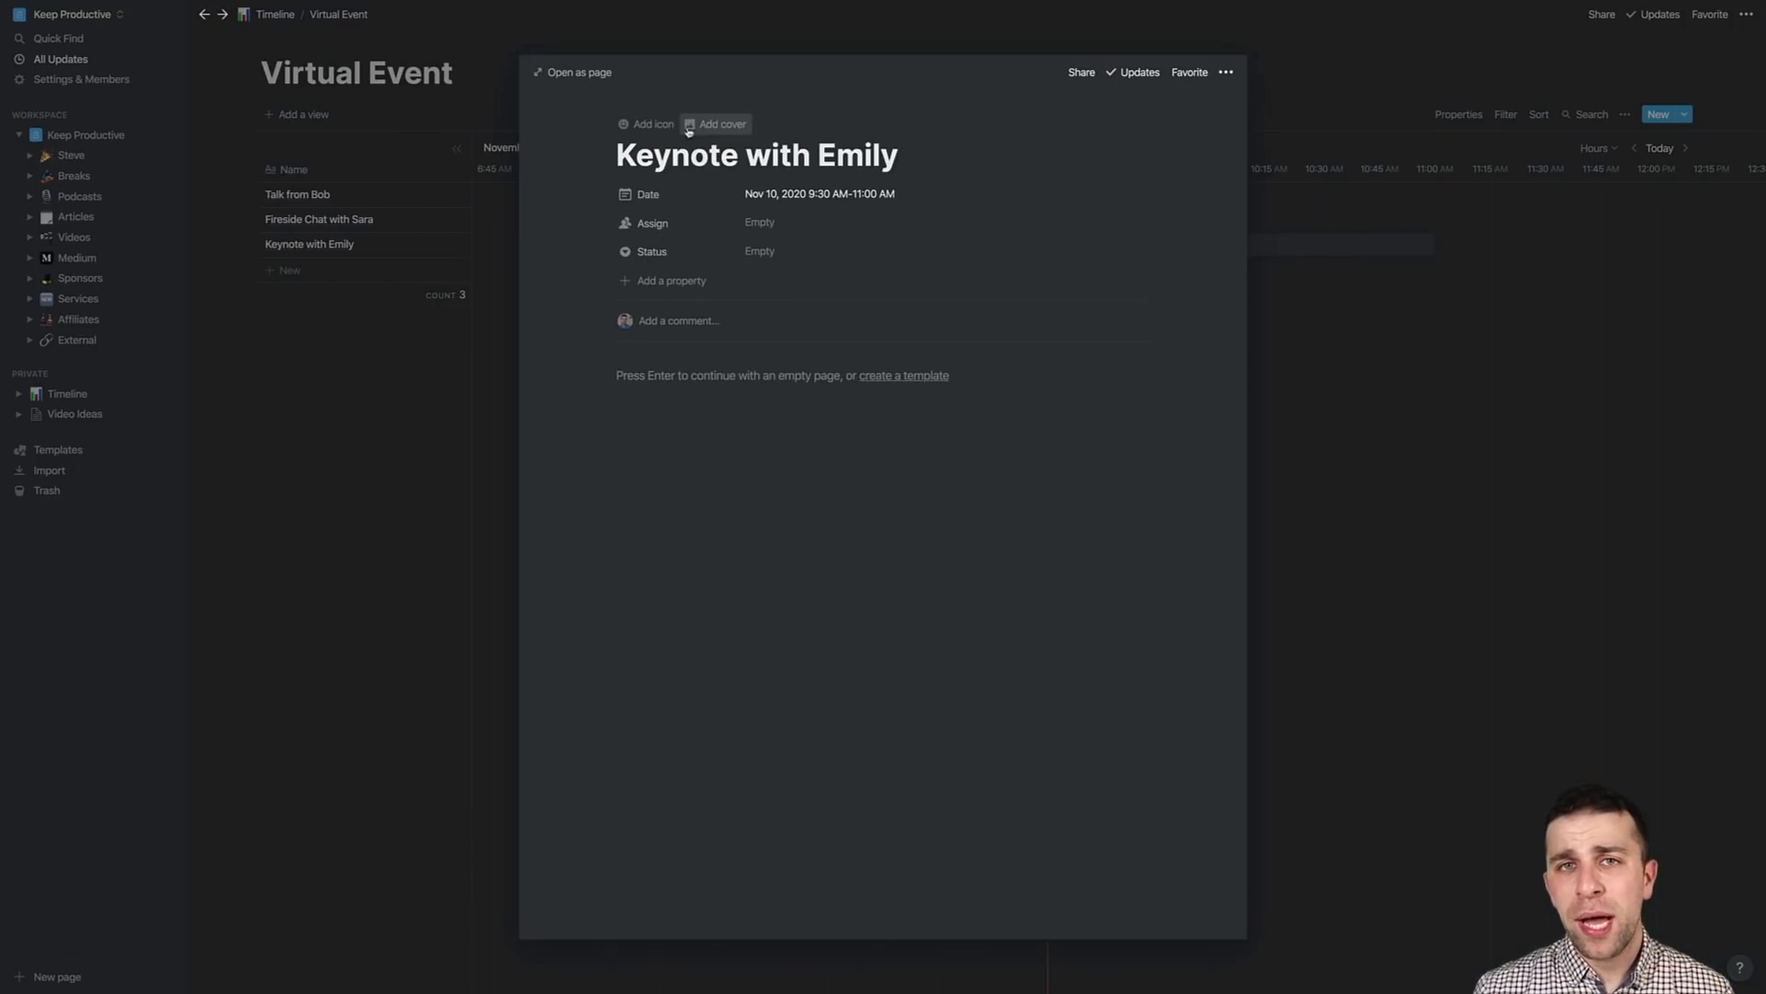
Step: Add an icon to Keynote with Emily and view the Talk from Bob event page
{"action": "left_click", "coordinate": [319, 219]}
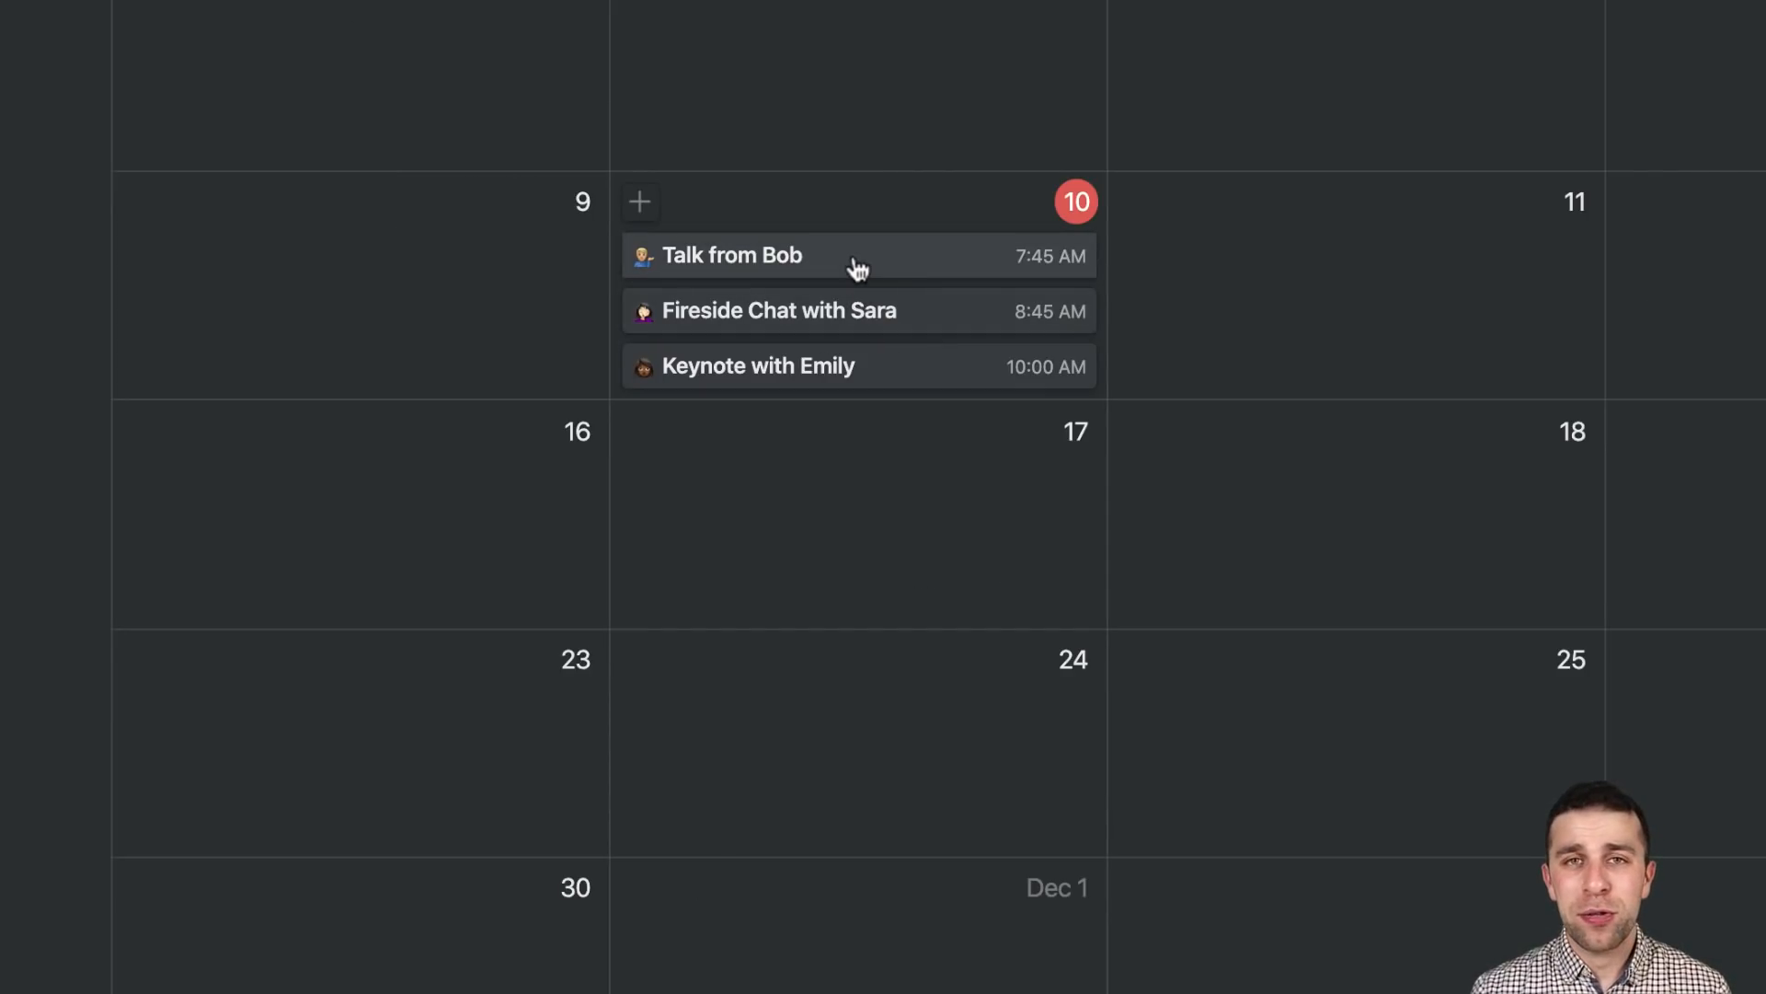
{"action": "mouse_move", "coordinate": [856, 269]}
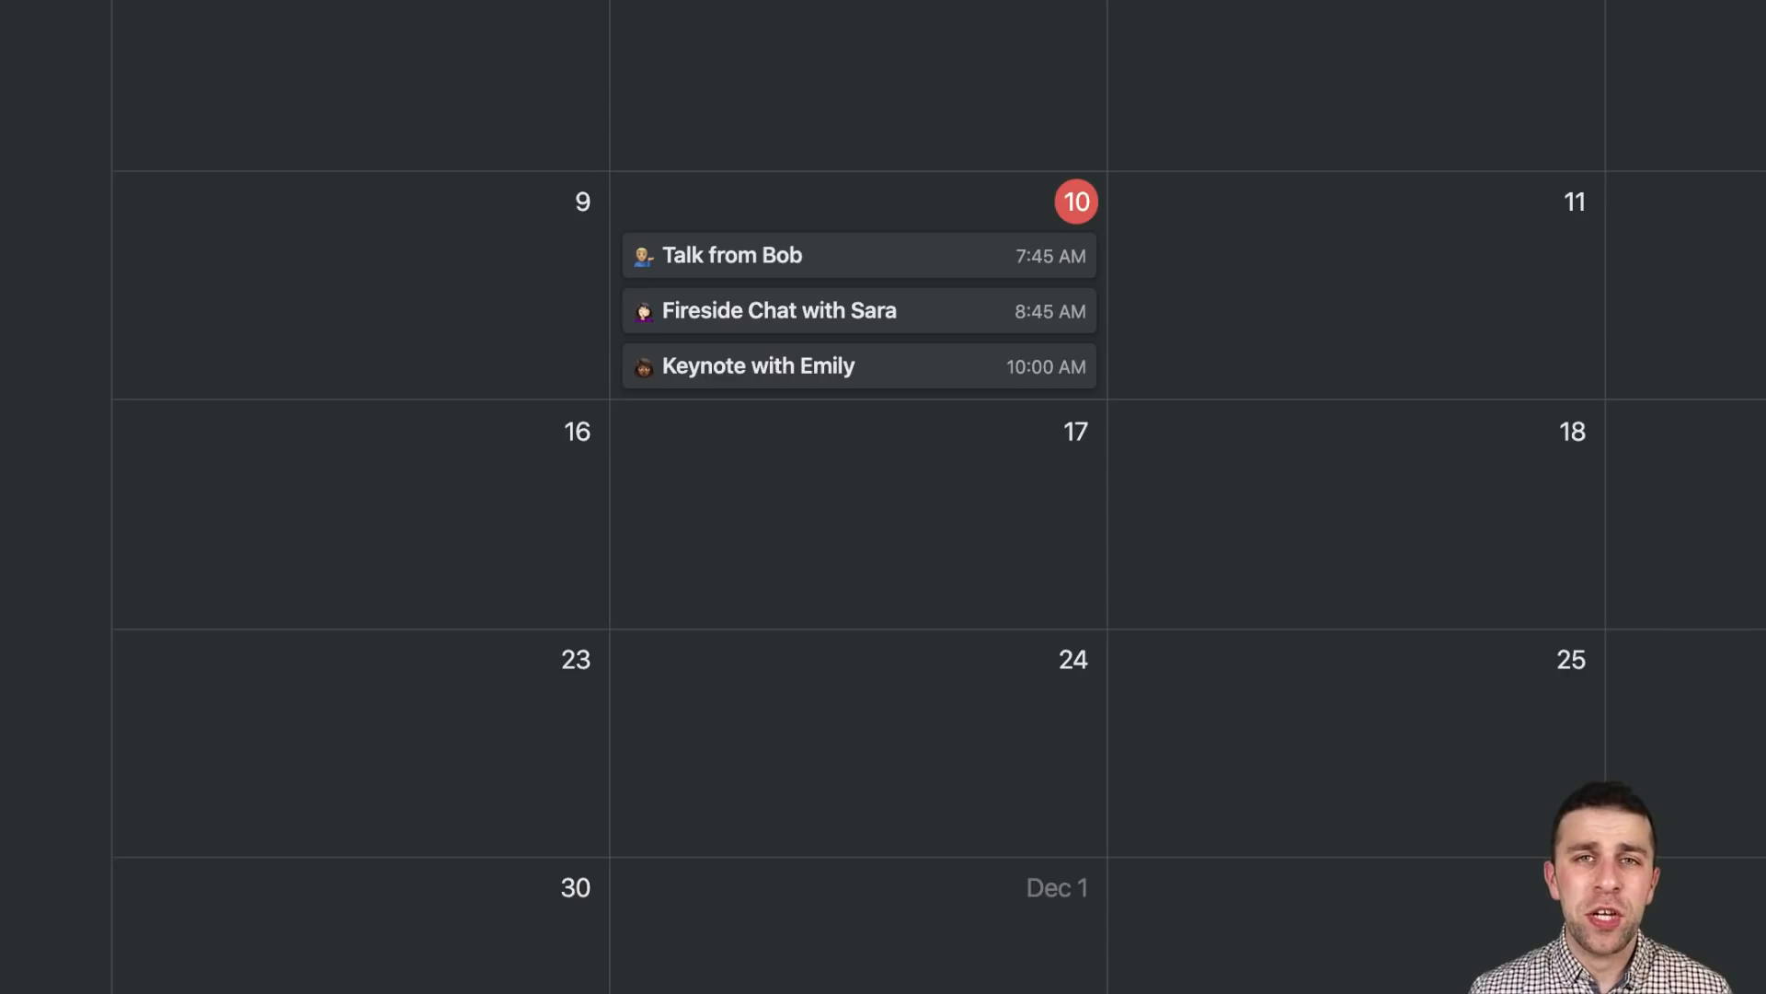
{"action": "left_click", "coordinate": [733, 254]}
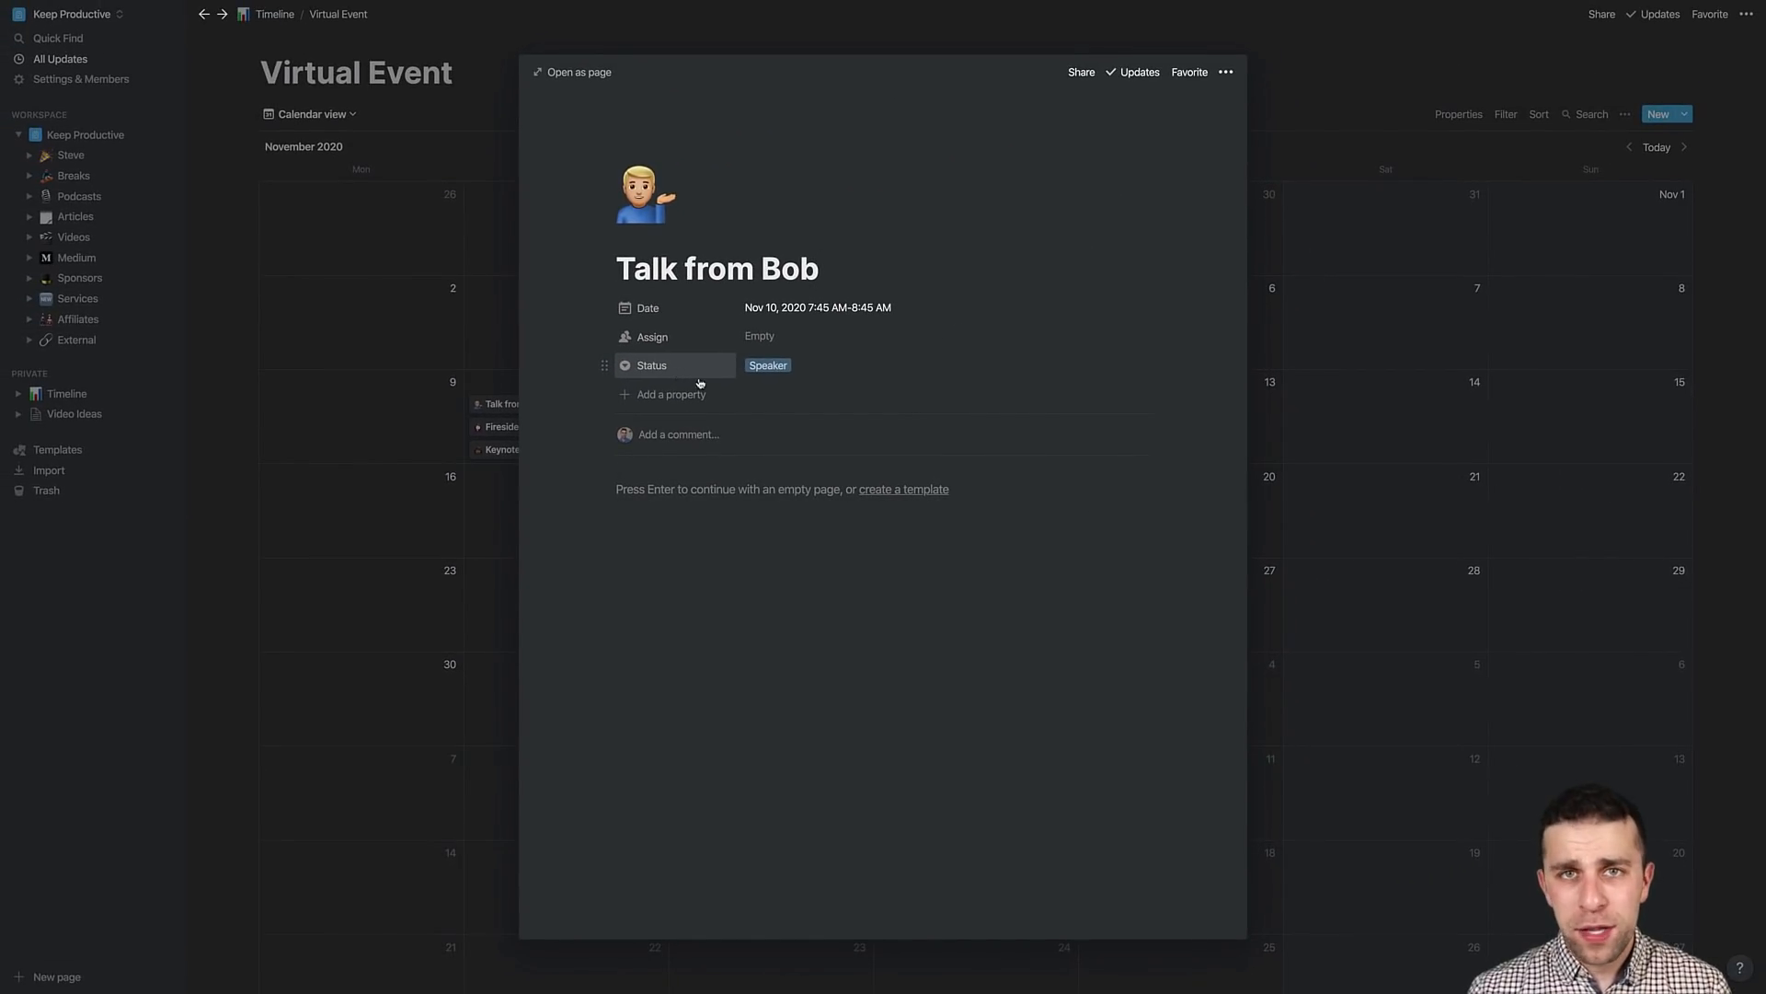
{"action": "left_click", "coordinate": [1227, 72]}
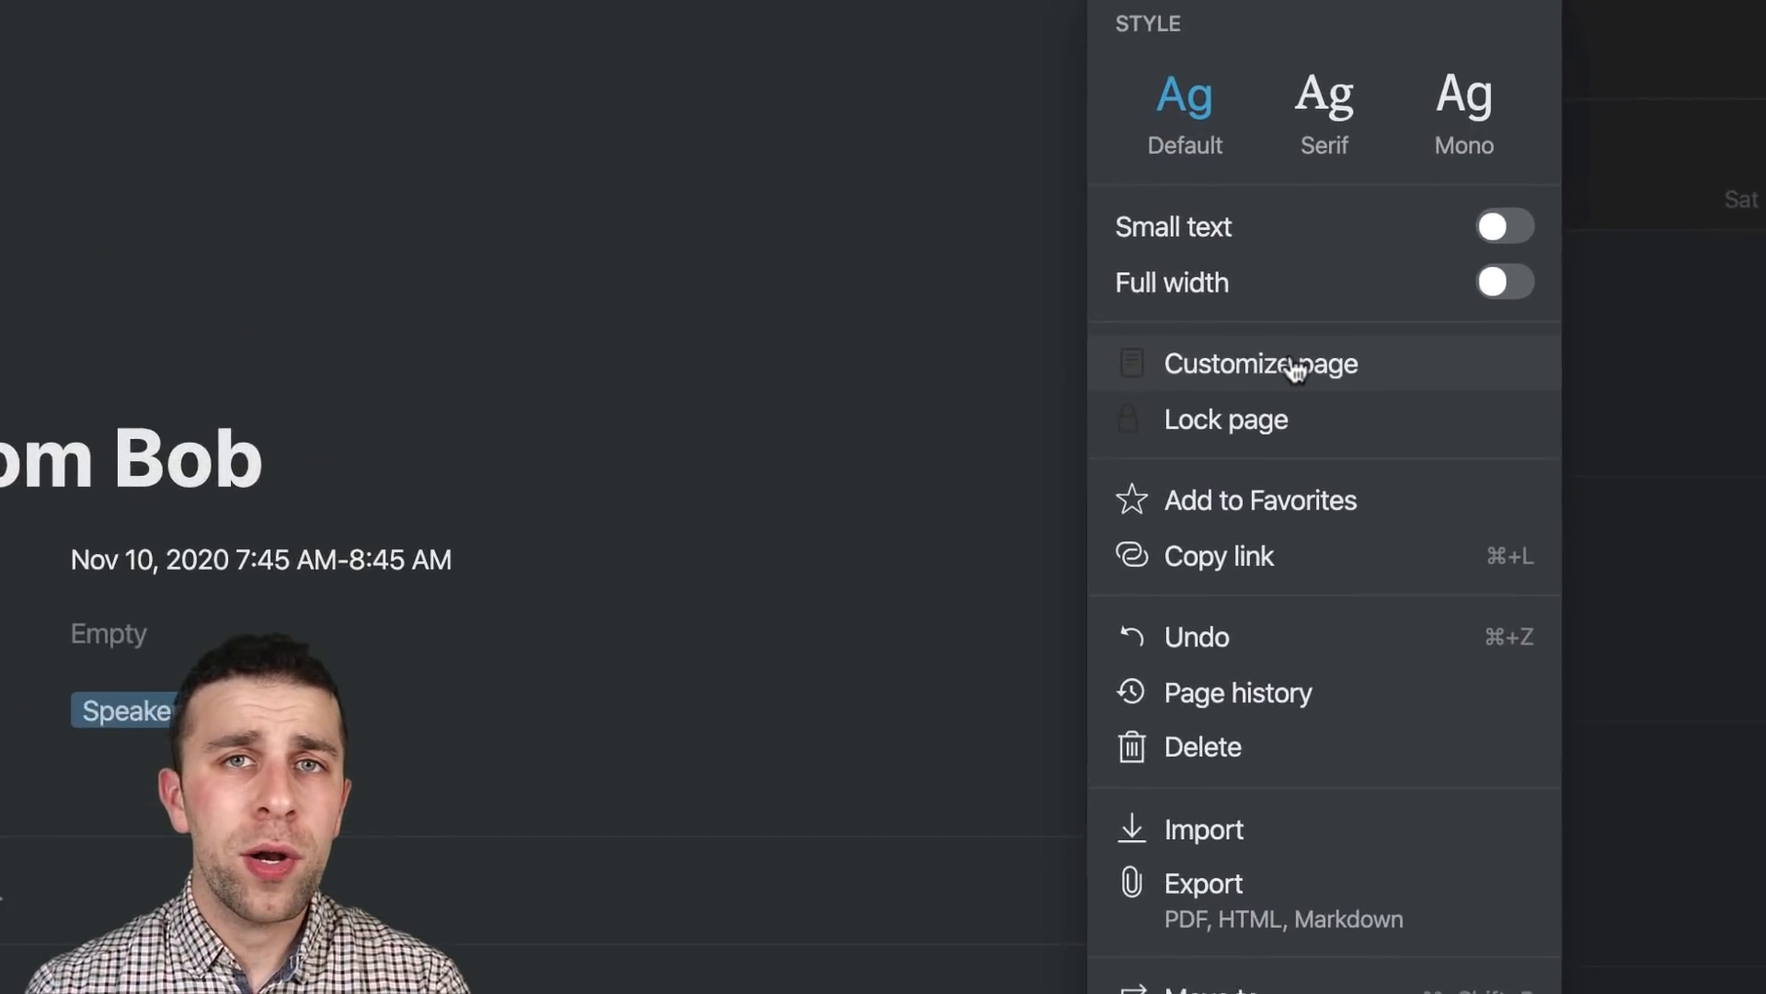
Step: In Customize page, set the Date and Assign properties to Always hide
{"action": "left_click", "coordinate": [1259, 363]}
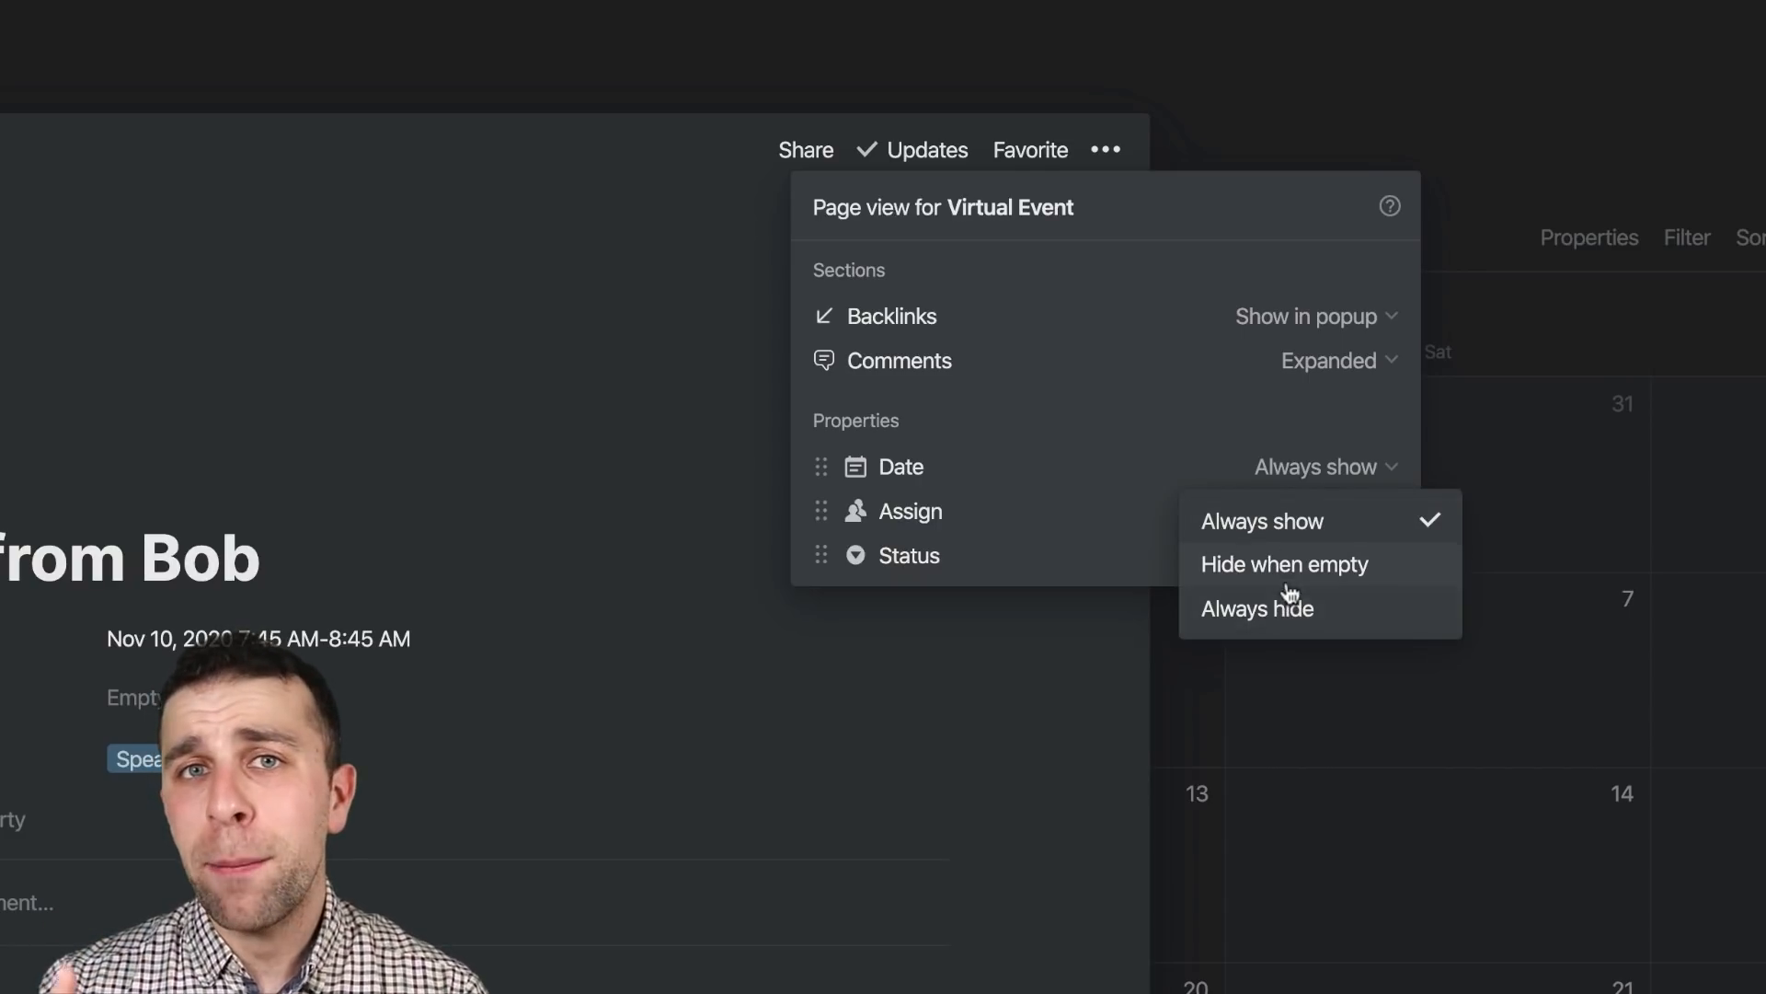
{"action": "left_click", "coordinate": [1284, 563]}
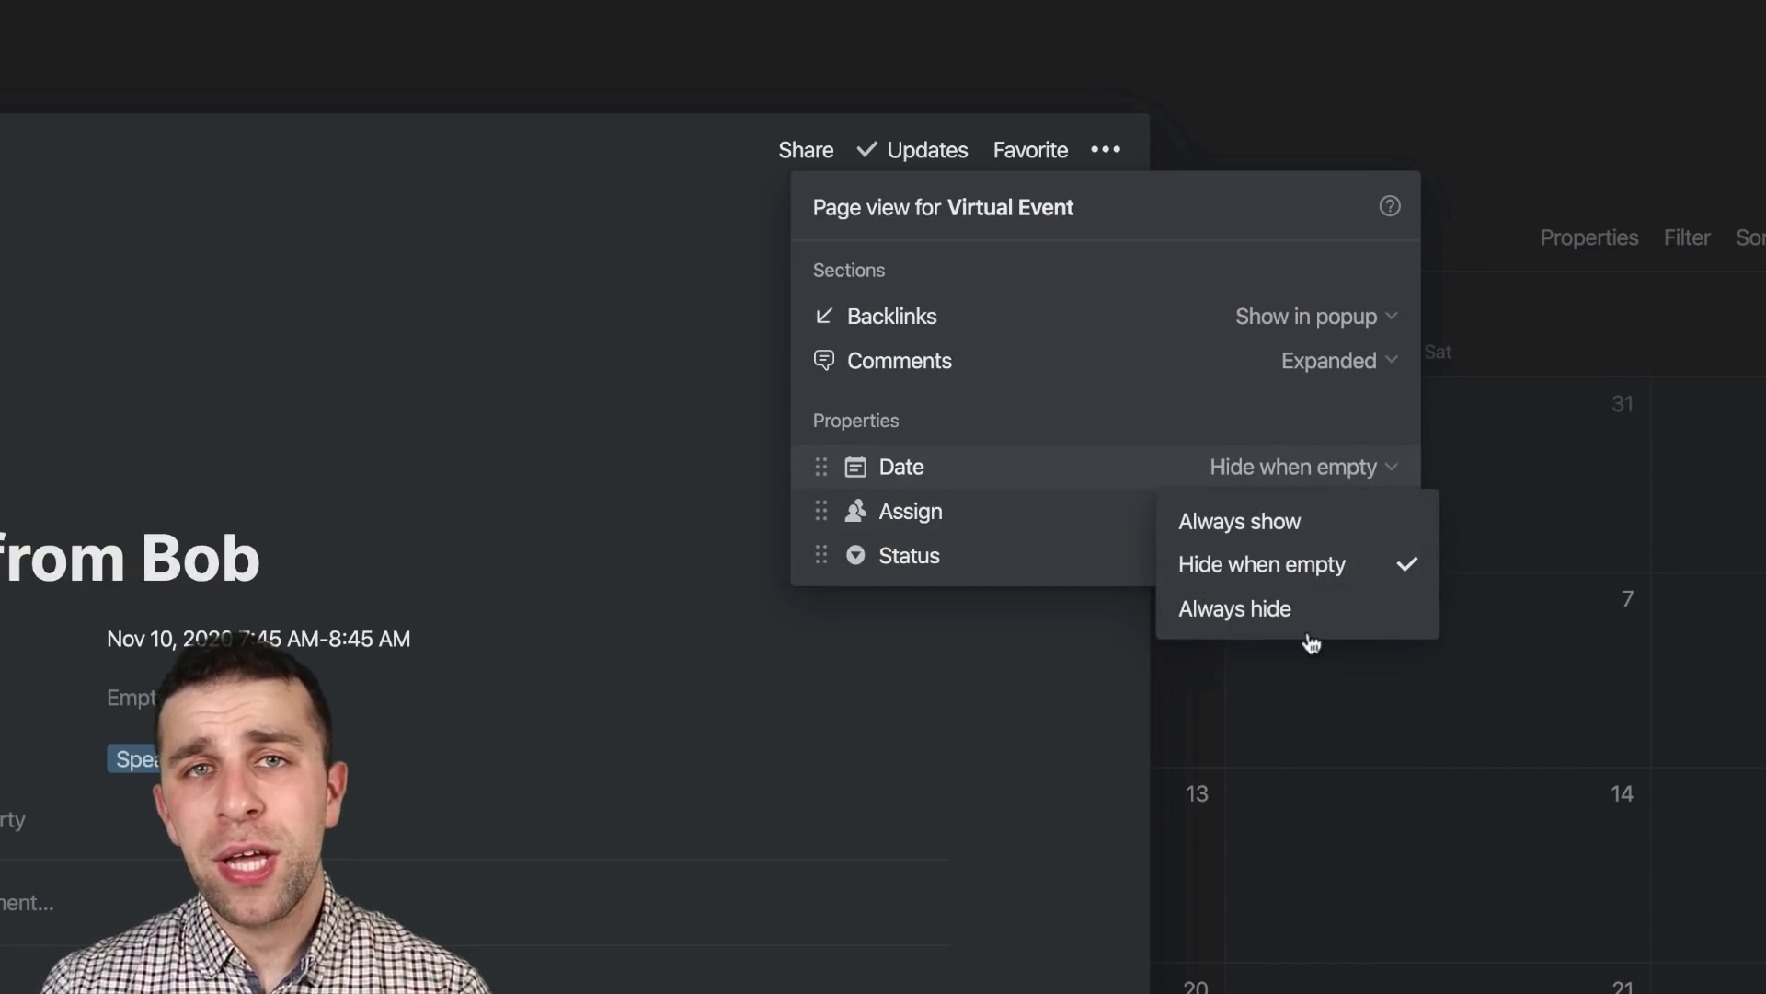
{"action": "left_click", "coordinate": [1233, 609]}
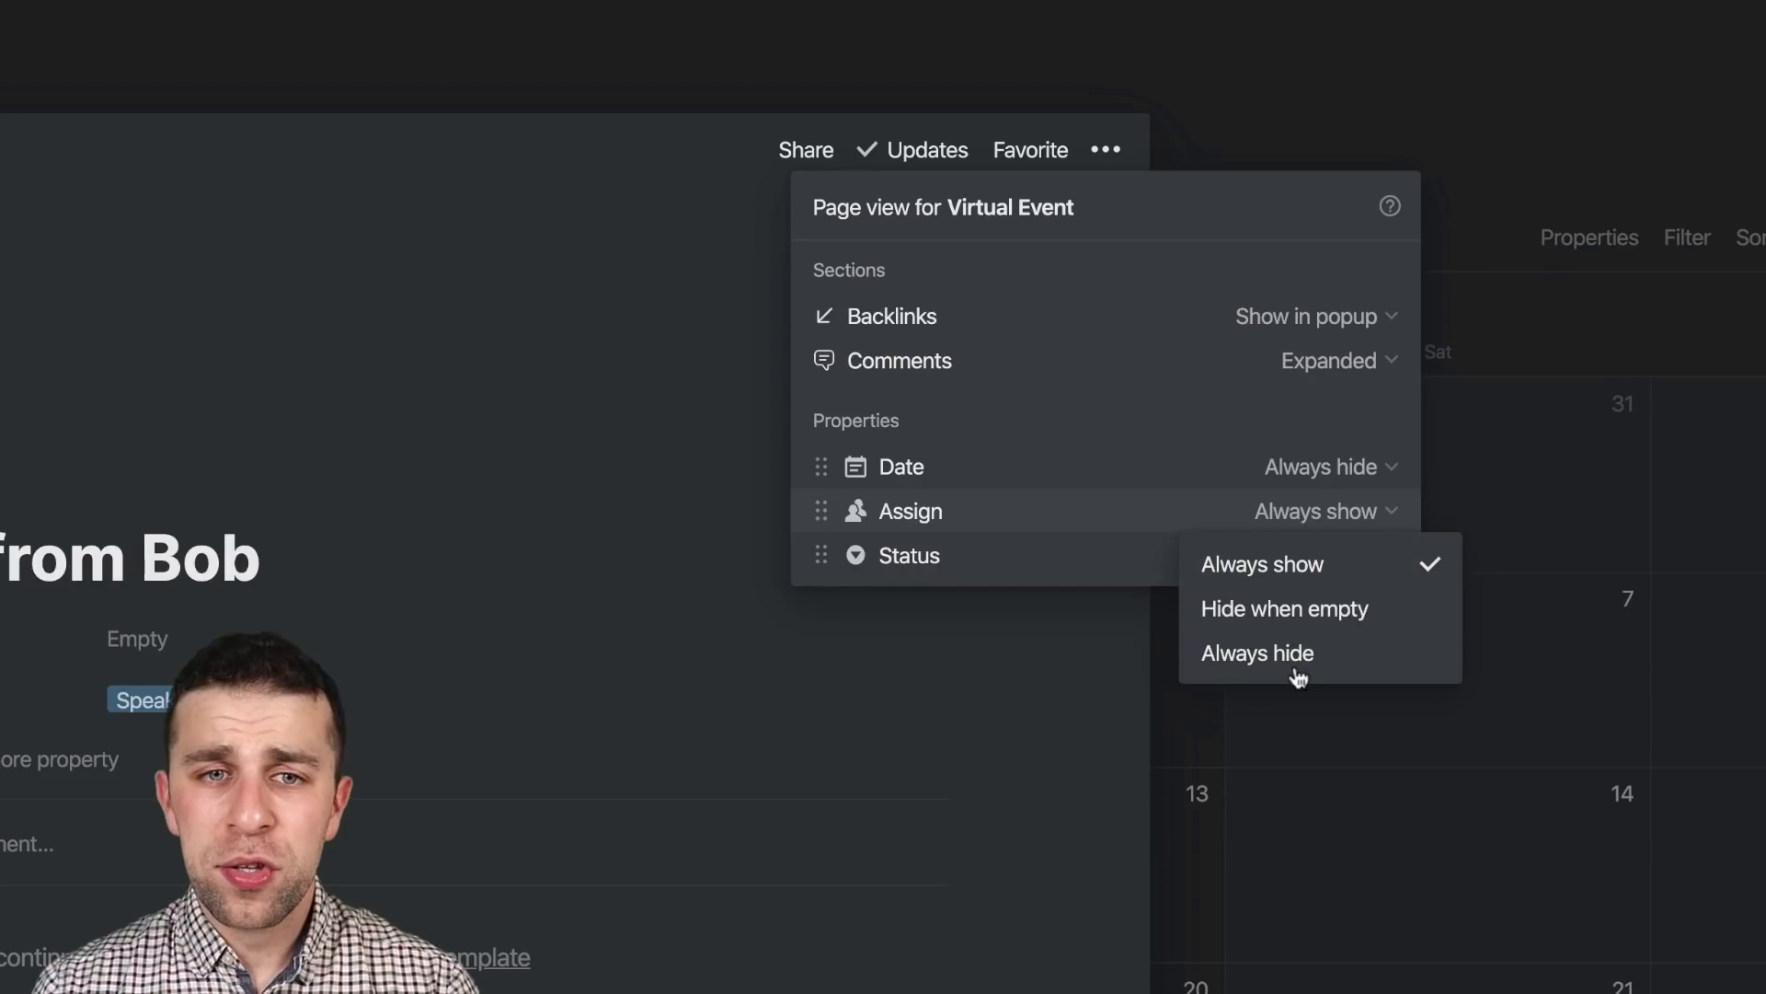
{"action": "left_click", "coordinate": [1256, 651]}
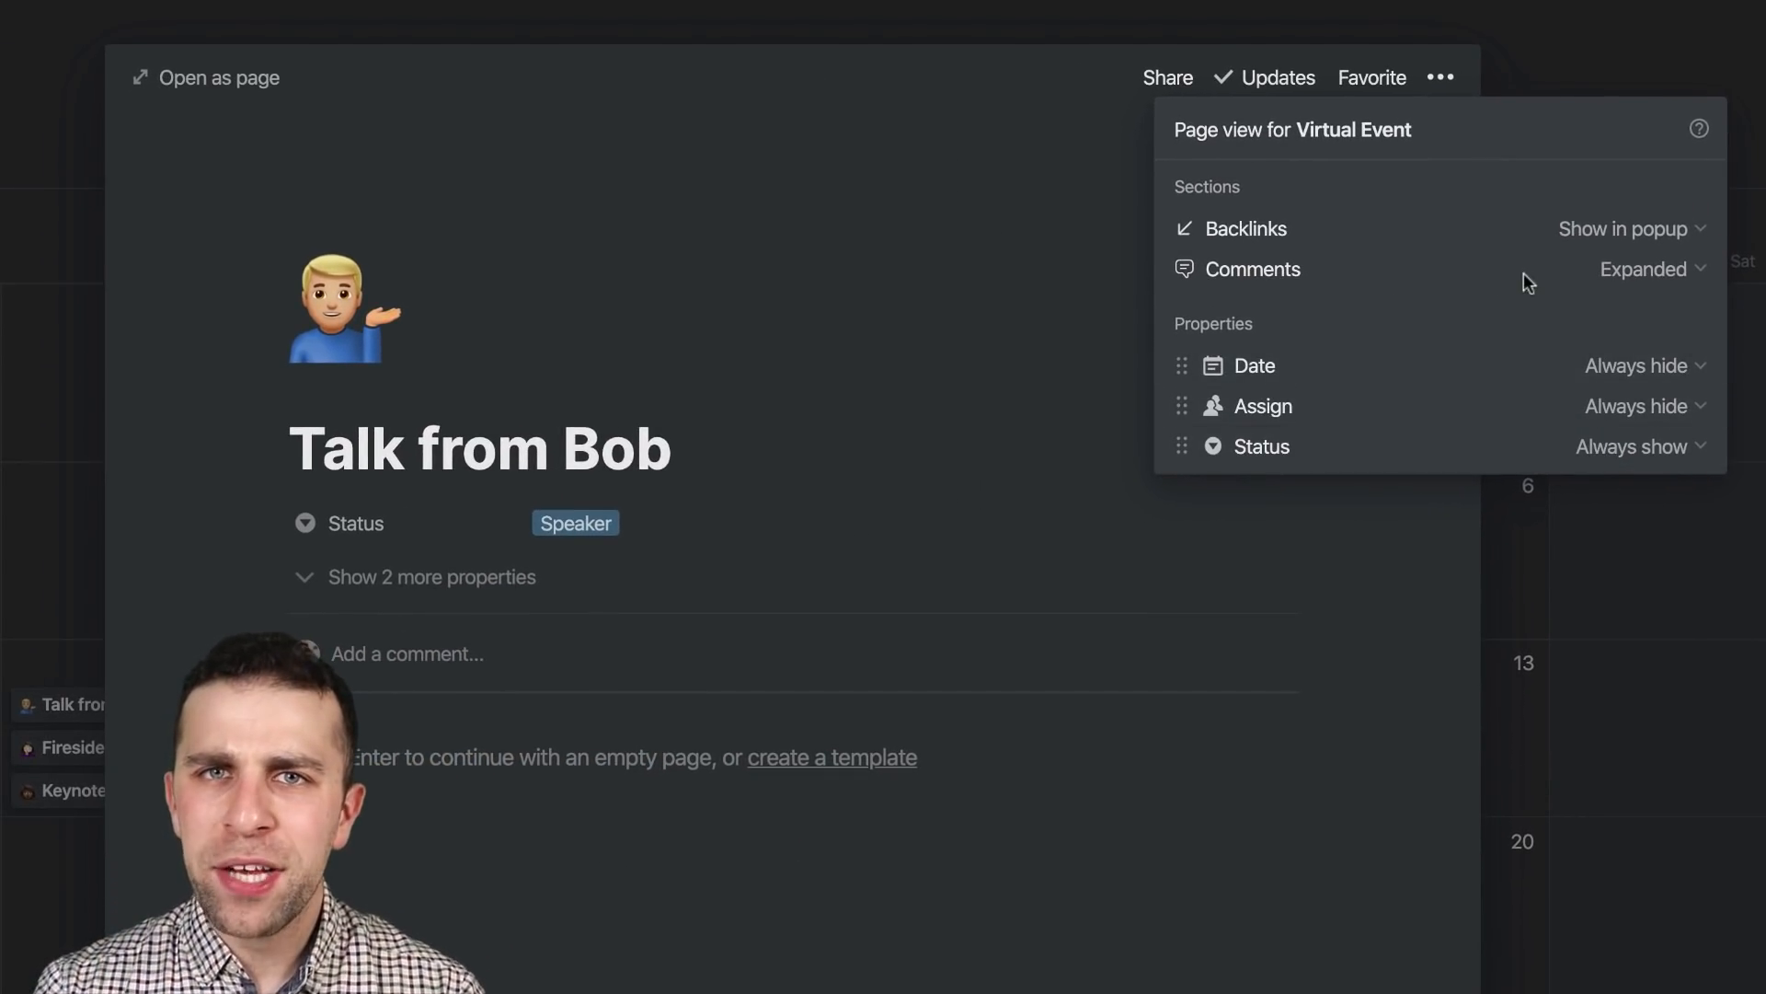
Step: Set event-page Comments to Off and Backlinks to Expanded
{"action": "left_click", "coordinate": [1648, 269]}
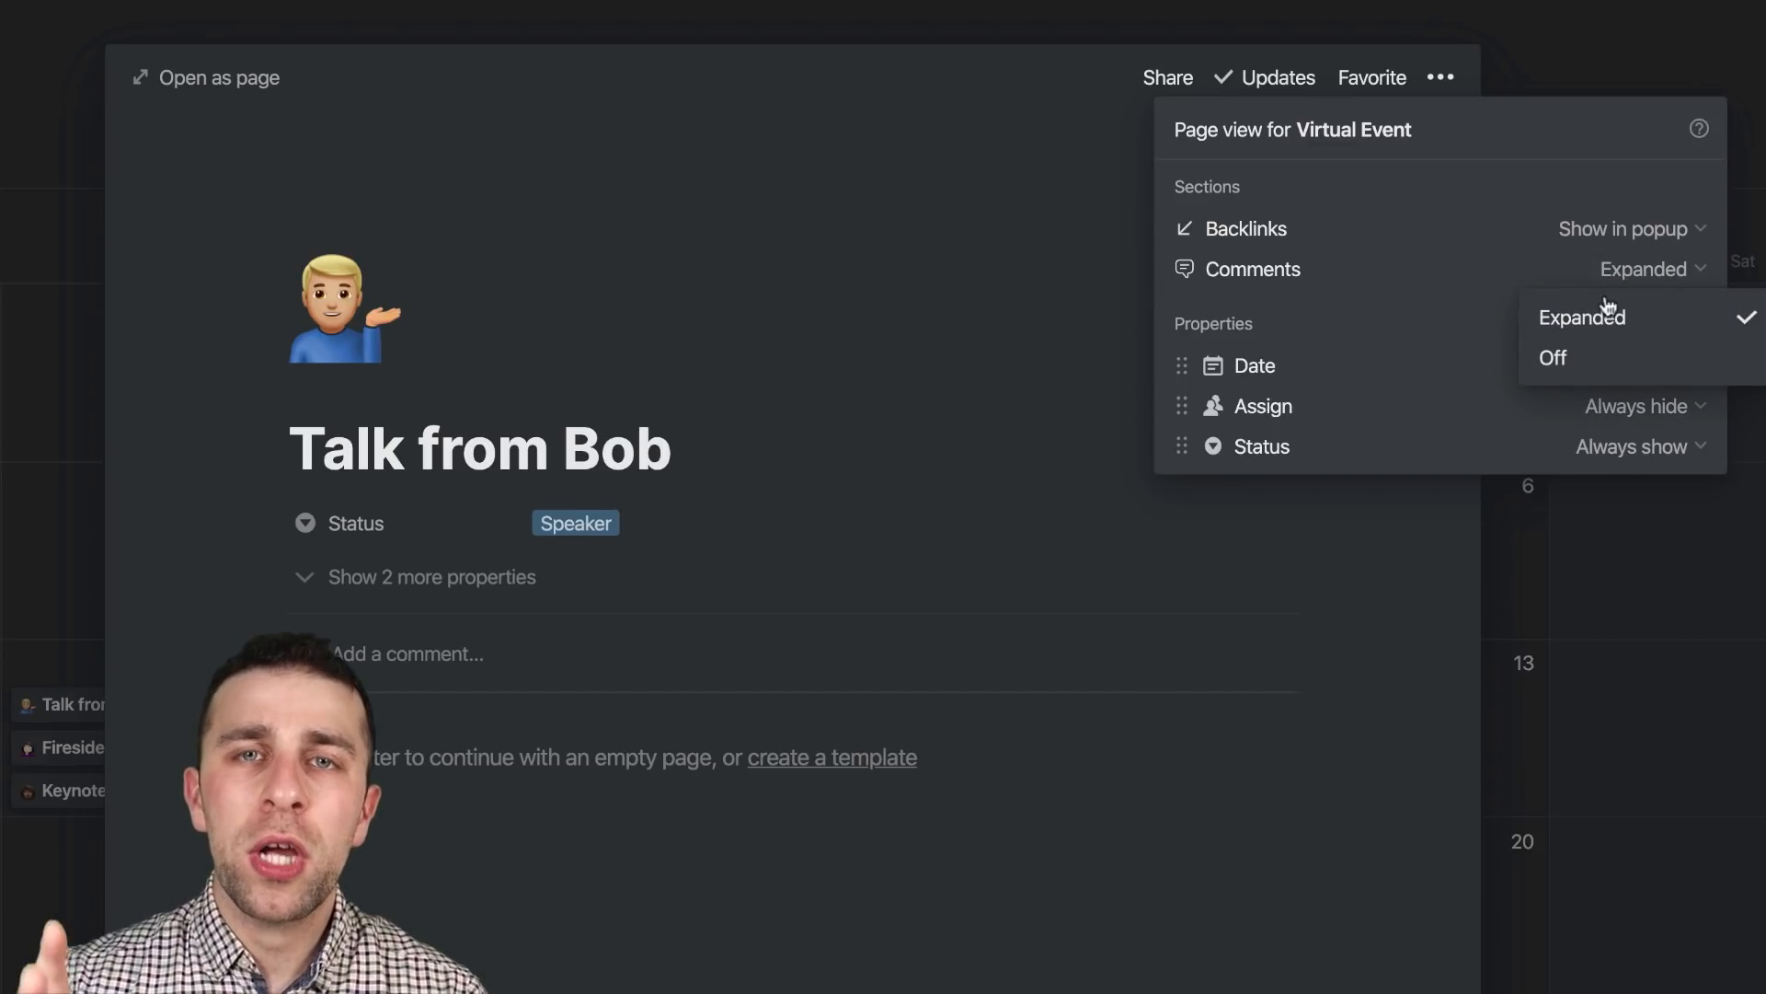
{"action": "left_click", "coordinate": [1553, 359]}
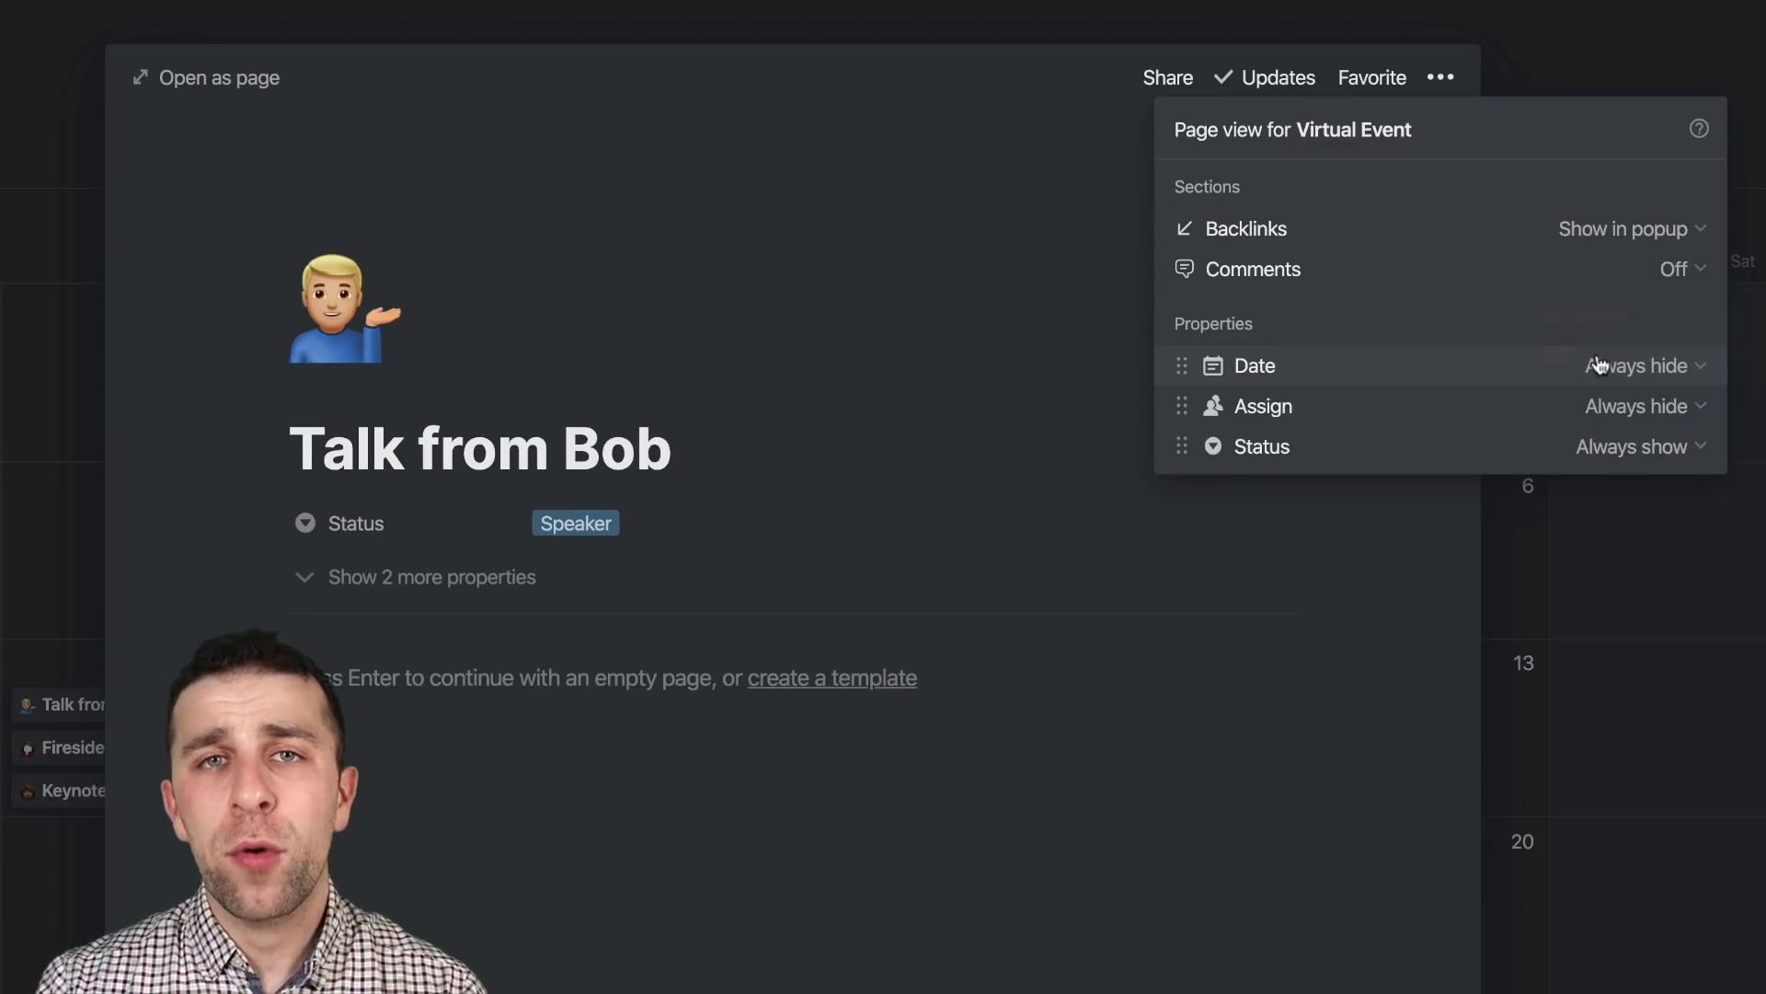
{"action": "mouse_move", "coordinate": [1632, 254]}
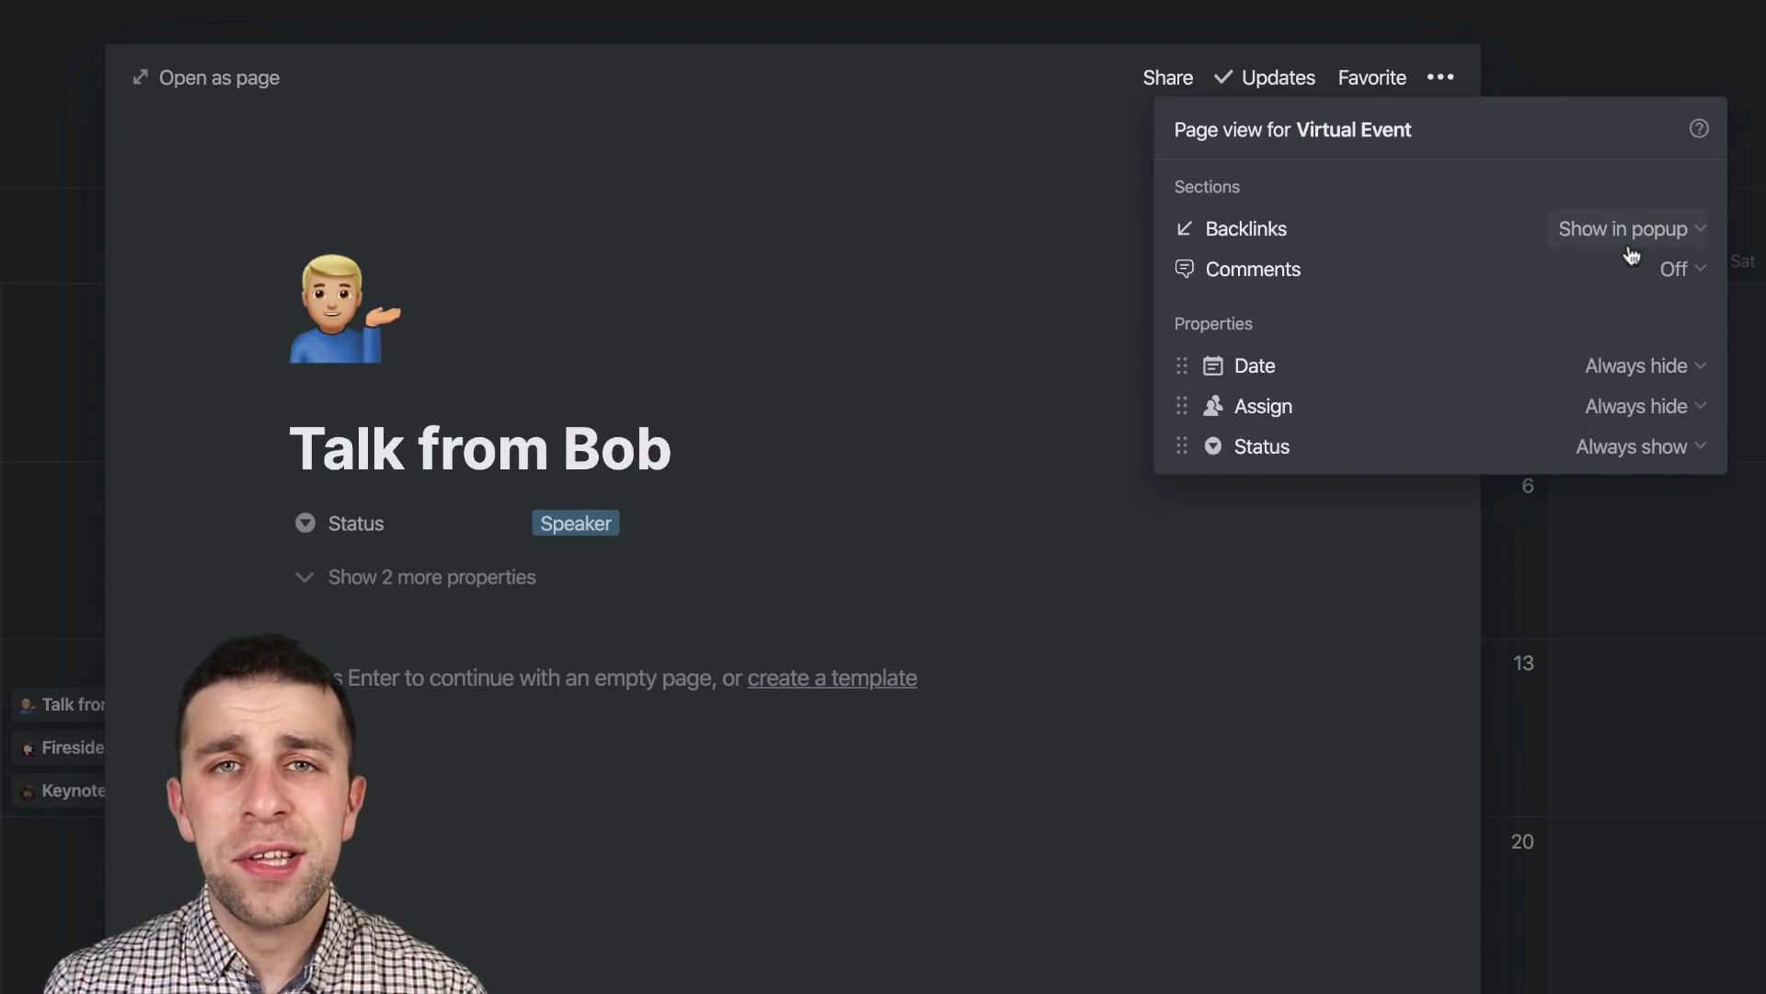
{"action": "left_click", "coordinate": [1629, 228]}
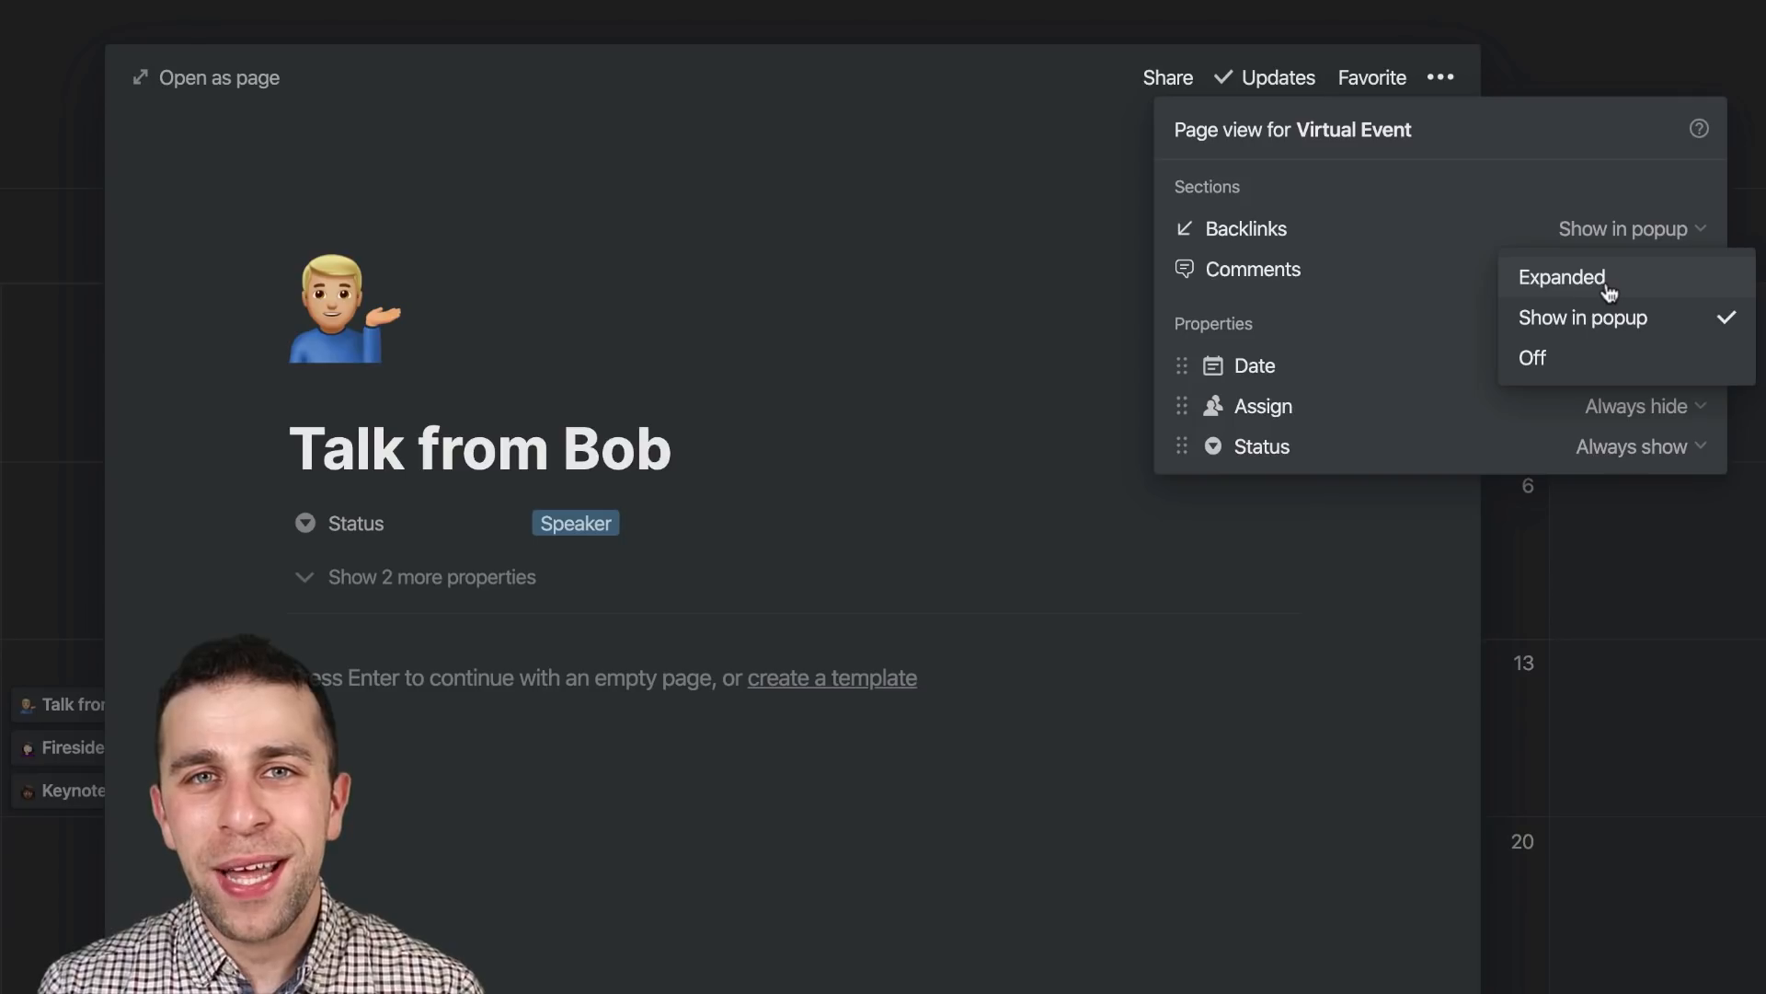
{"action": "left_click", "coordinate": [1562, 278]}
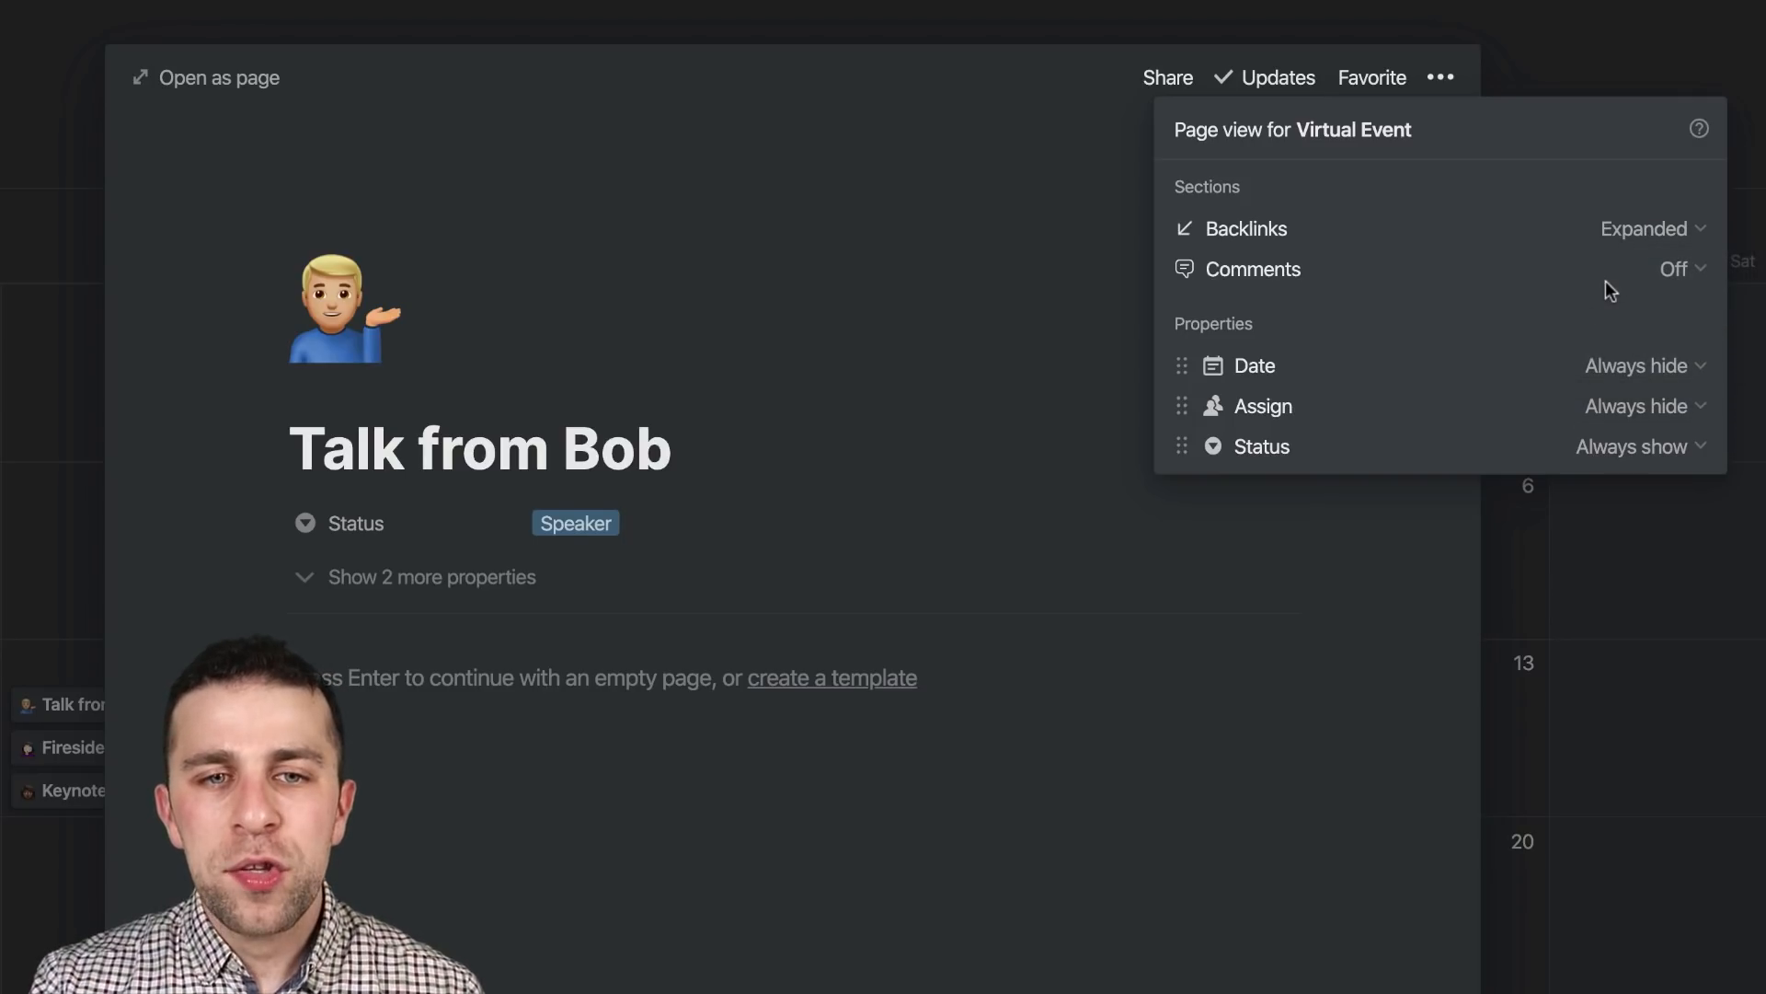
{"action": "mouse_move", "coordinate": [1524, 268]}
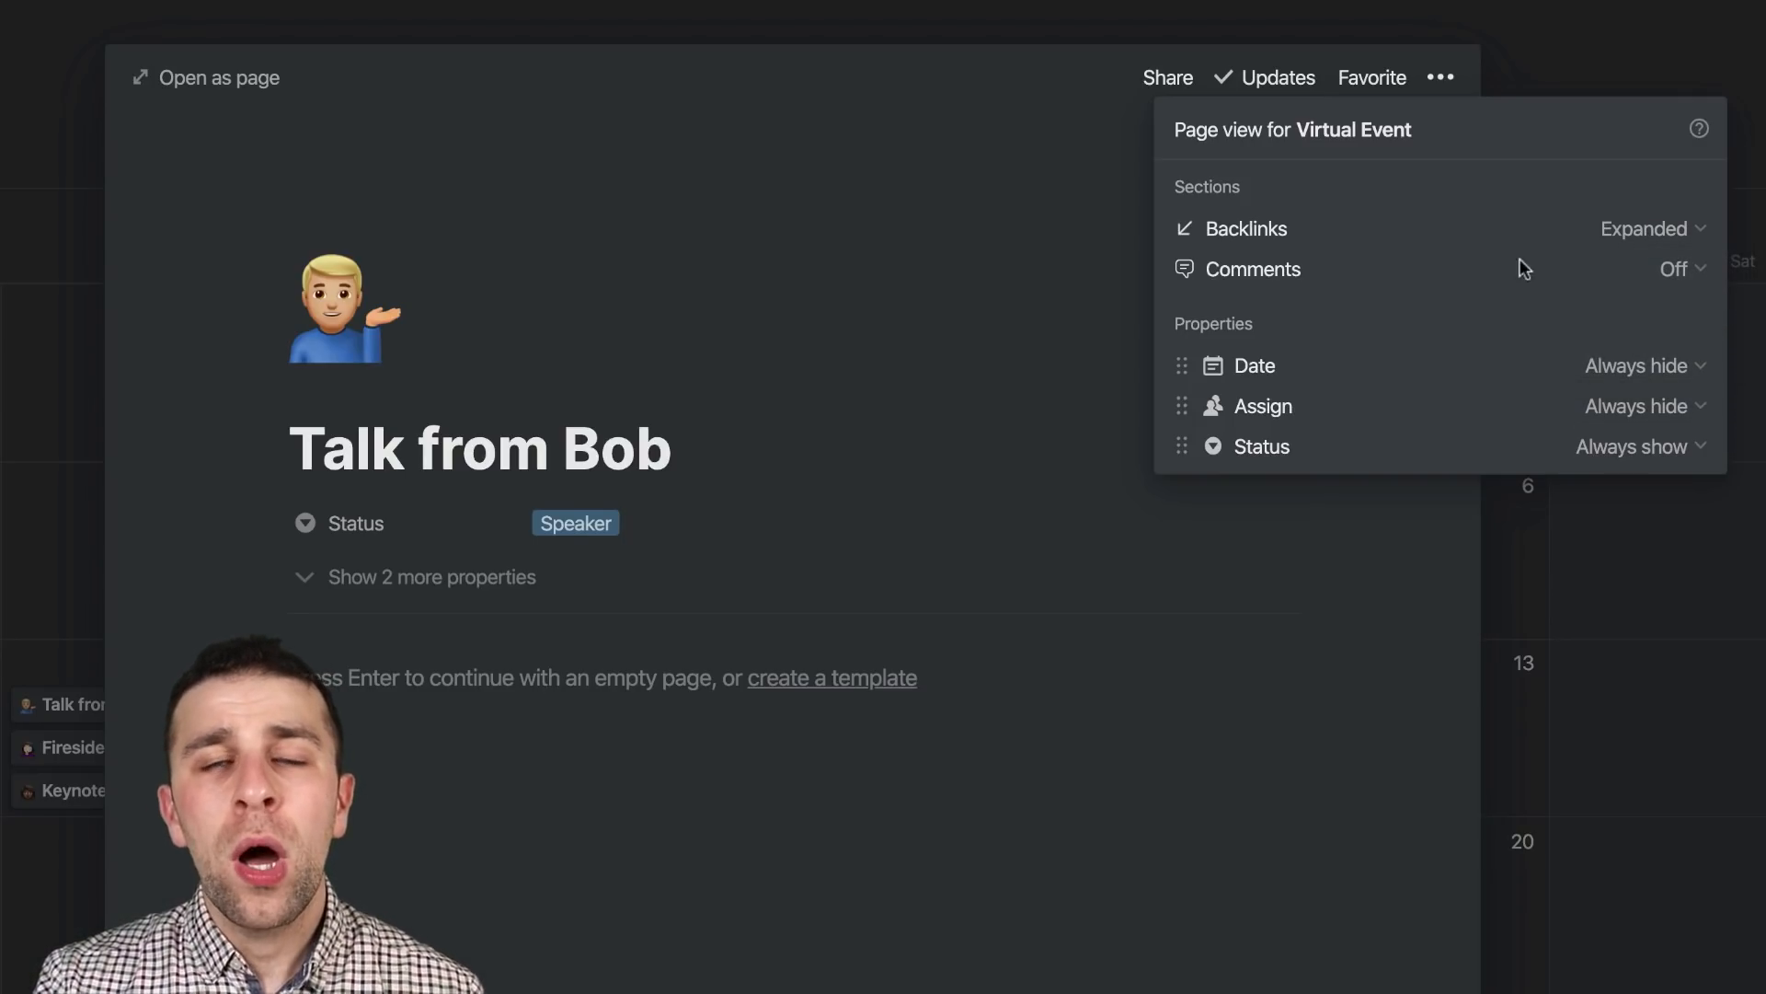
{"action": "mouse_move", "coordinate": [1033, 217]}
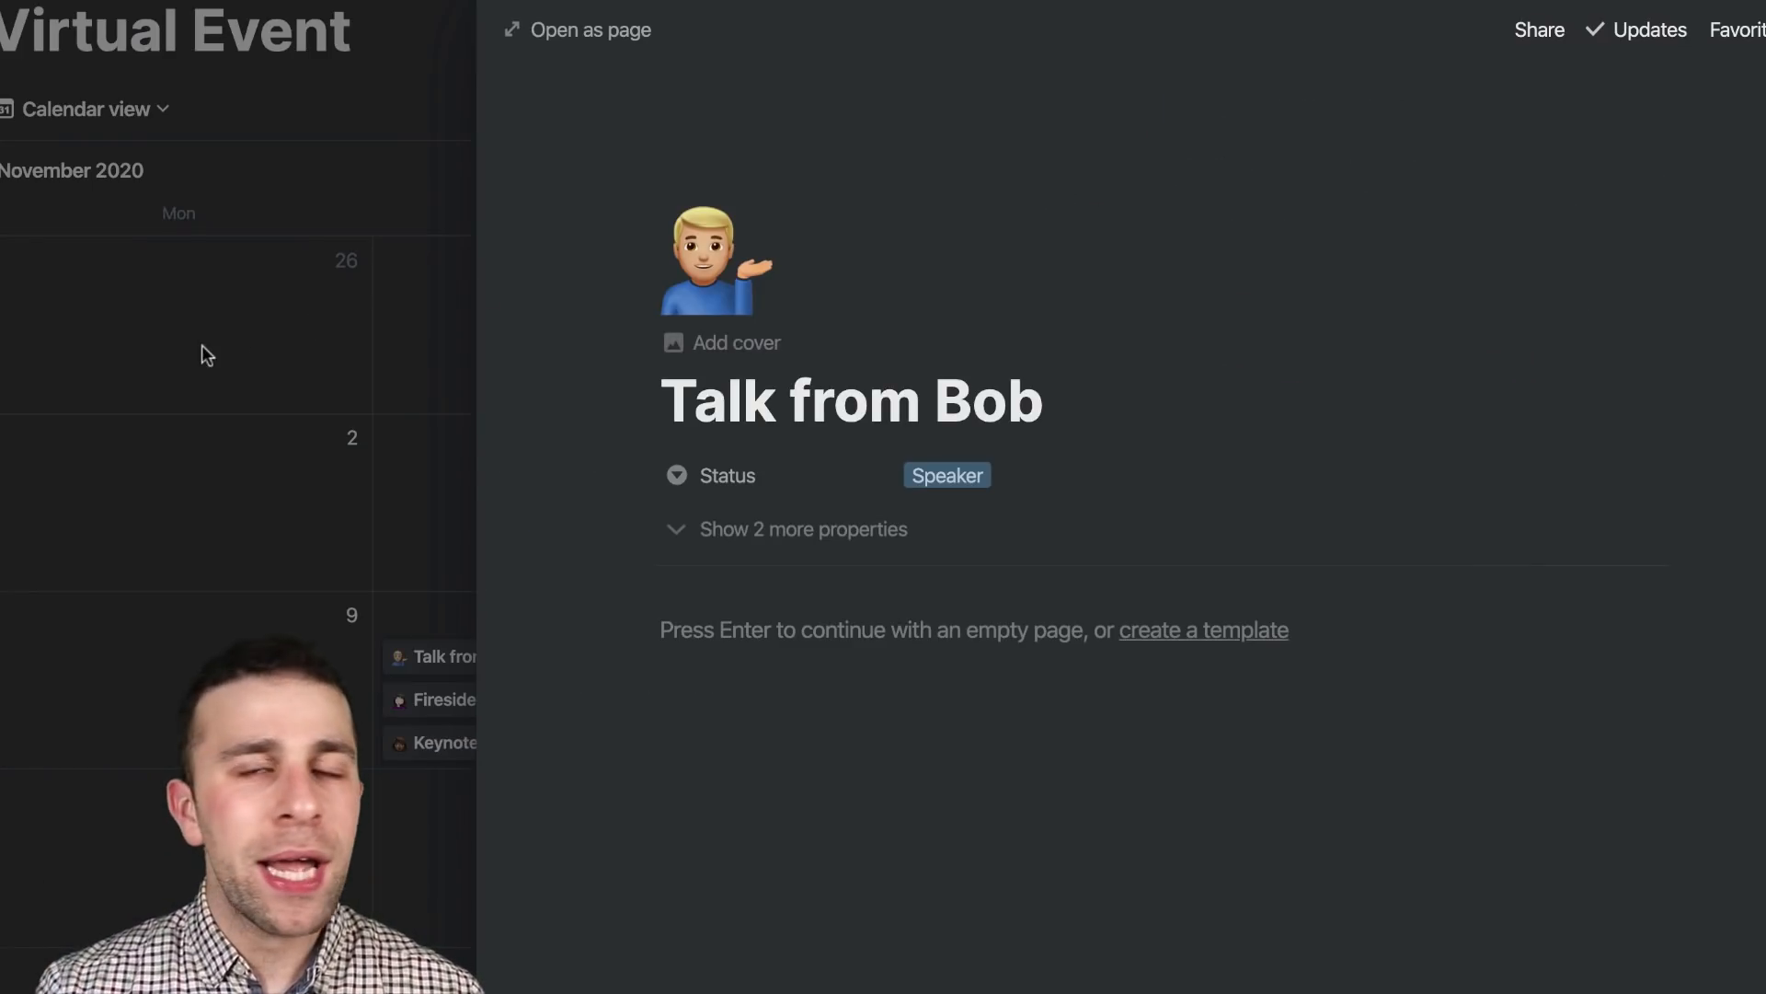
Step: Check Fireside Chat with Sara's trimmed layout, then bring up another page's options menu
{"action": "left_click", "coordinate": [440, 700]}
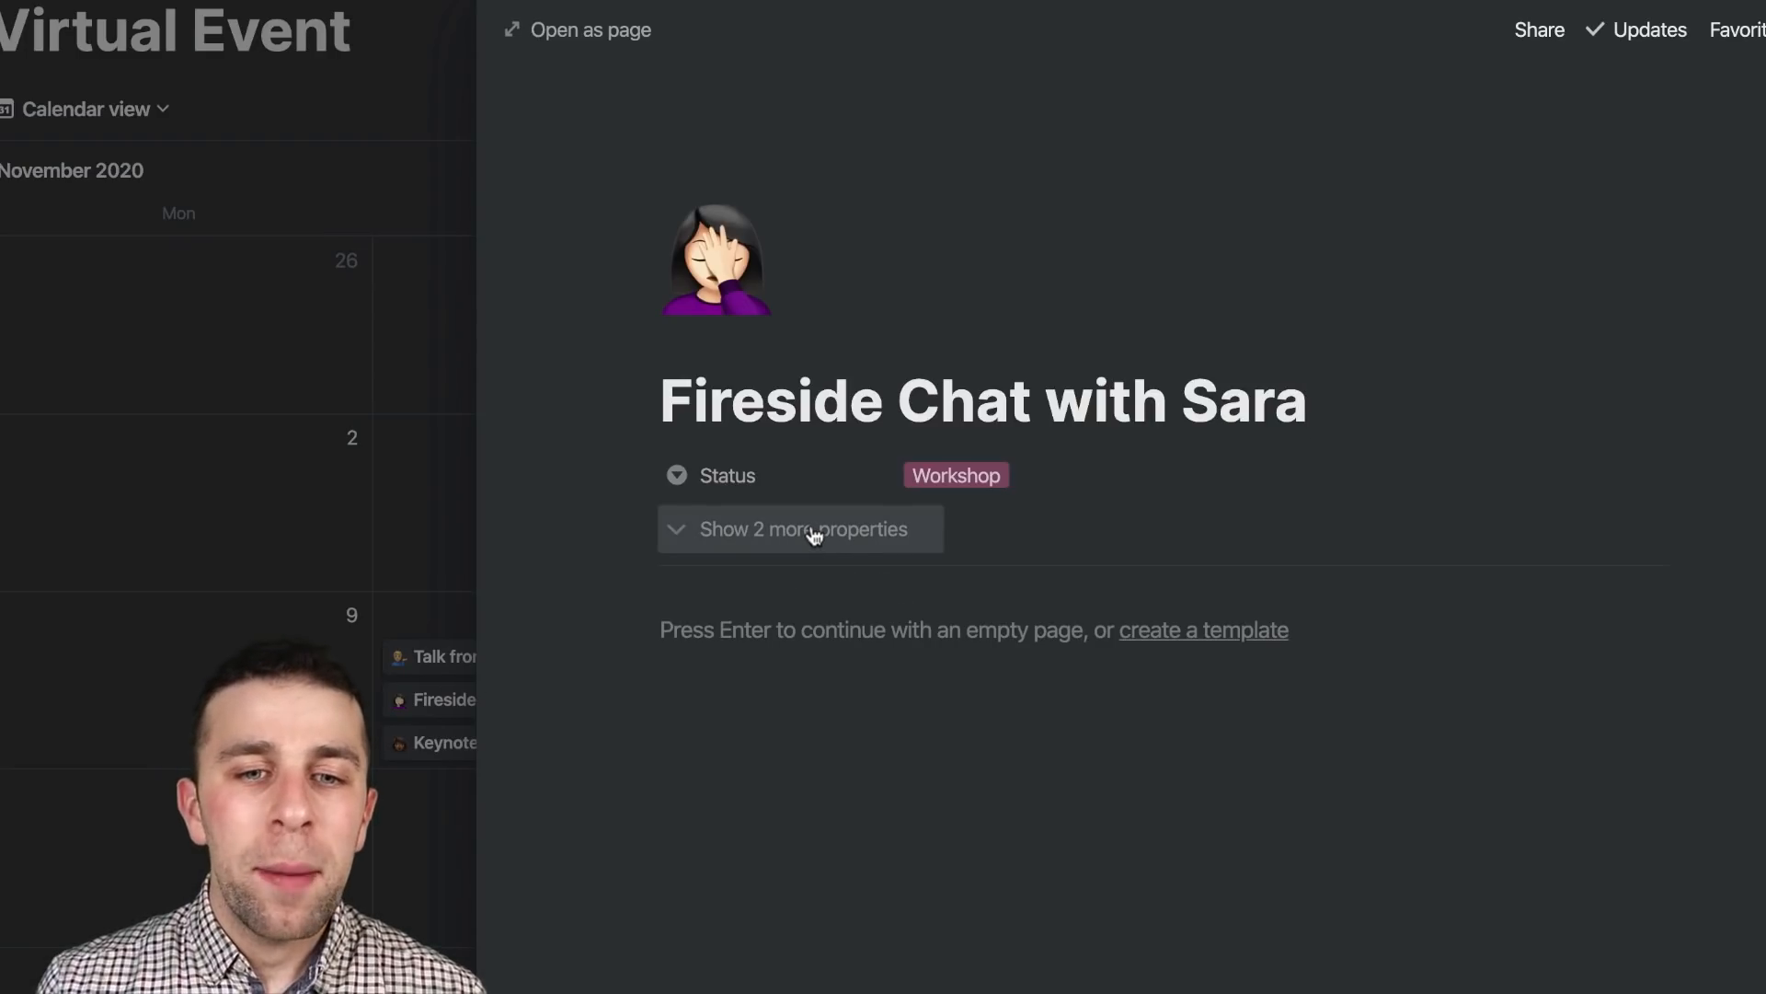
{"action": "left_click", "coordinate": [800, 528]}
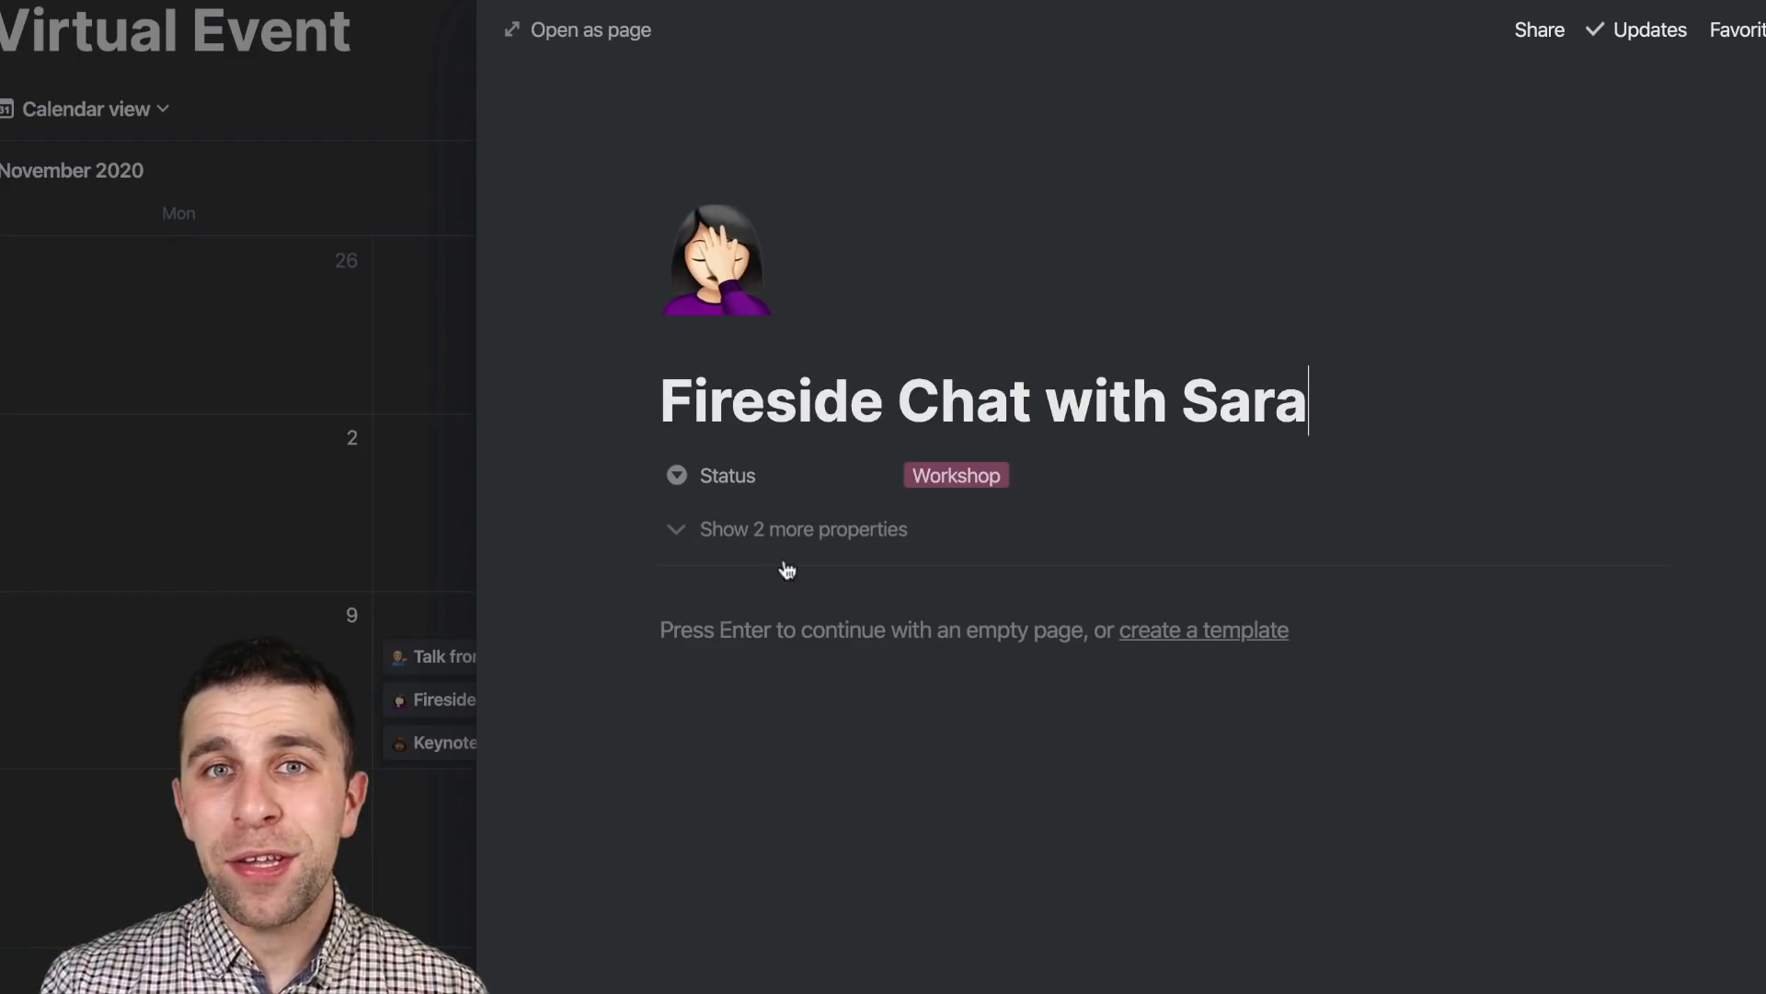
{"action": "key", "text": "Escape"}
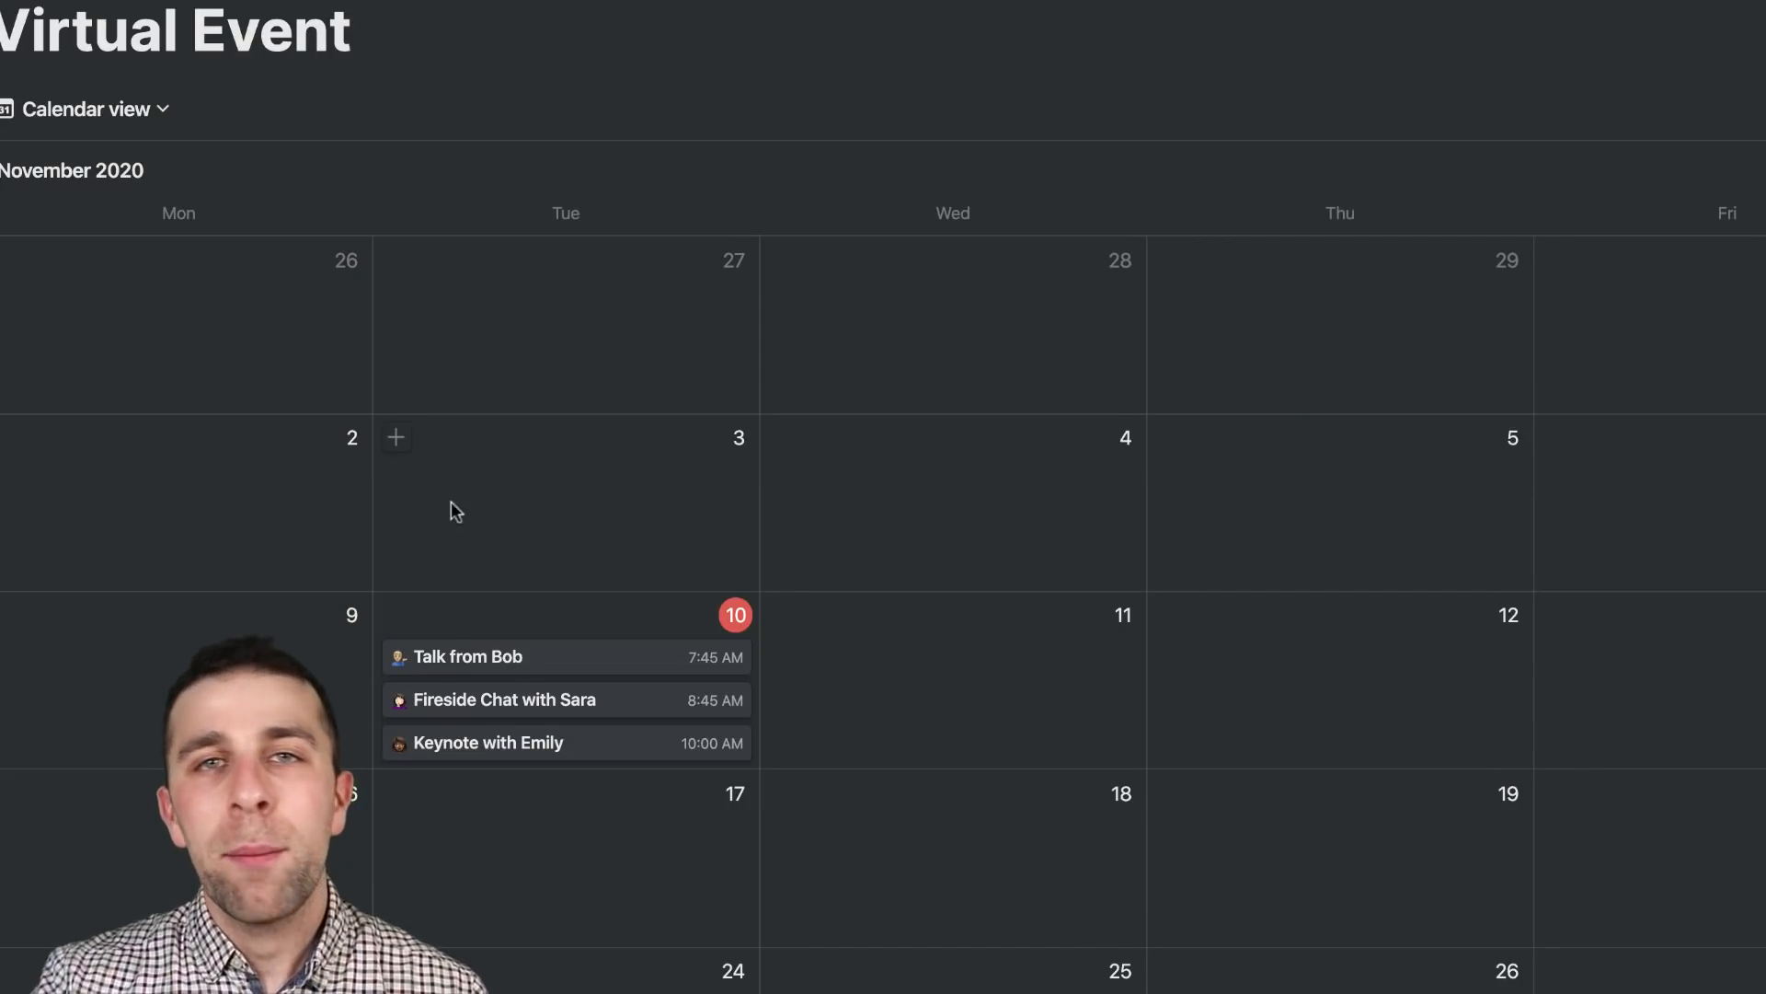
{"action": "mouse_move", "coordinate": [453, 509]}
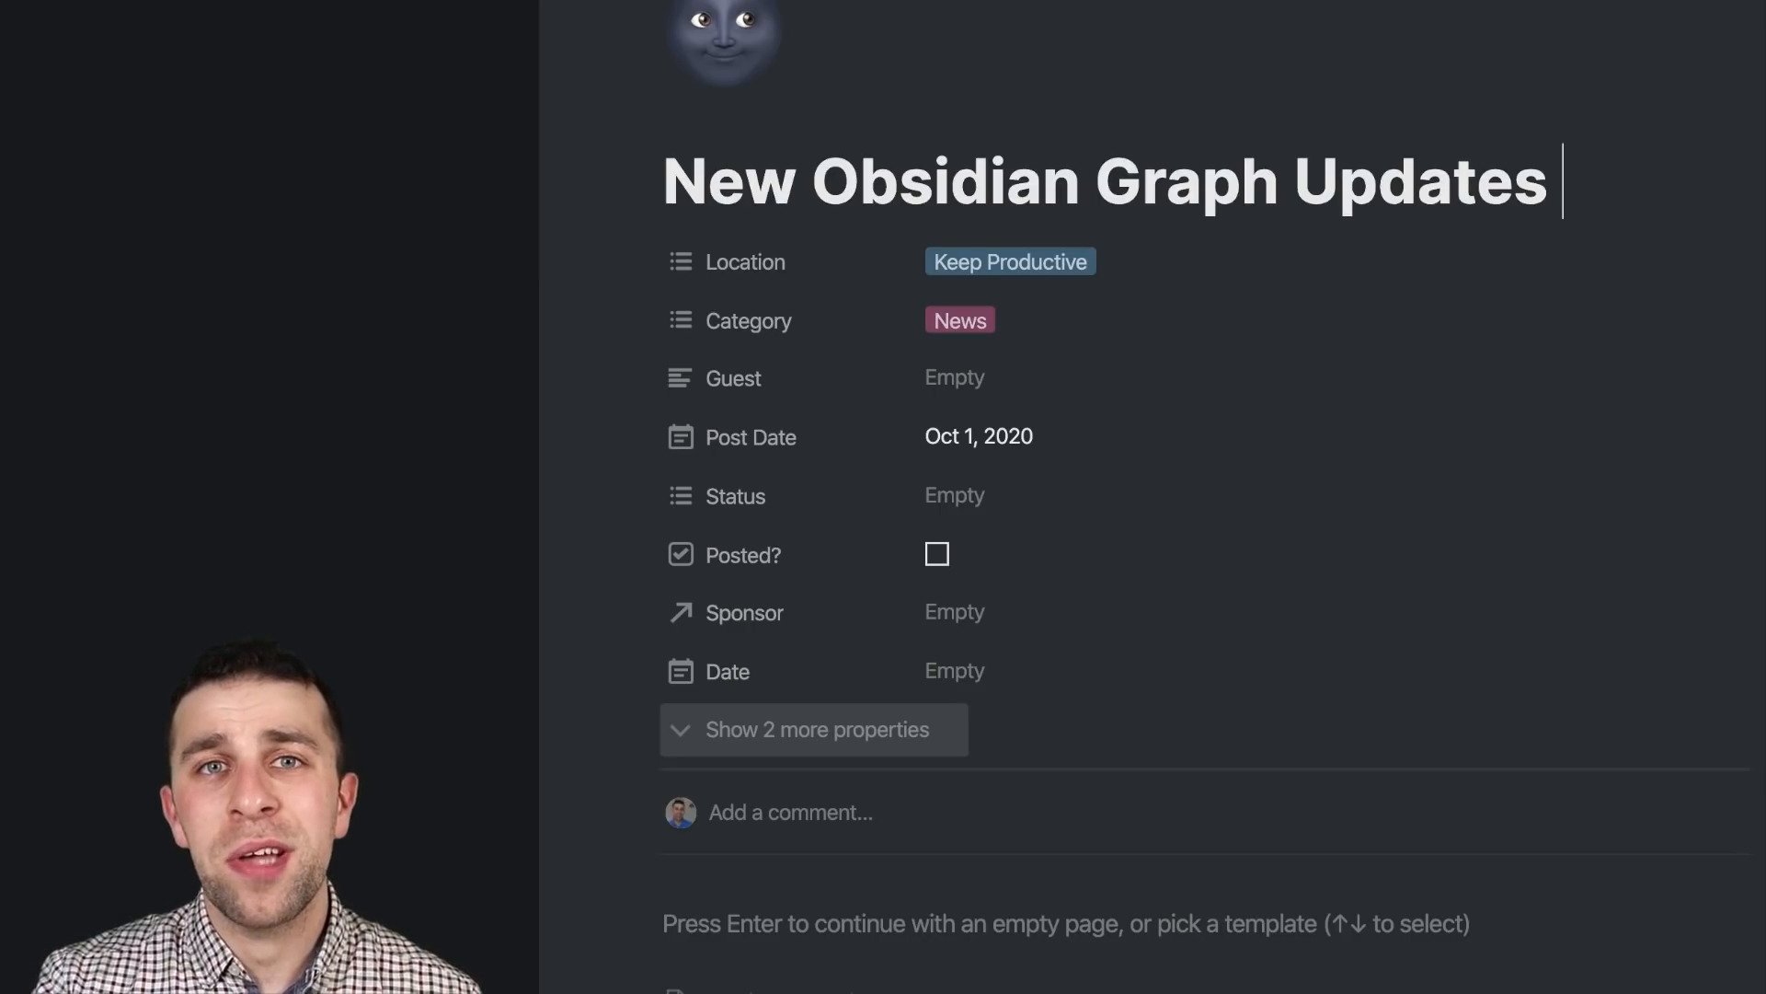
{"action": "left_click", "coordinate": [1713, 37]}
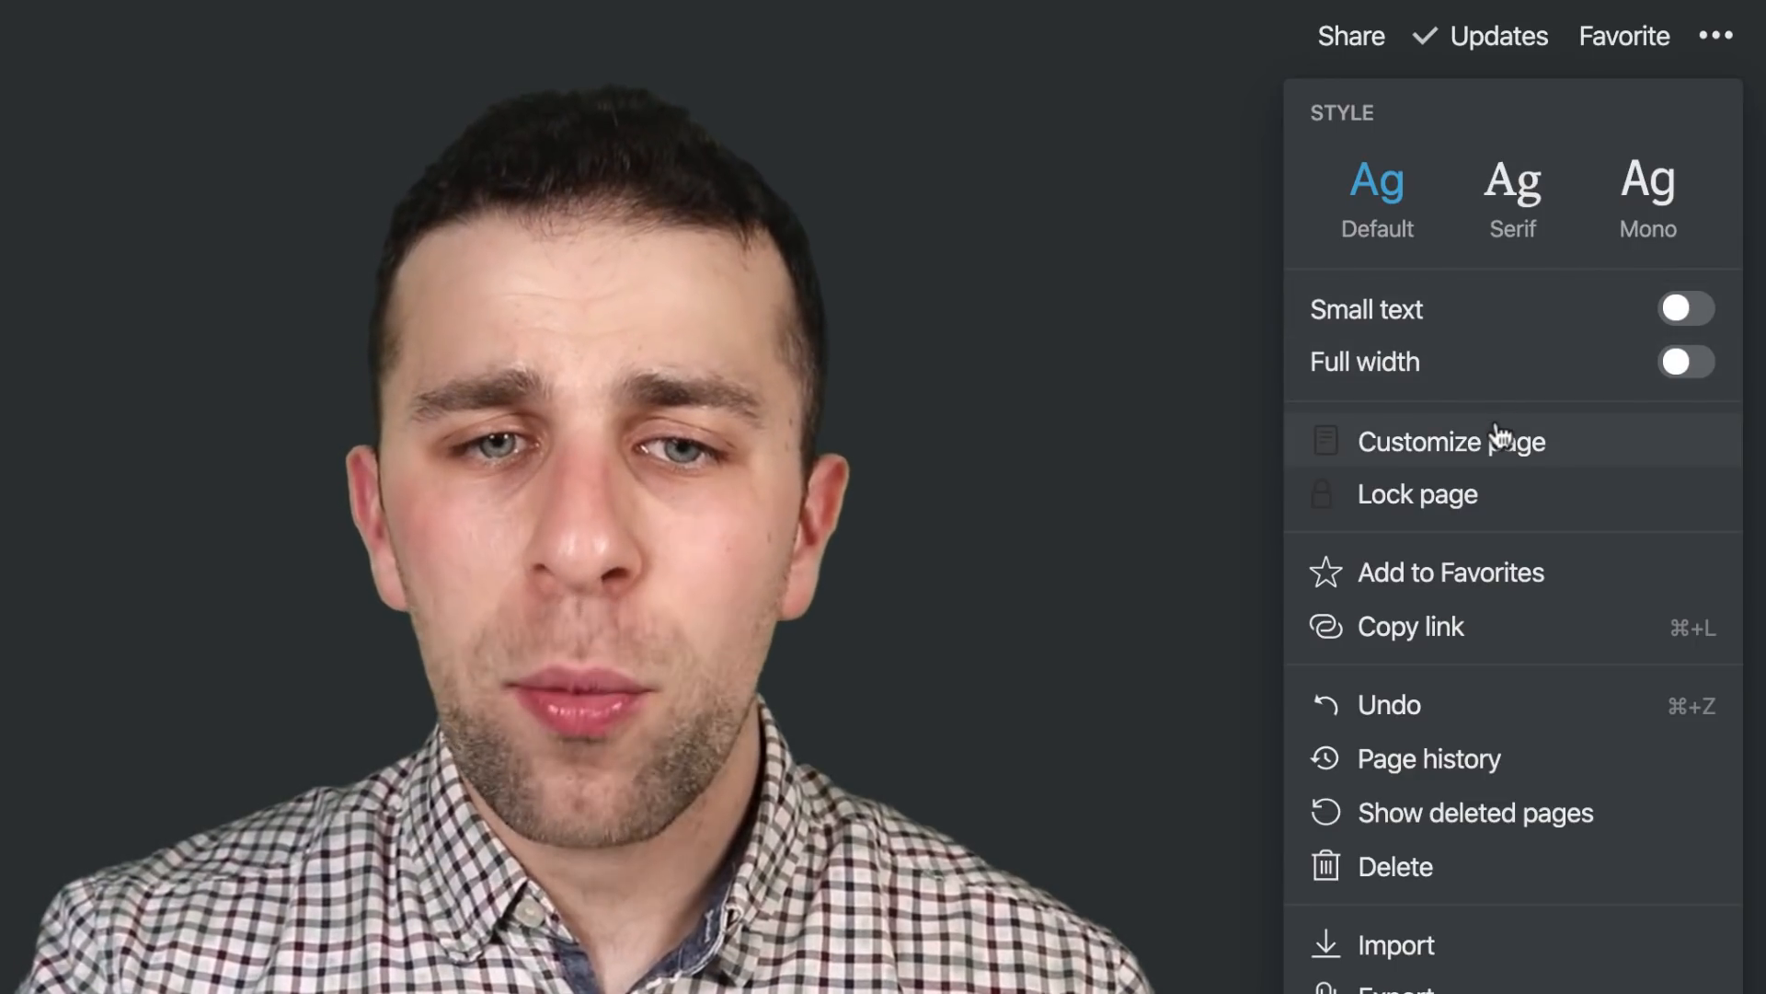
Step: In Customize page, set the Timeline page's Backlinks to Expanded
{"action": "left_click", "coordinate": [1451, 440]}
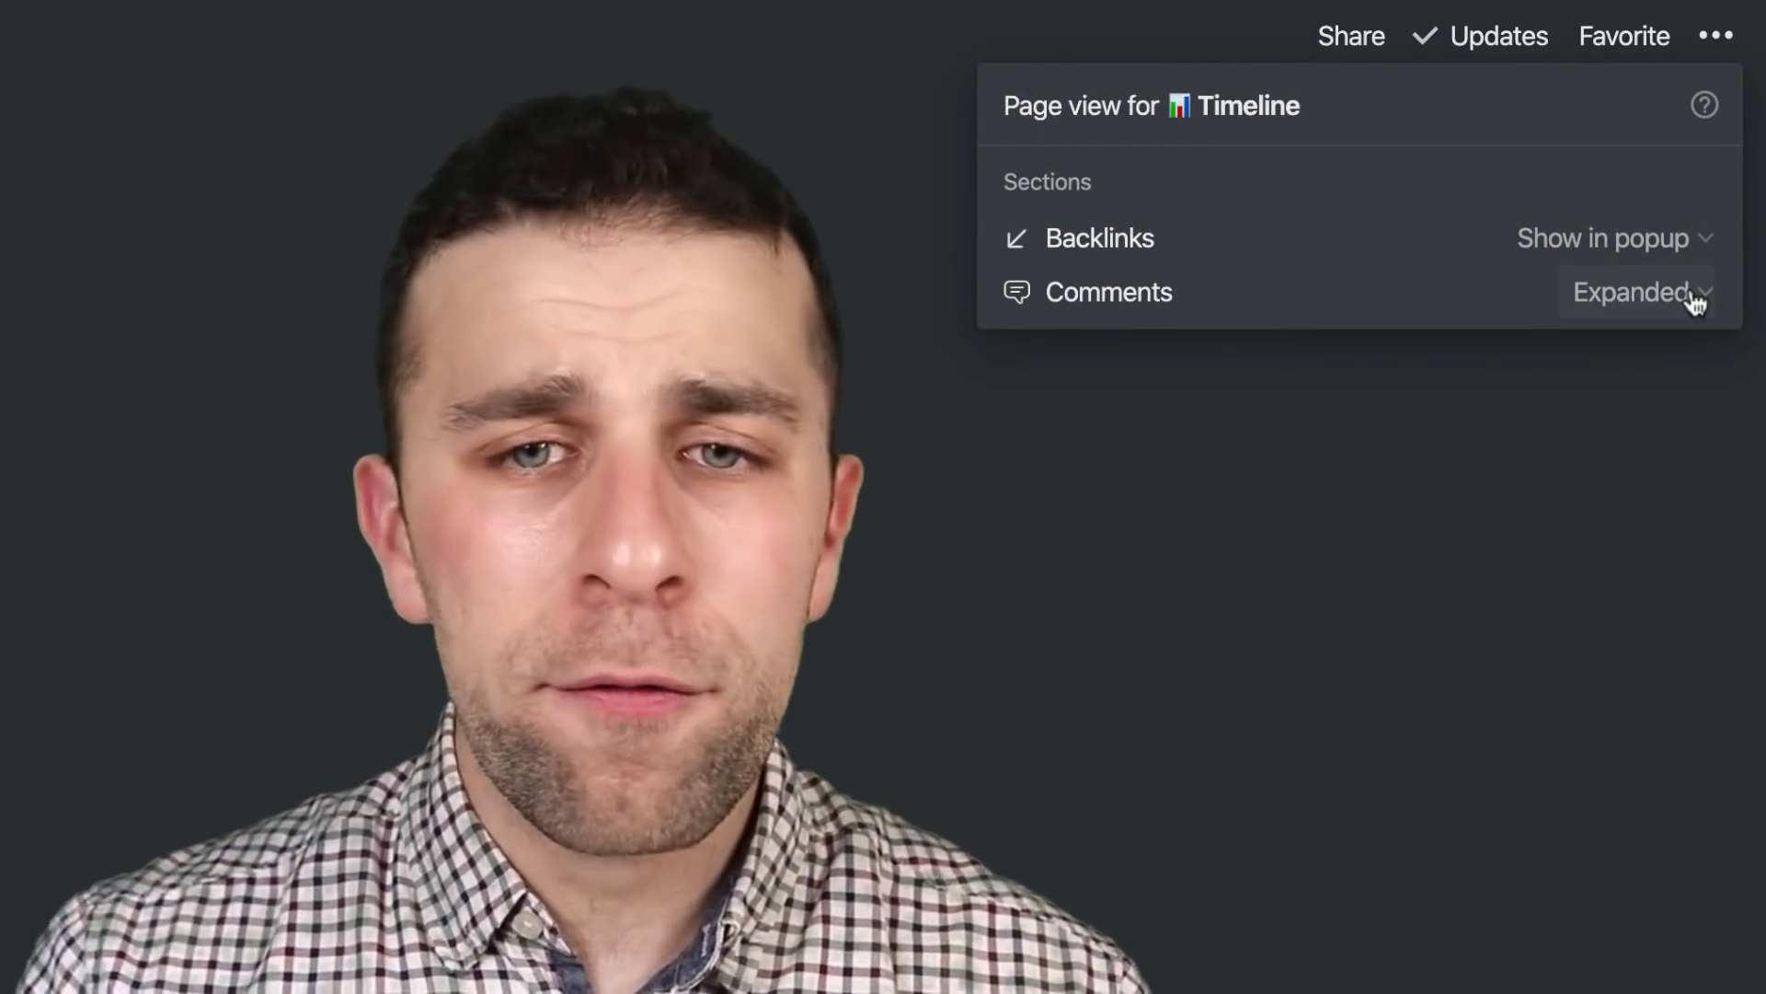
{"action": "left_click", "coordinate": [1634, 293]}
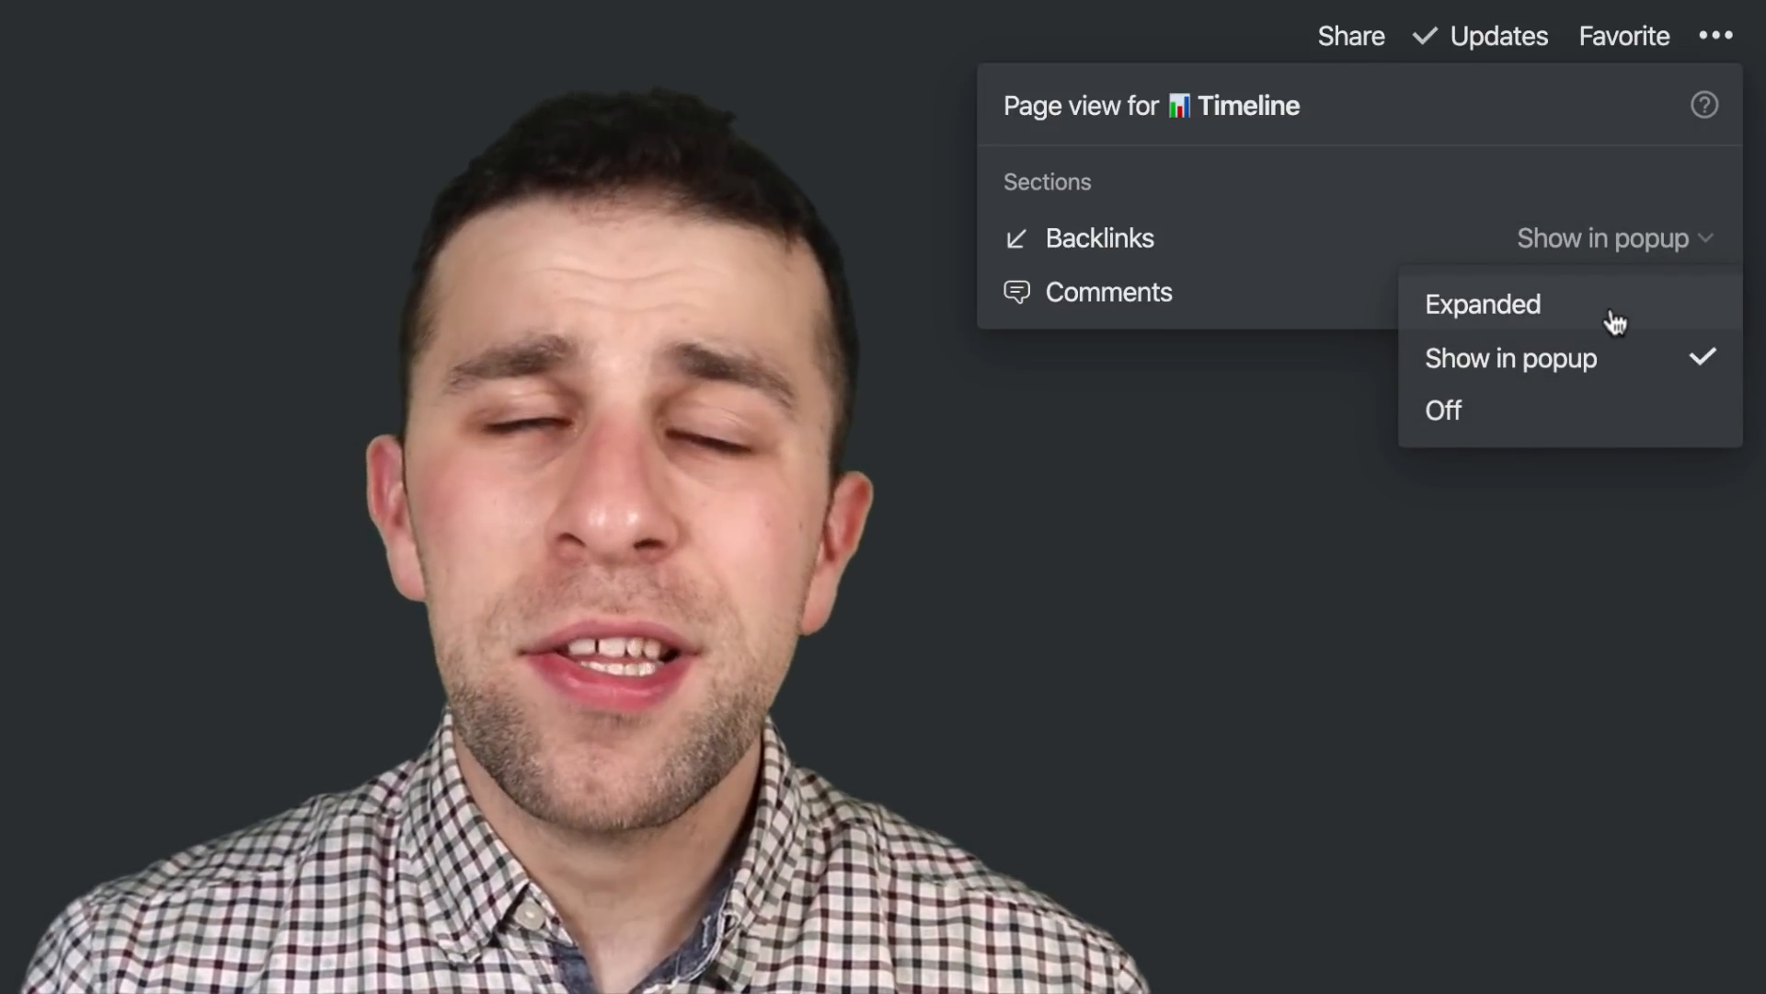
{"action": "left_click", "coordinate": [1483, 304]}
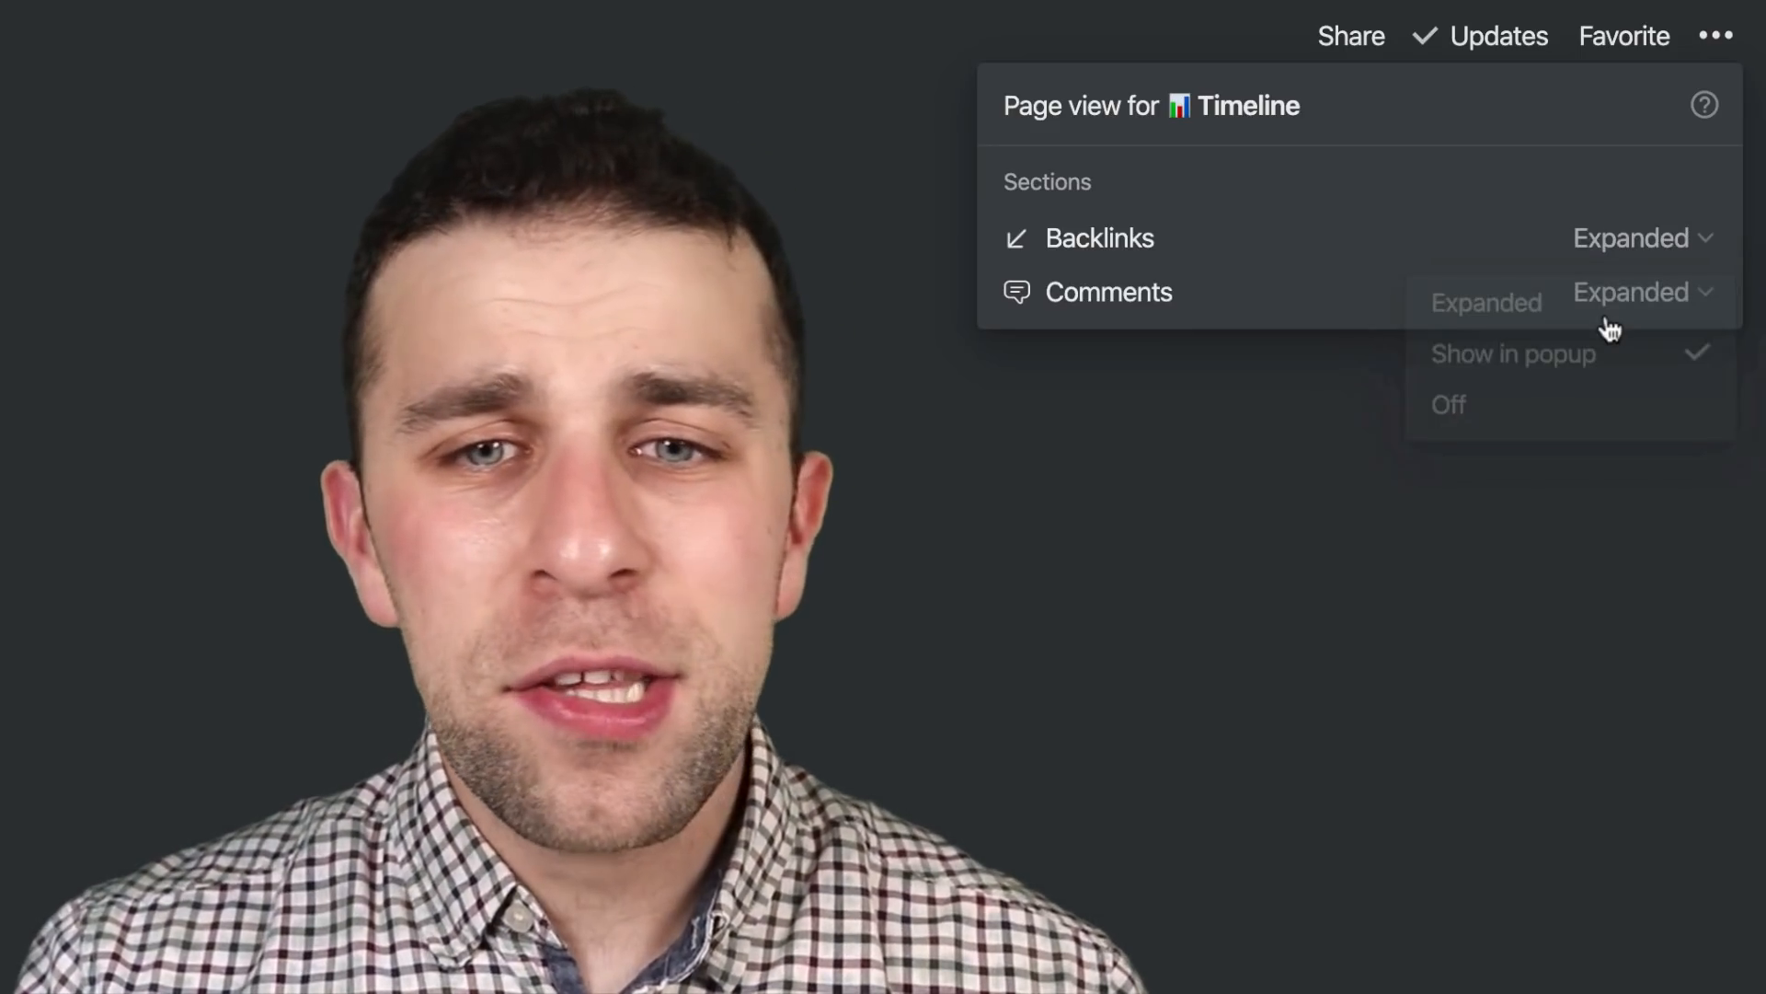
Step: Set the Timeline page's Comments to Off
{"action": "left_click", "coordinate": [1628, 292]}
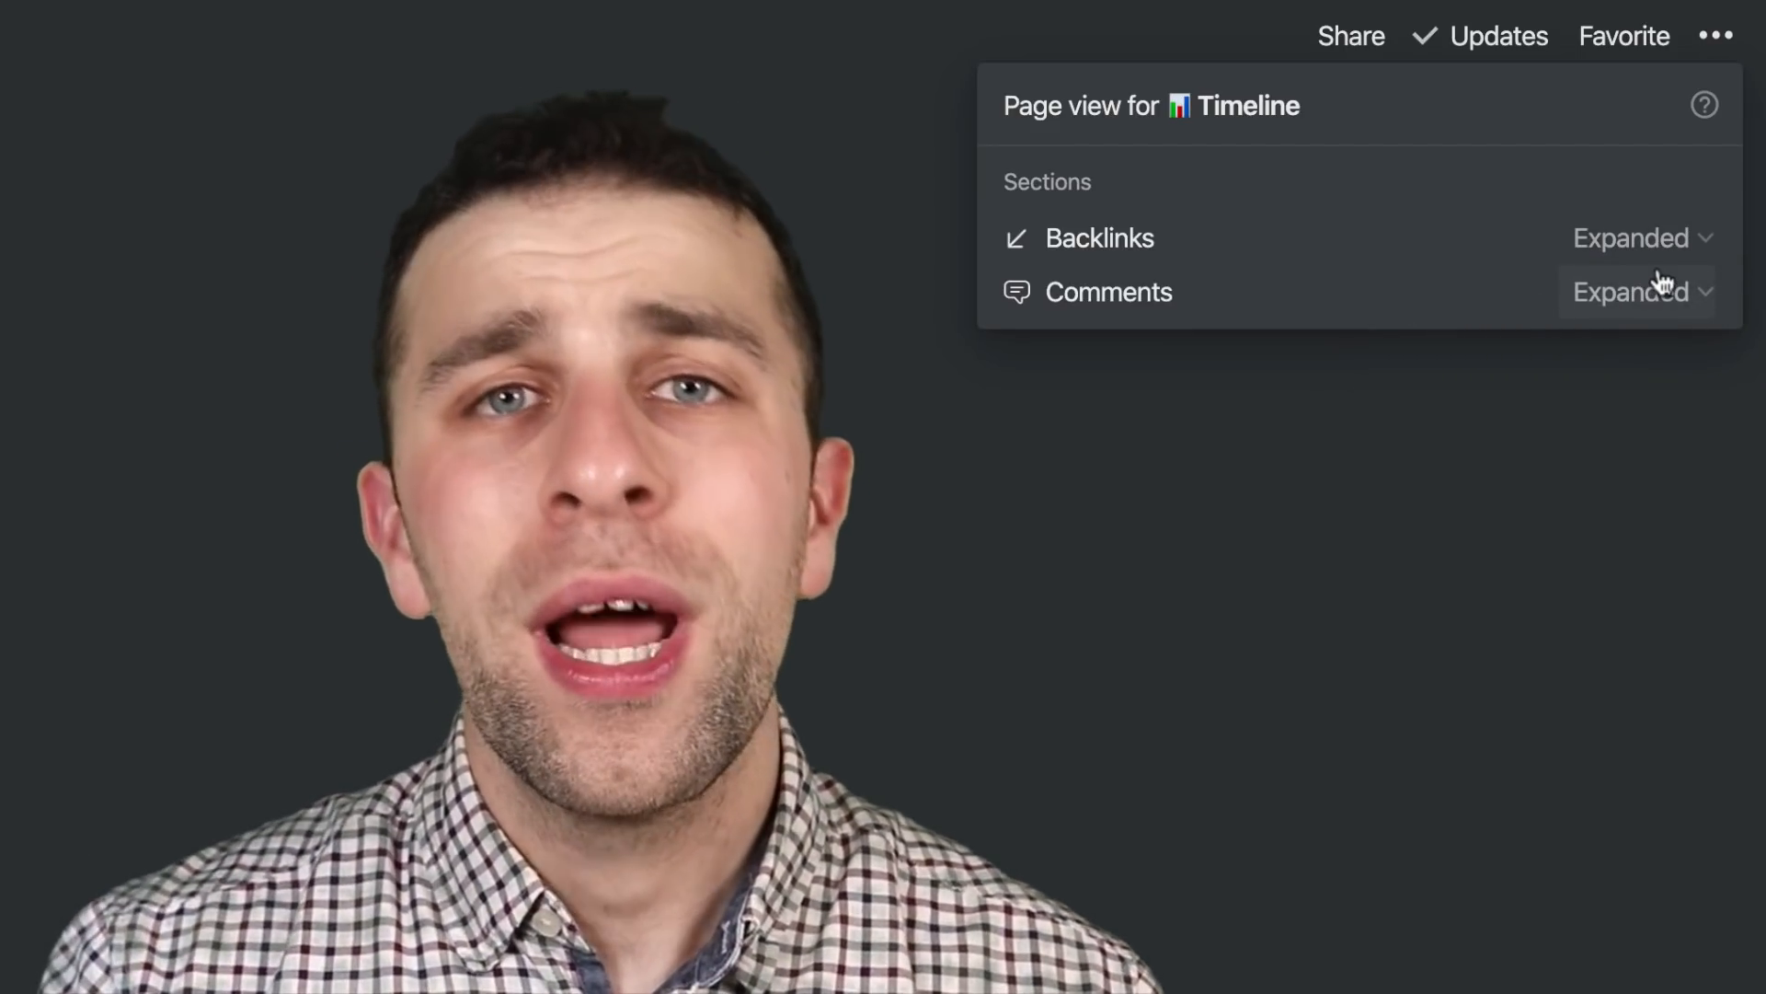
{"action": "left_click", "coordinate": [1629, 292]}
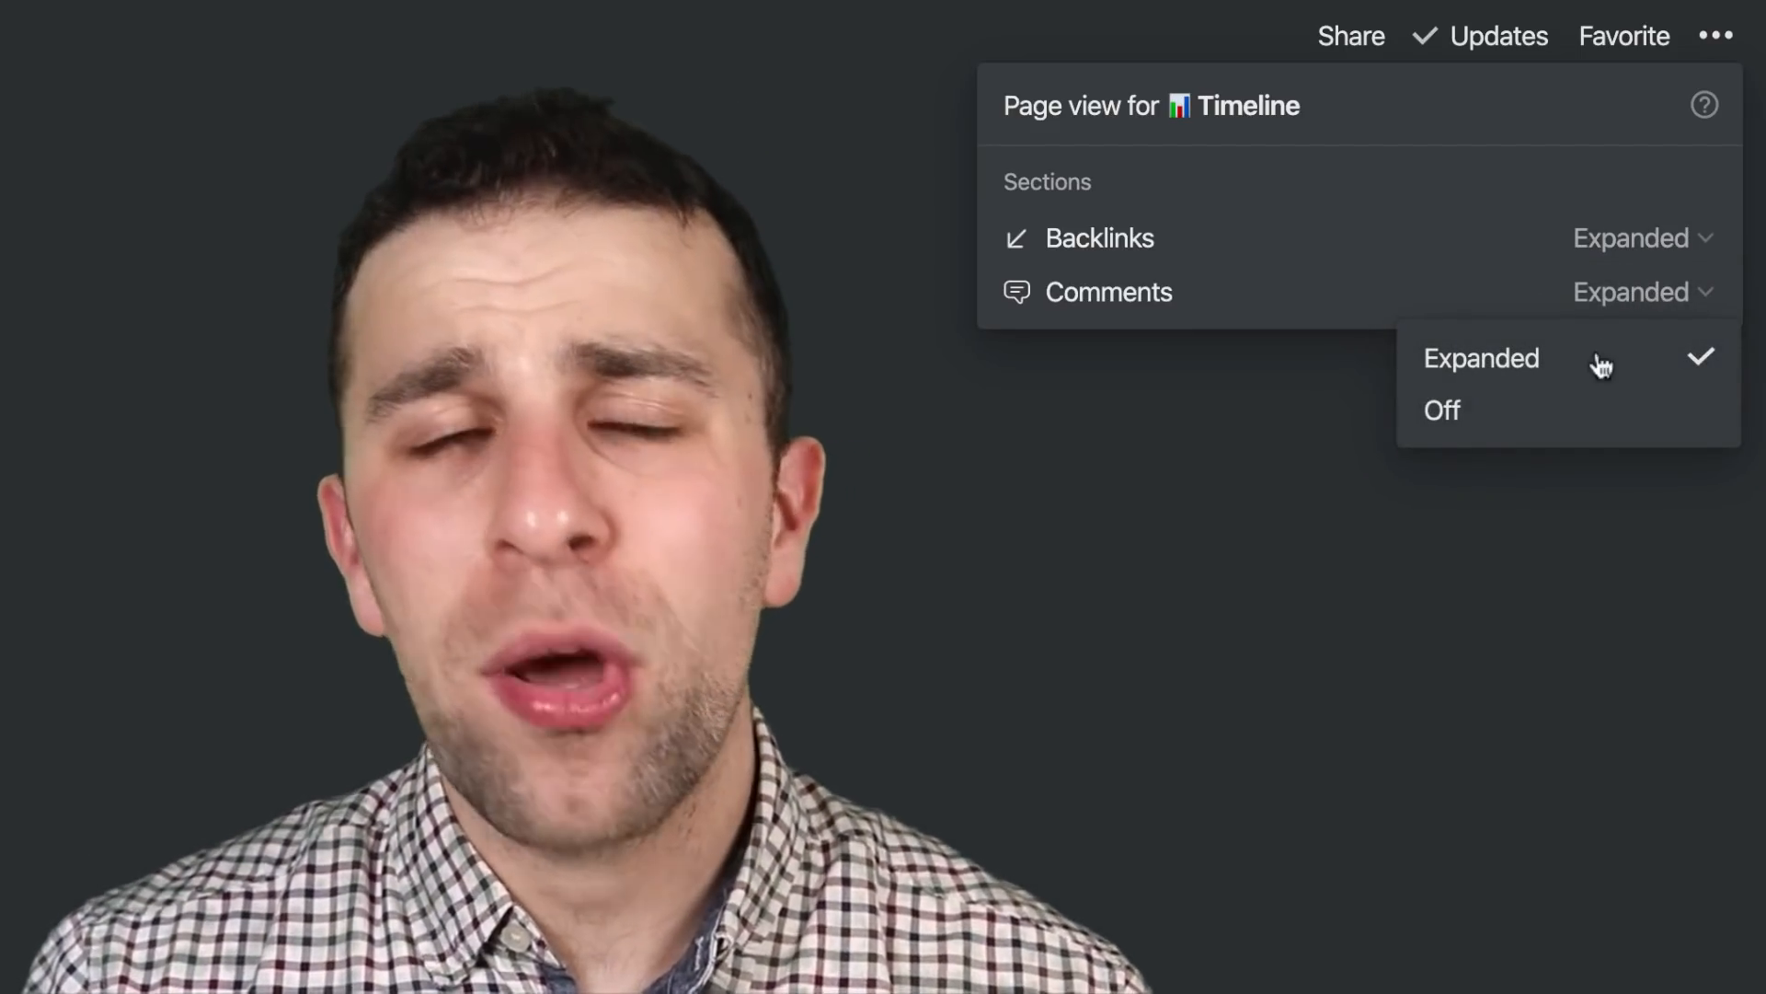
{"action": "mouse_move", "coordinate": [1555, 417]}
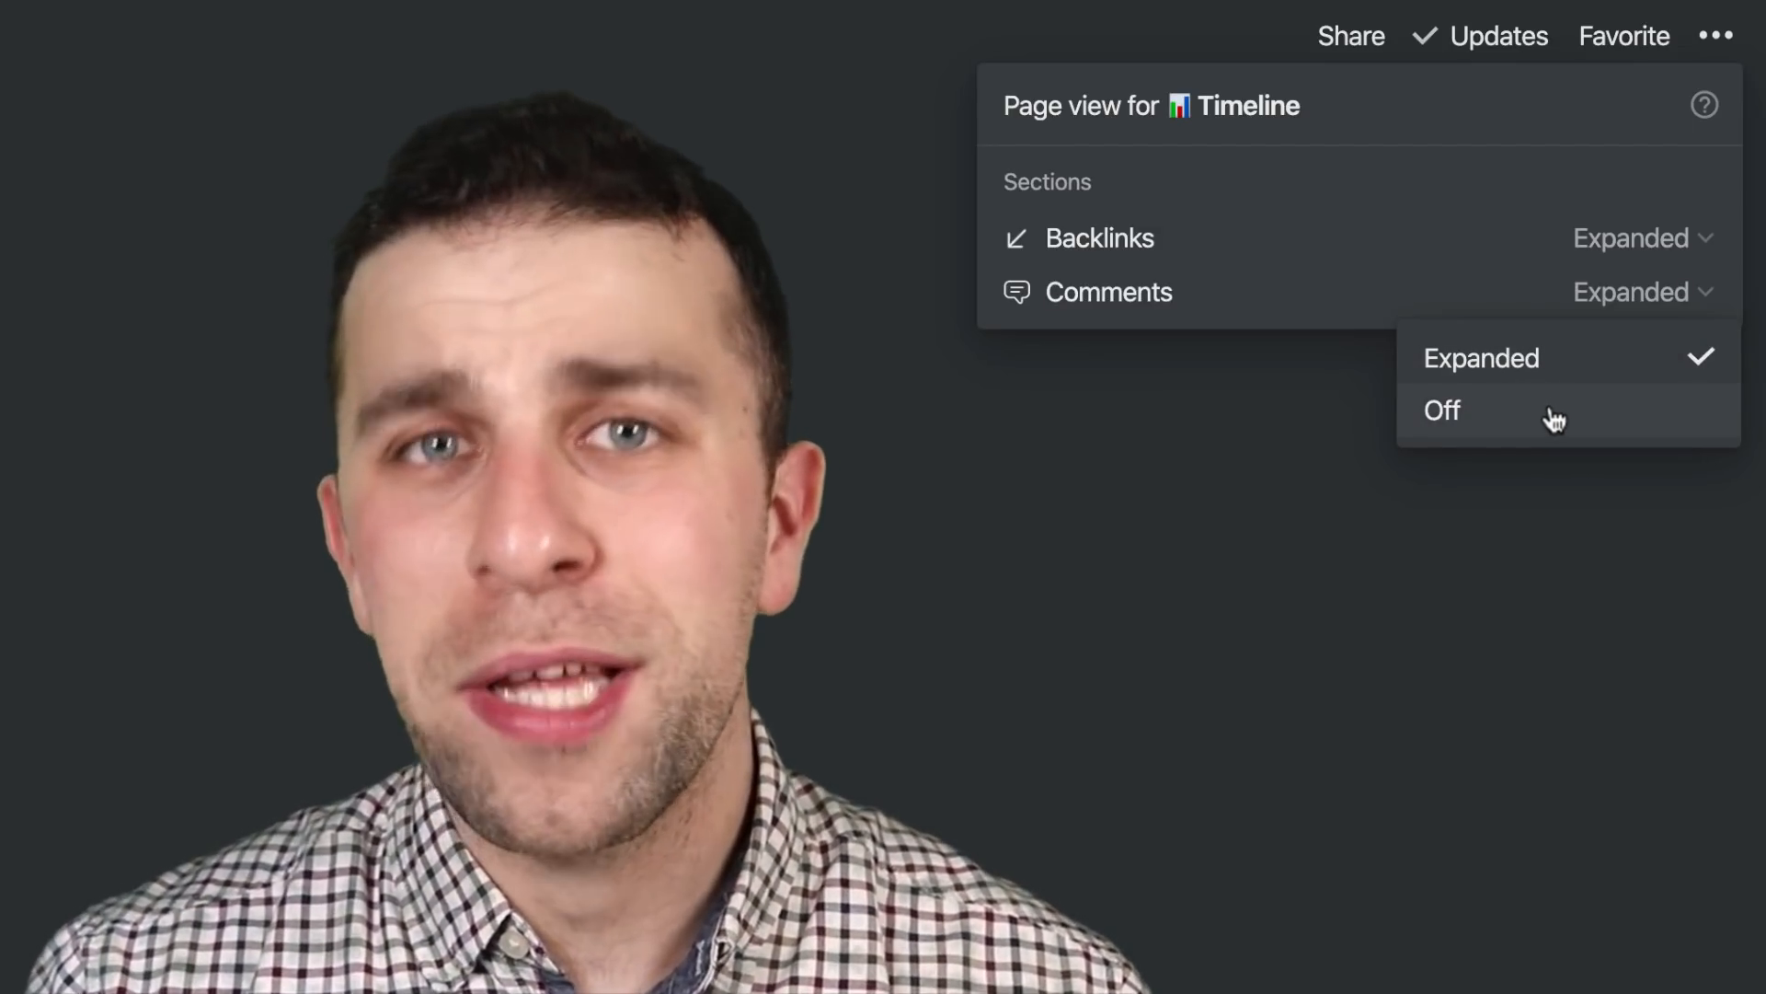
{"action": "left_click", "coordinate": [1443, 410]}
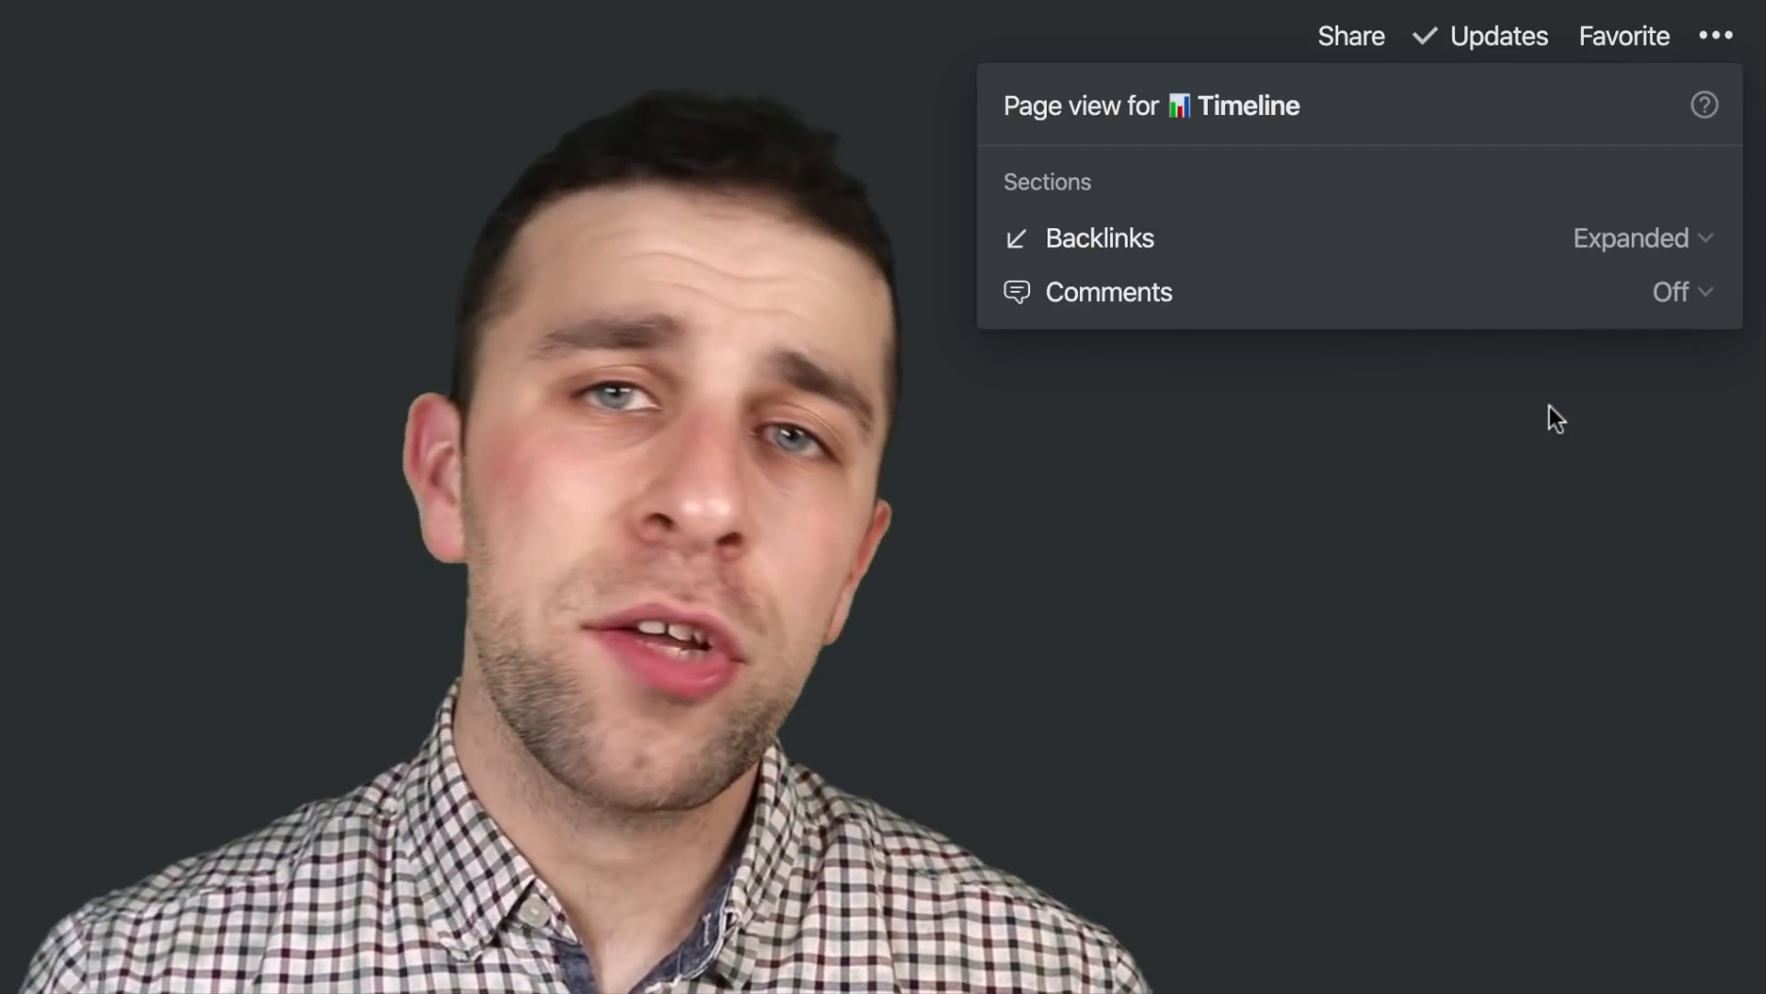
{"action": "mouse_move", "coordinate": [1347, 530]}
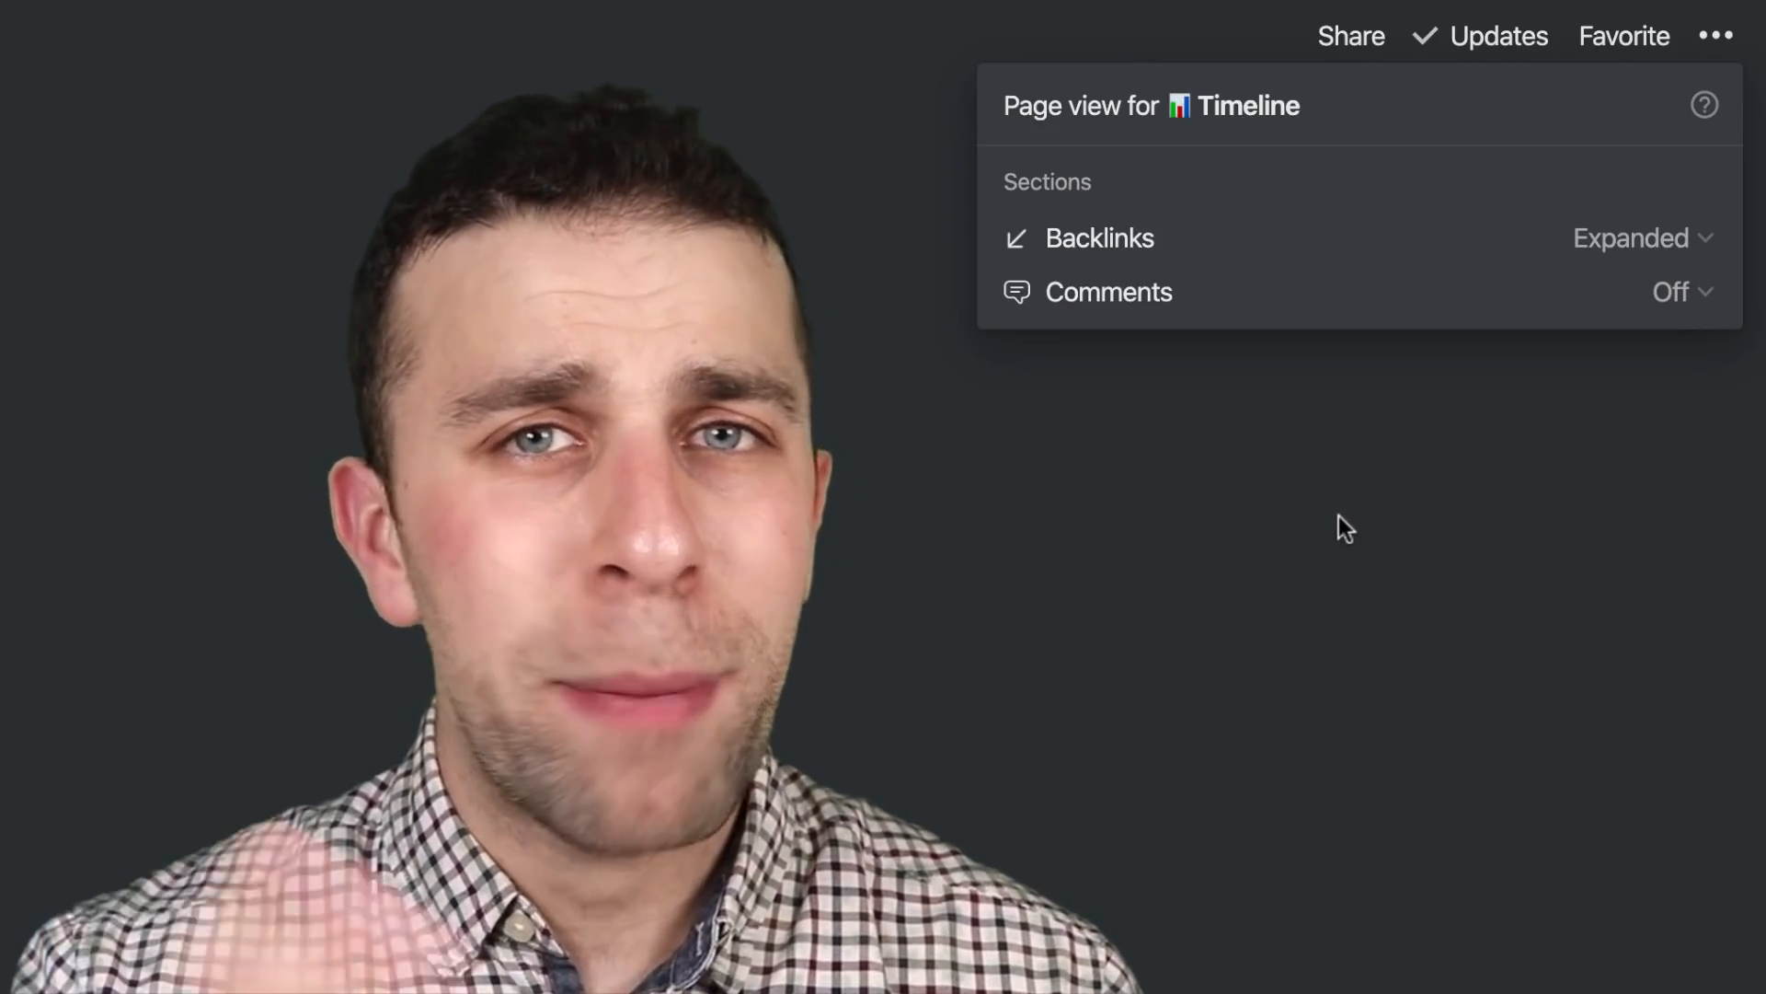